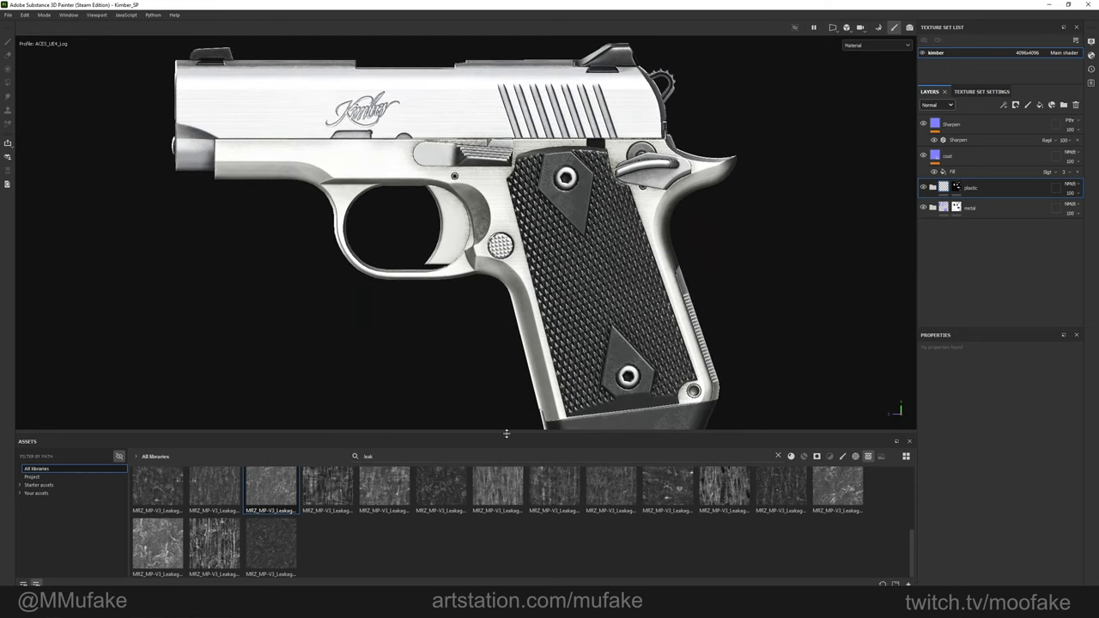
Step: Bring up Export Textures from the File menu for the pistol's kimber texture set
left_click(8, 15)
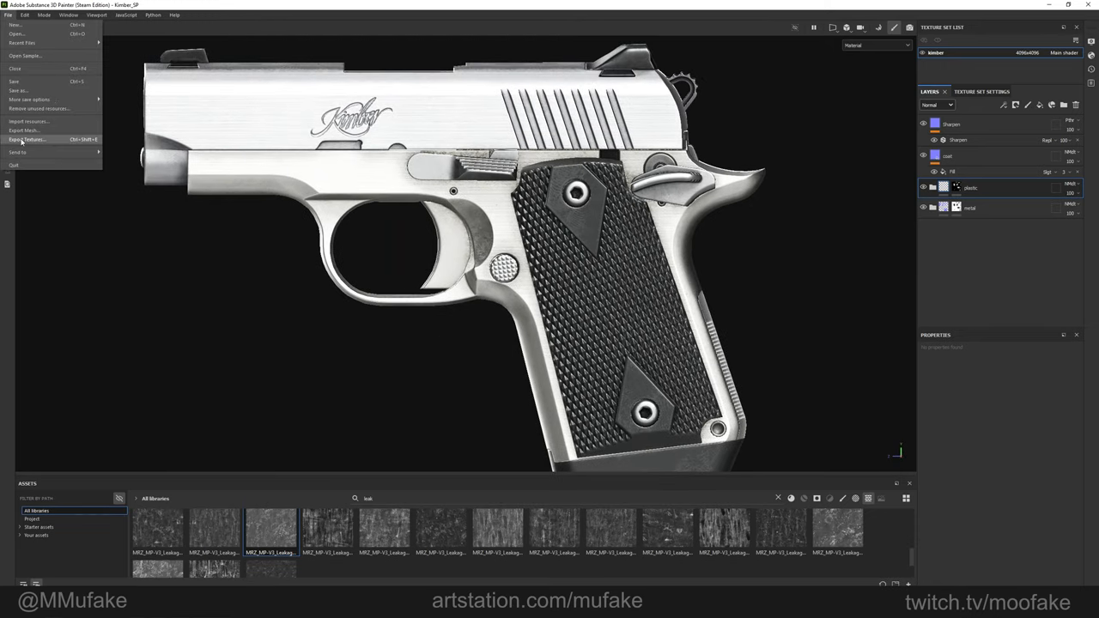
left_click(27, 140)
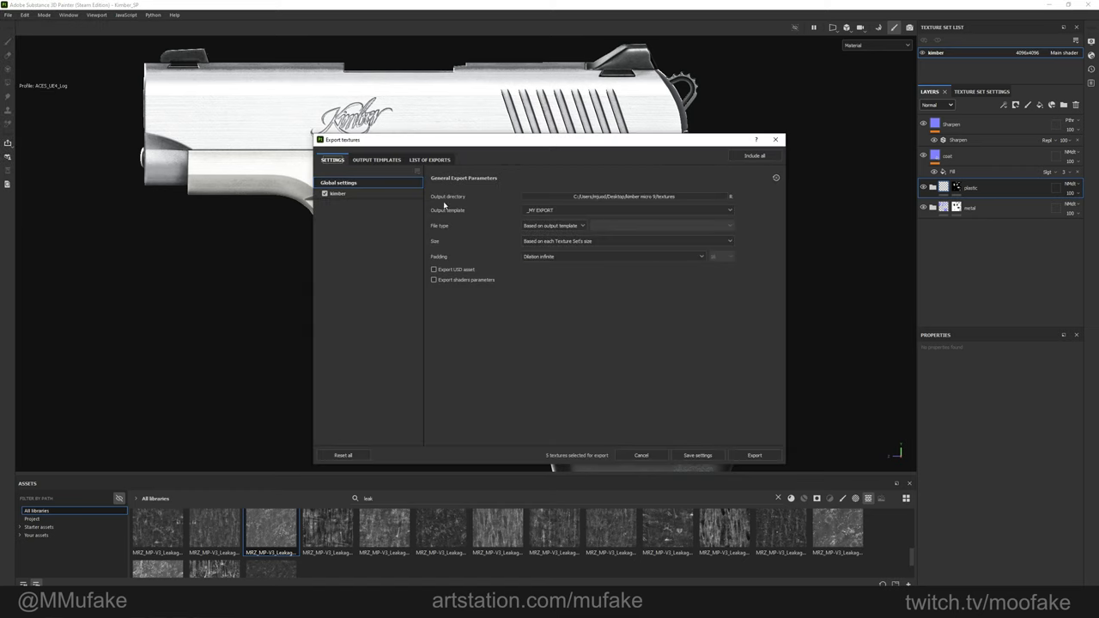
mouse_move(657, 200)
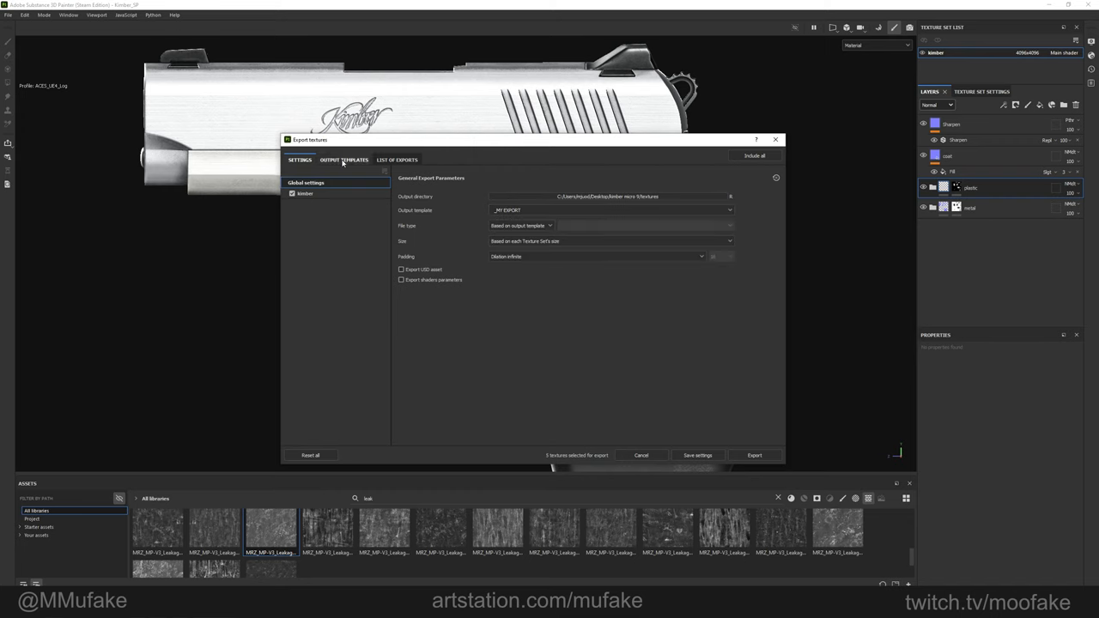
Step: Review the _MY EXPORT template maps: base color, roughness, metallic, normal and emissive
left_click(345, 160)
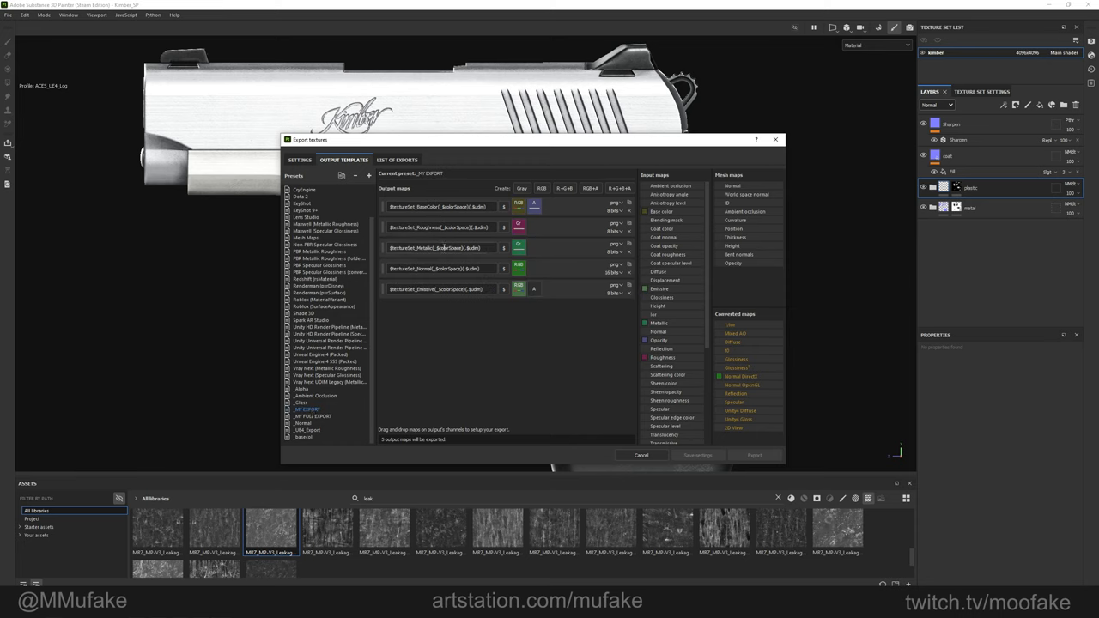
double_click(438, 289)
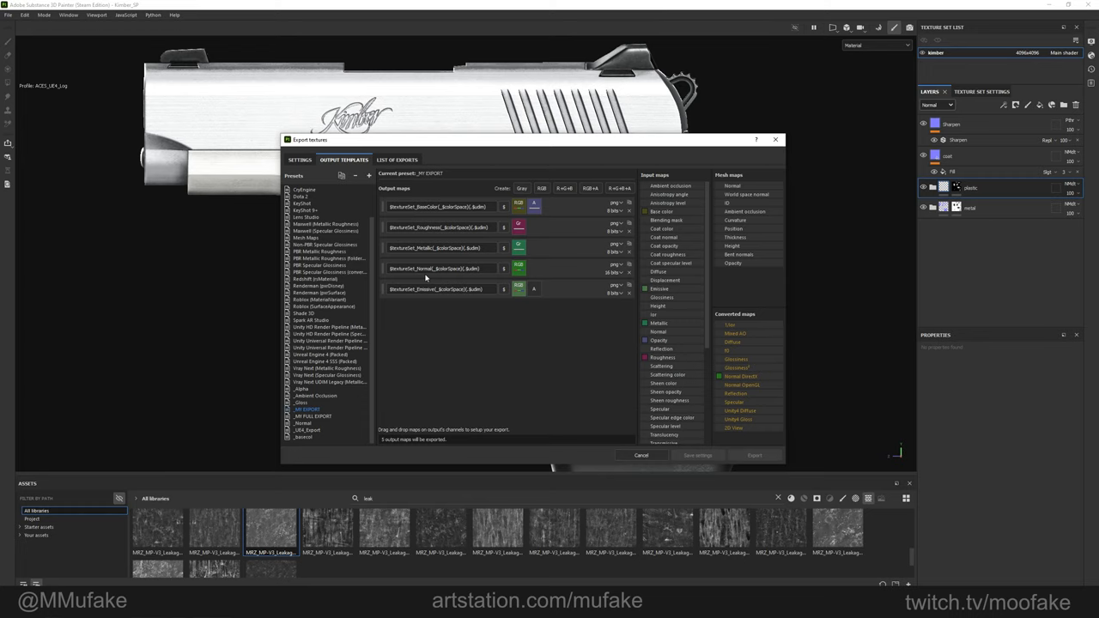
mouse_move(650, 263)
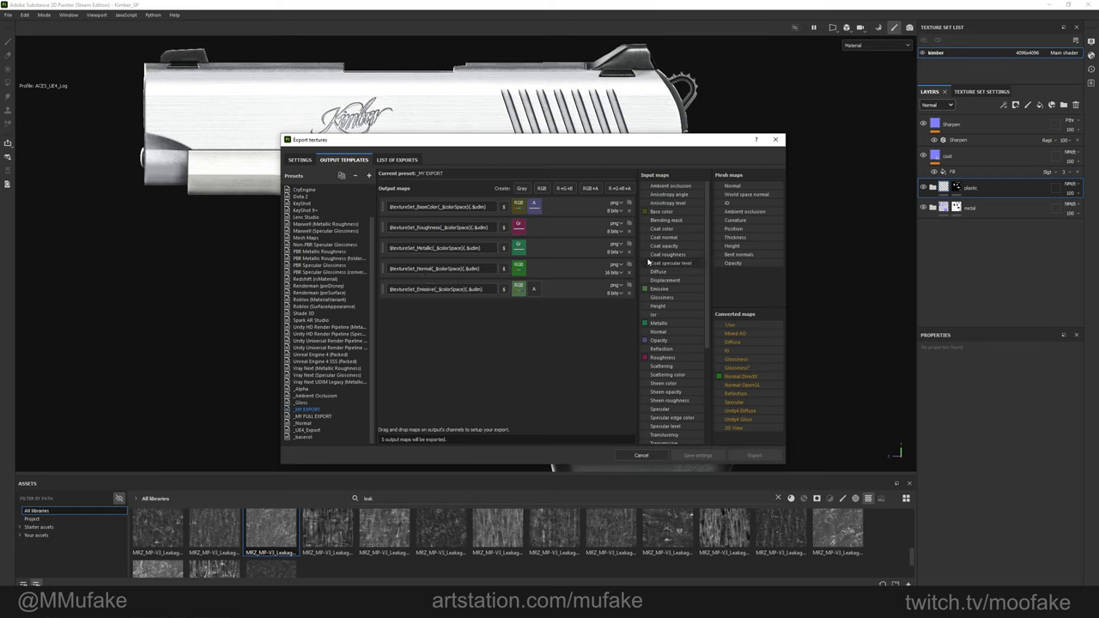
Step: Untick one kimber output map, keep the template's file type, and export the textures
left_click(299, 159)
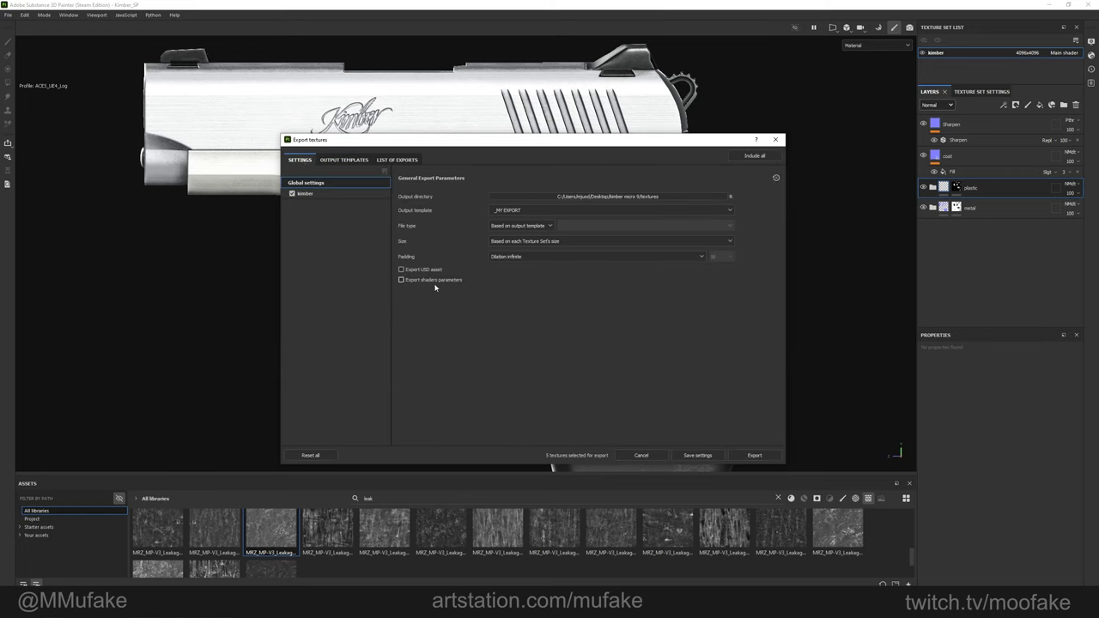
left_click(305, 194)
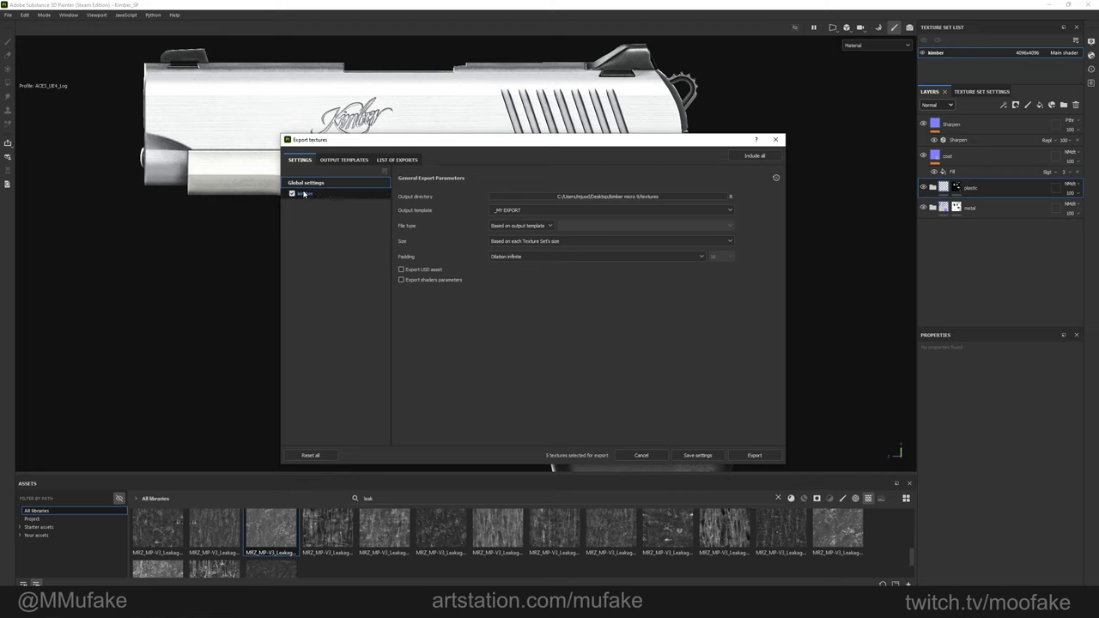
left_click(304, 194)
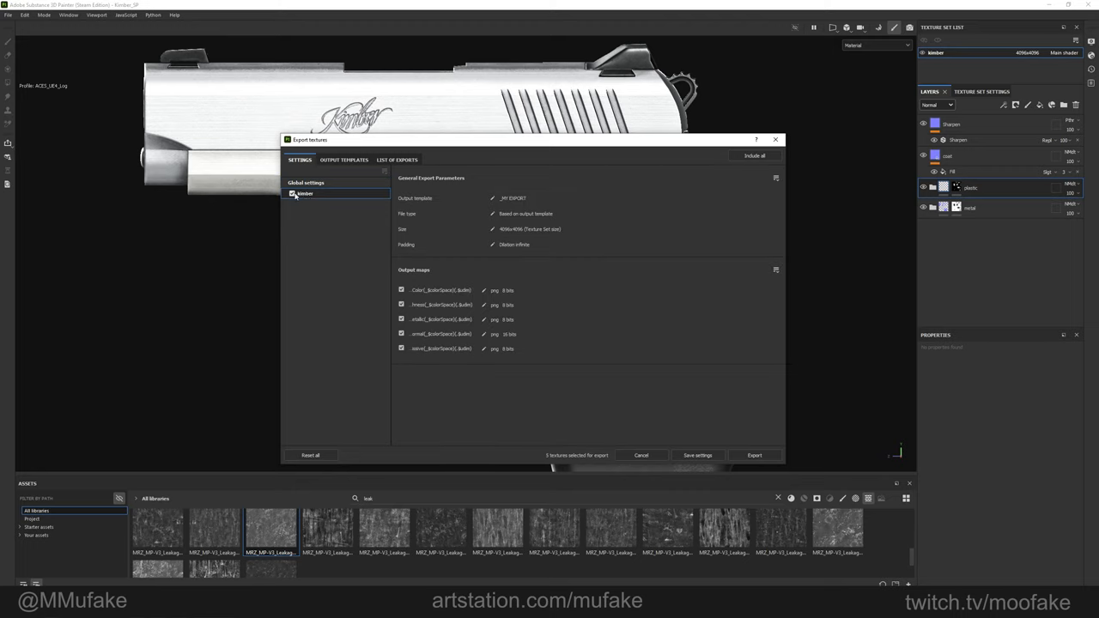
left_click(401, 348)
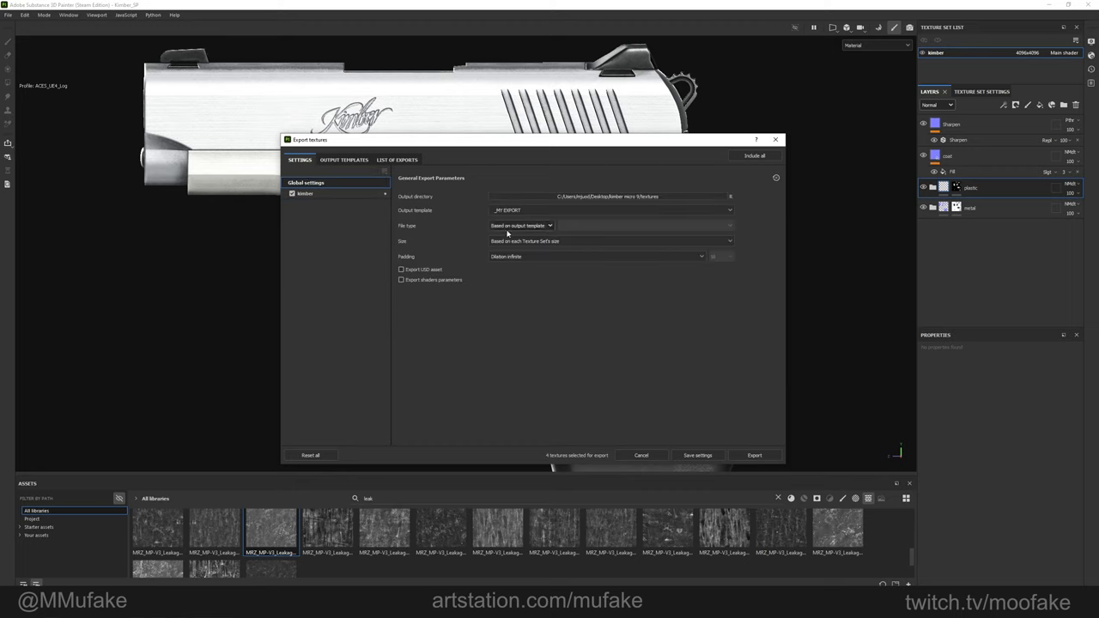
left_click(521, 225)
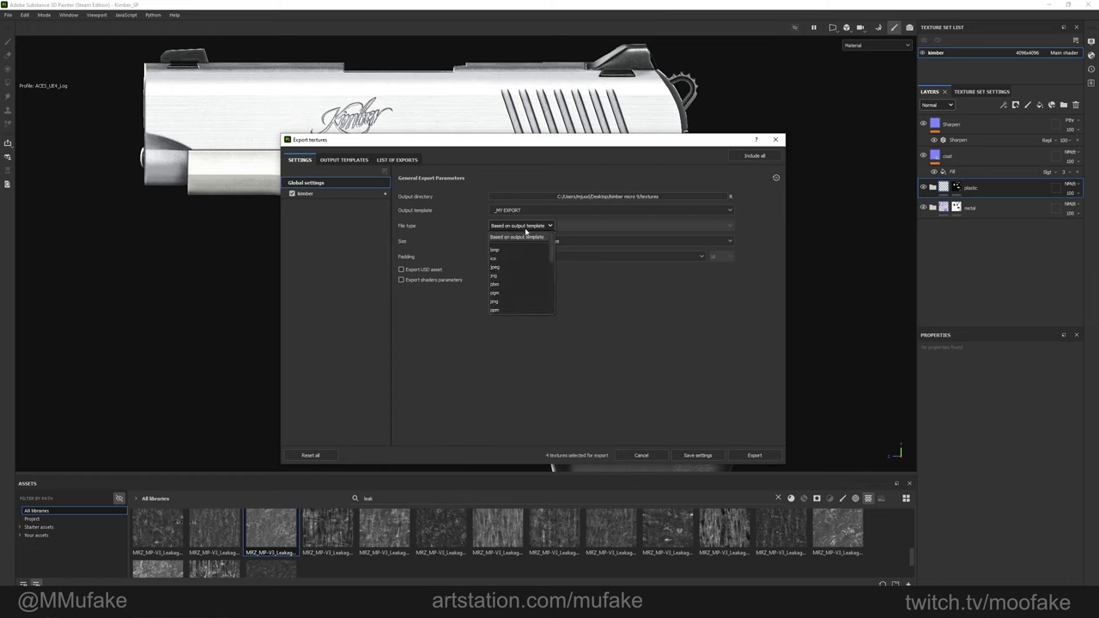
left_click(521, 224)
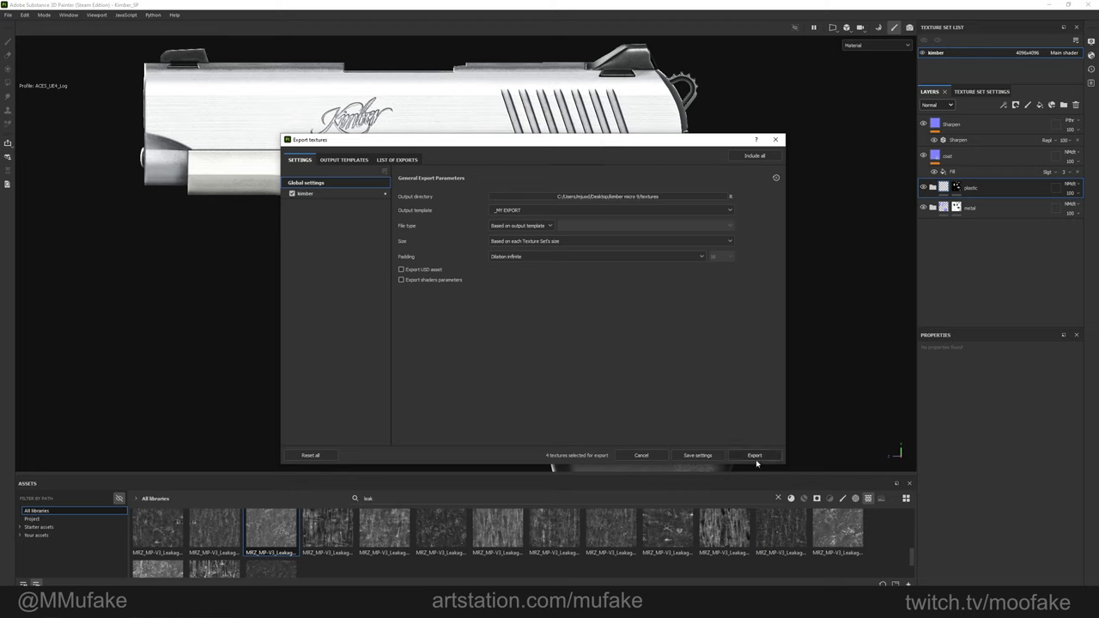
left_click(754, 455)
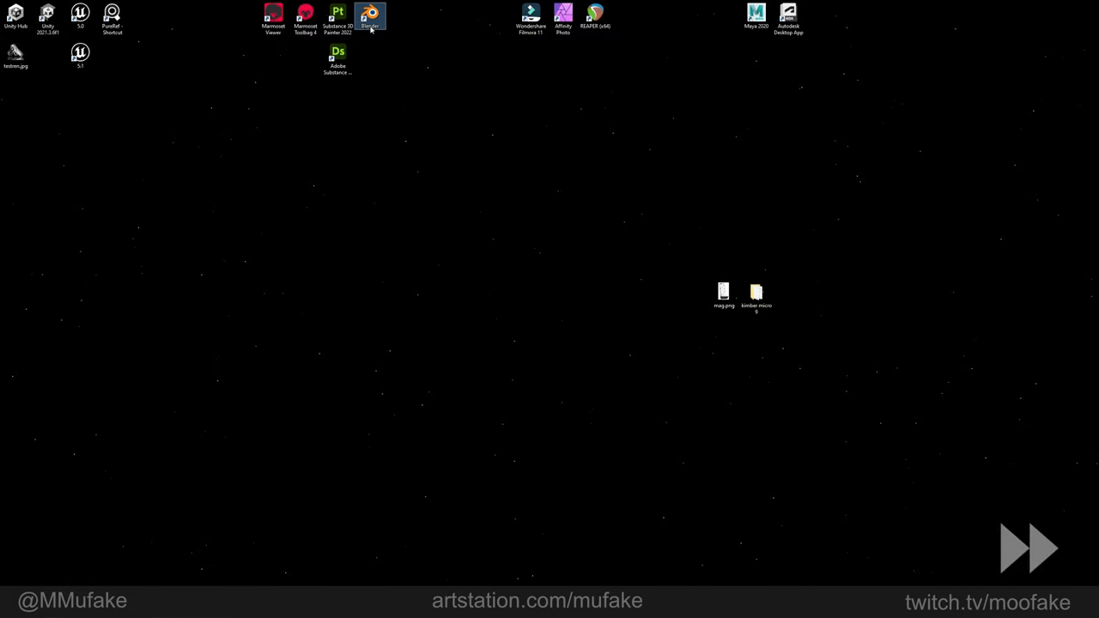
Step: Launch Blender, duplicate the lowpoly collection as 'render', and parent its parts to frame_low.001
double_click(371, 16)
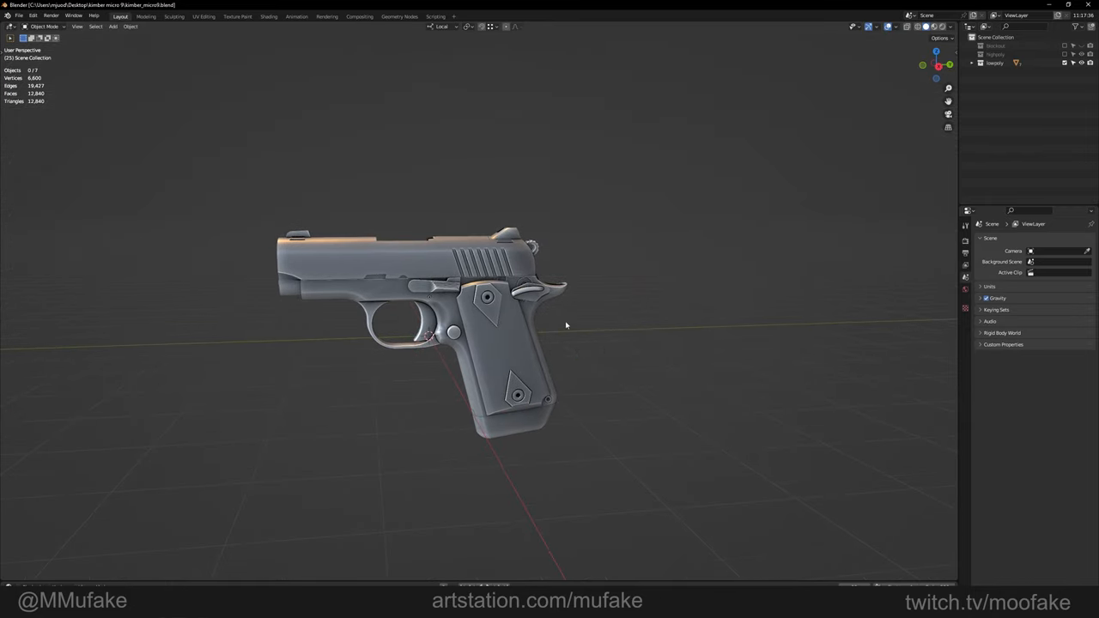
left_click_drag(567, 326, 547, 230)
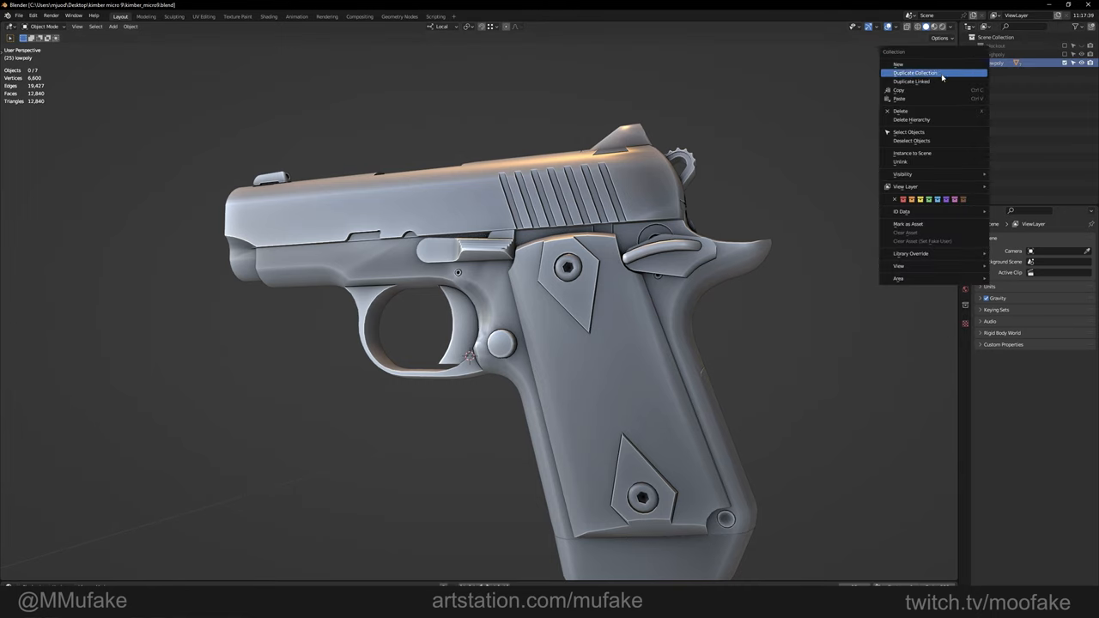
left_click(917, 73)
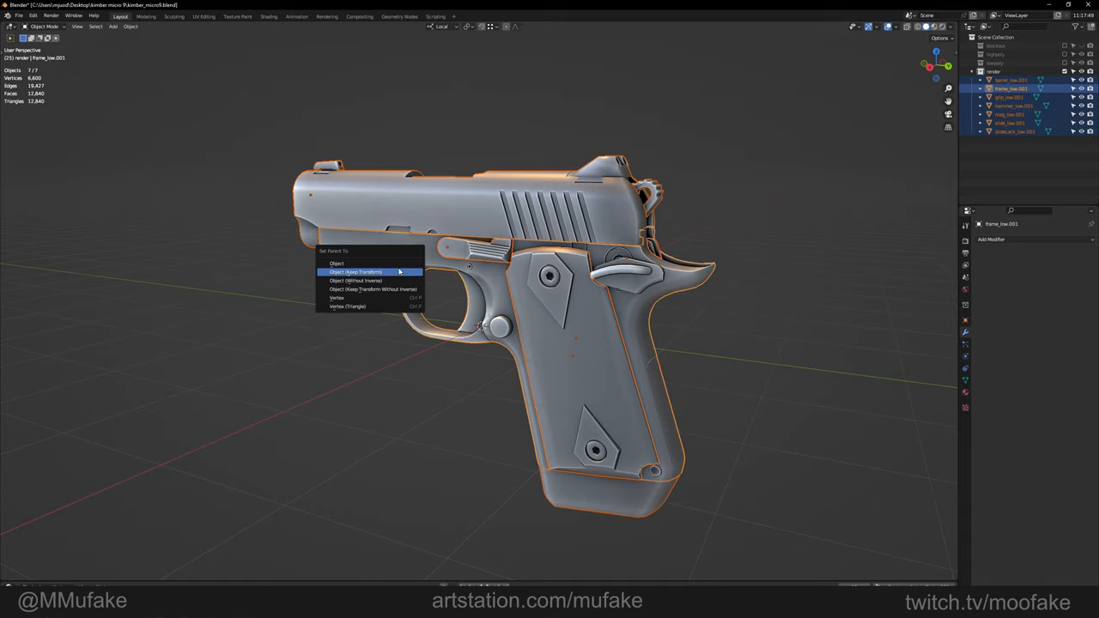
left_click(354, 272)
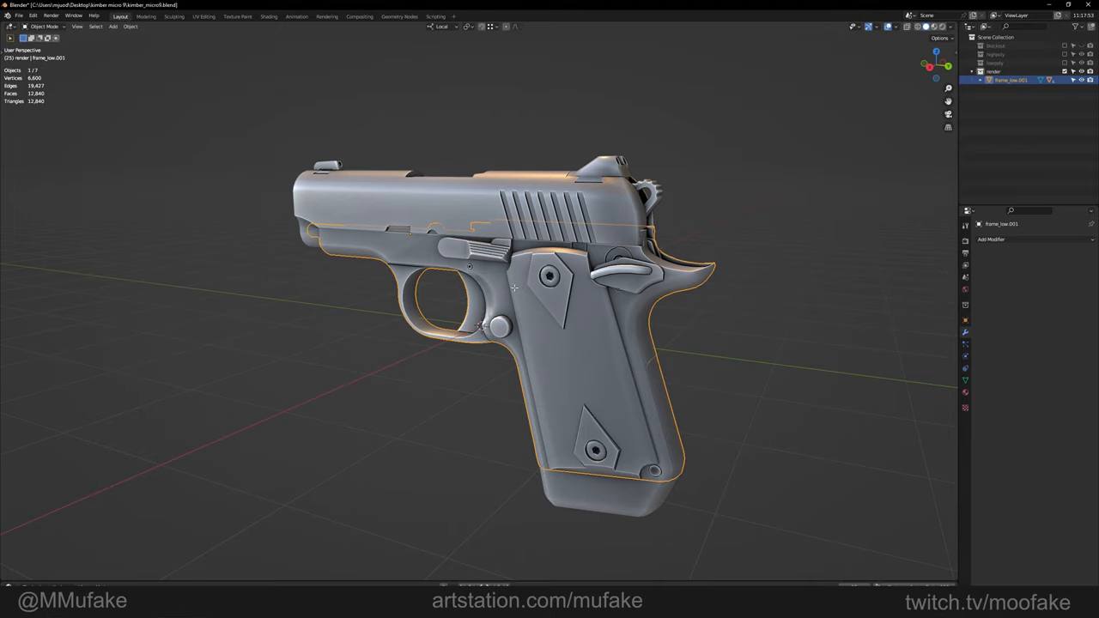
key("KP_3")
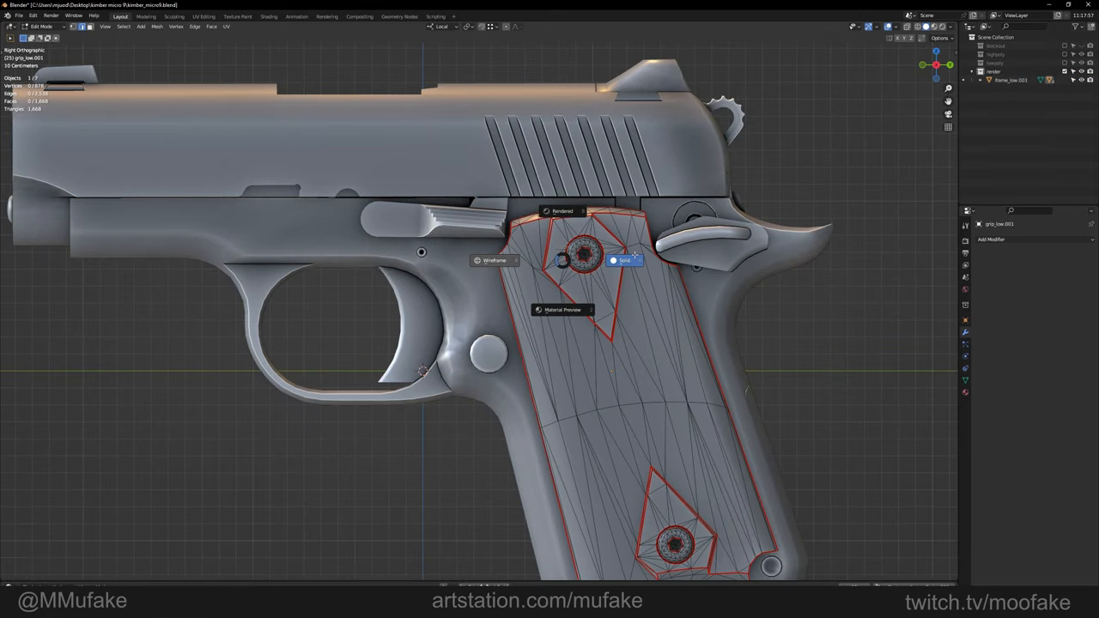
left_click(495, 260)
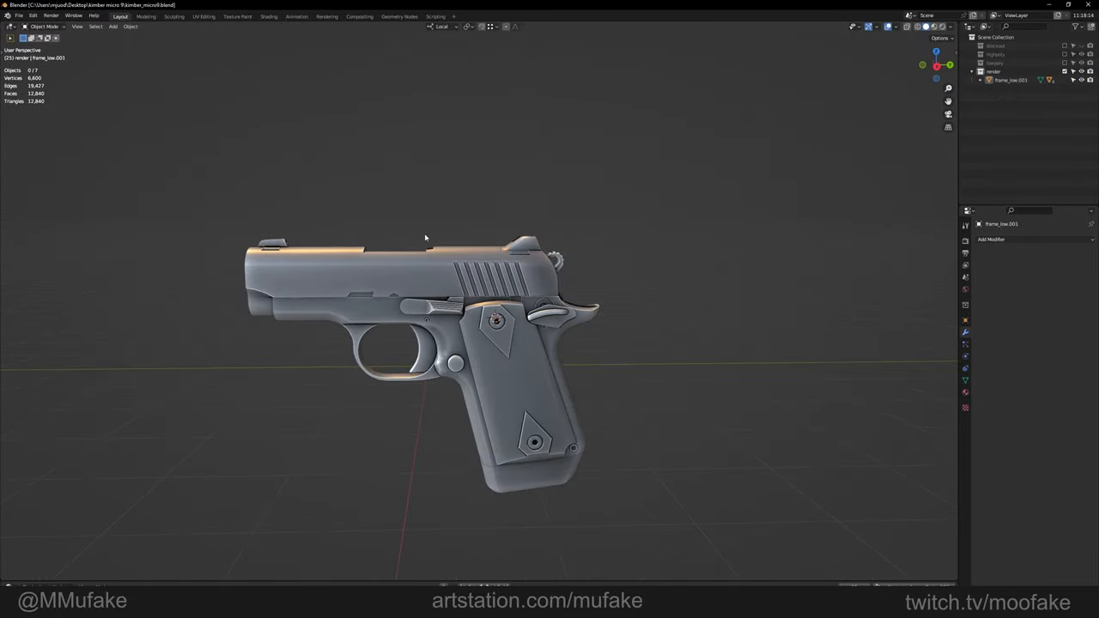
mouse_move(268, 16)
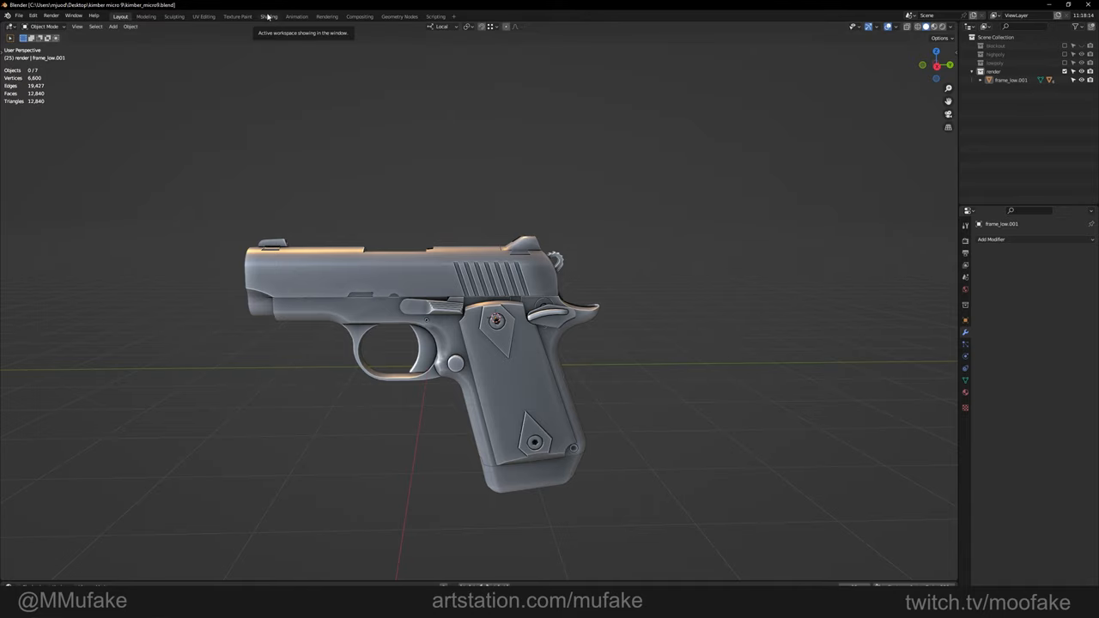
Step: In Shading, link kimber_BaseColor.png to Base Color and add a kimber_Metallic.png image node
left_click(269, 16)
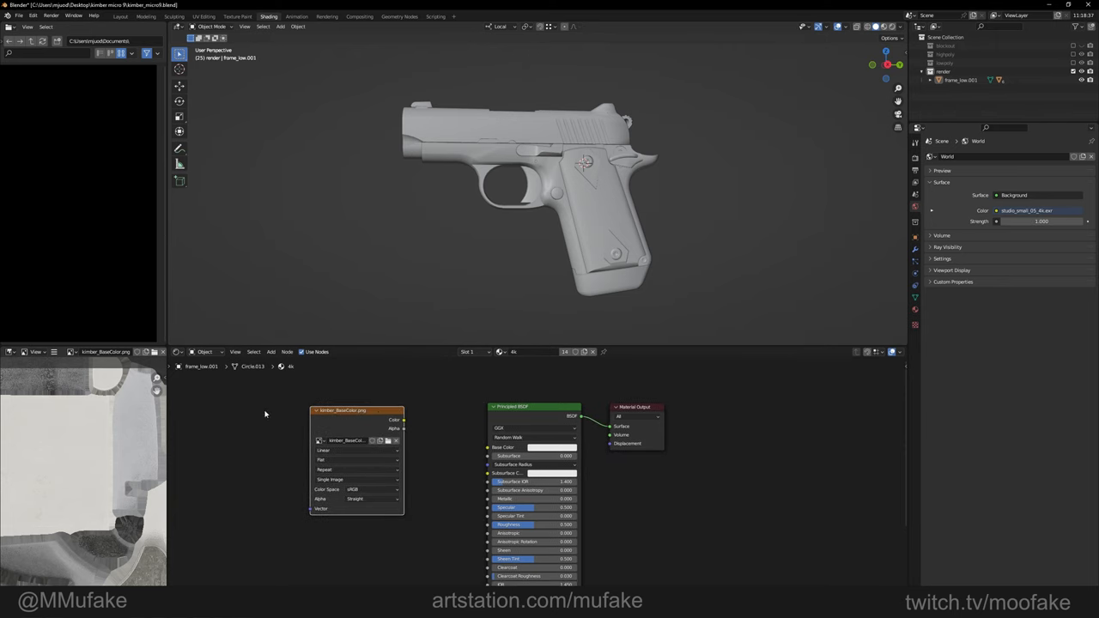
left_click(333, 415)
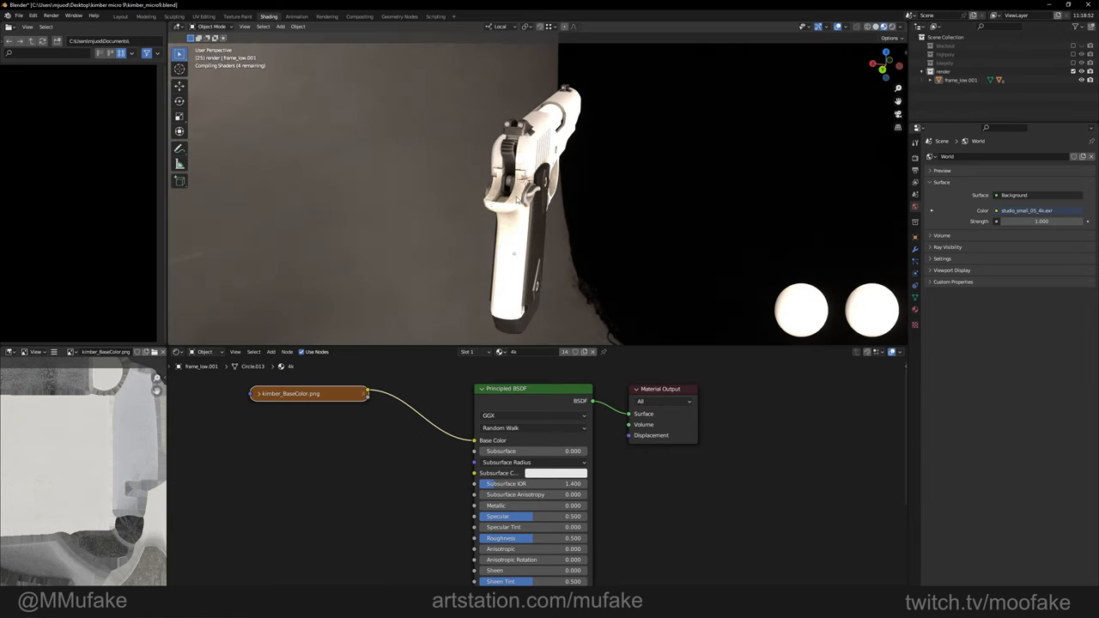
left_click(913, 26)
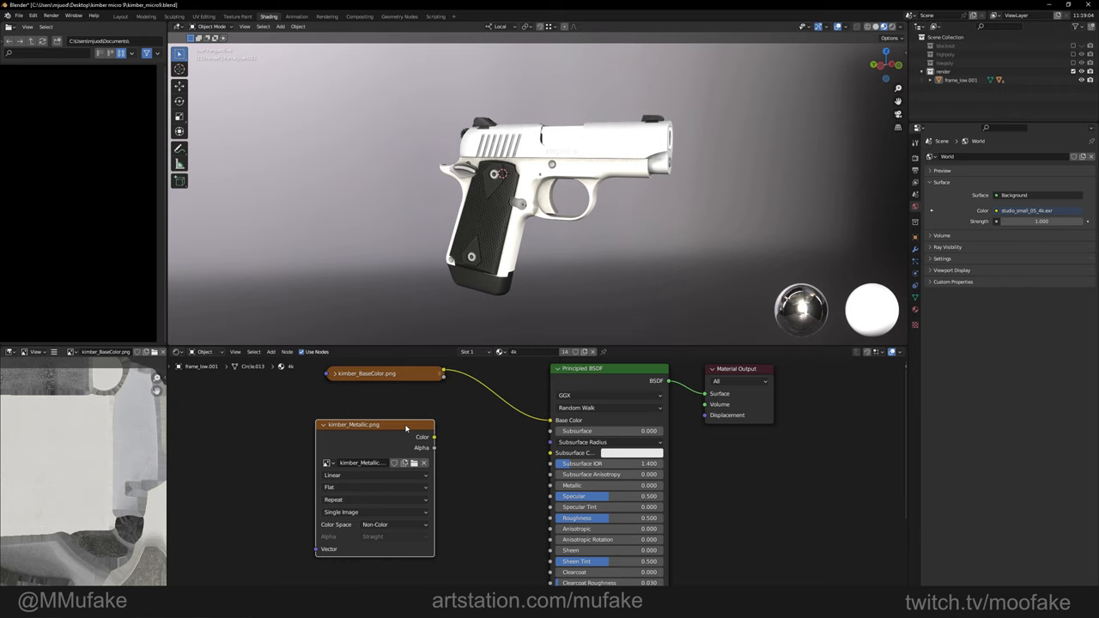
Step: Set the kimber_Normal.png image node's Color Space to Non-Color
left_click(394, 525)
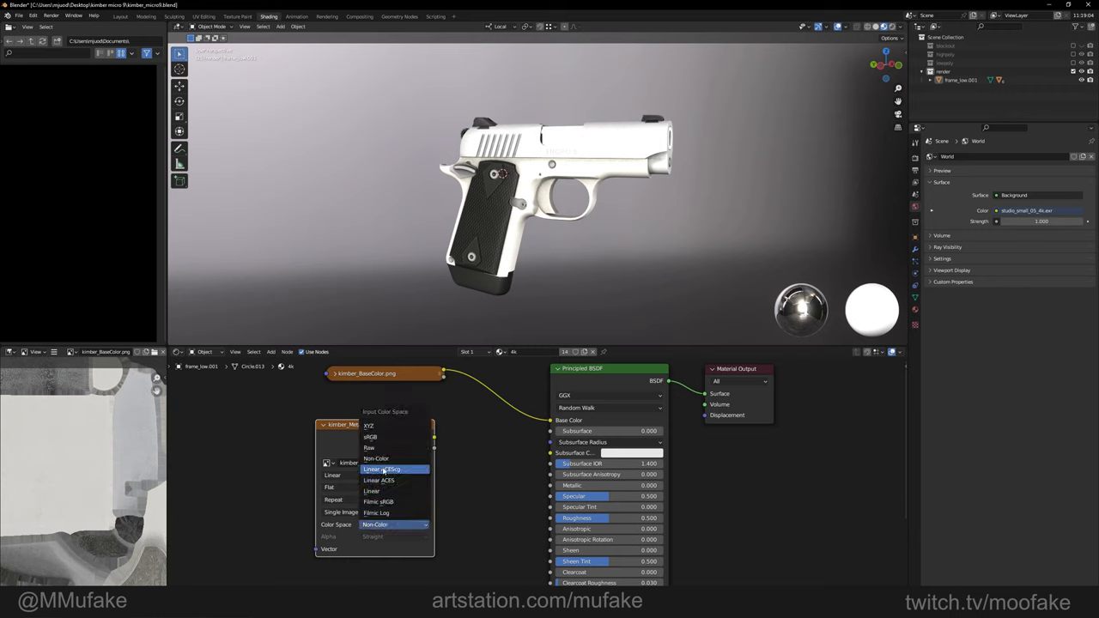
left_click(370, 437)
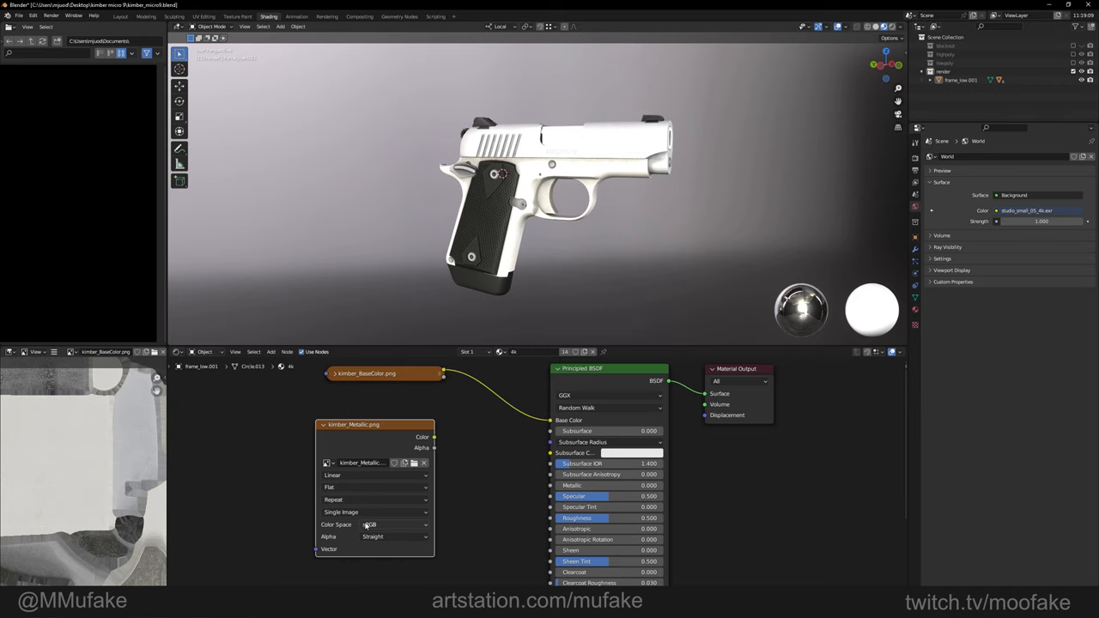
left_click(395, 525)
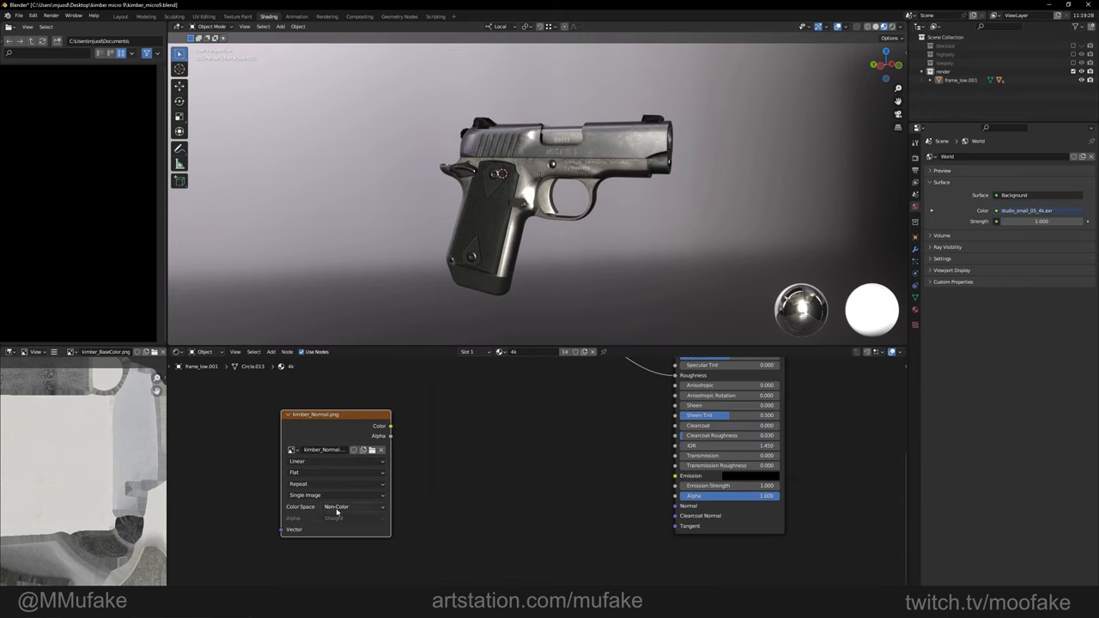
mouse_move(336, 507)
type("norm")
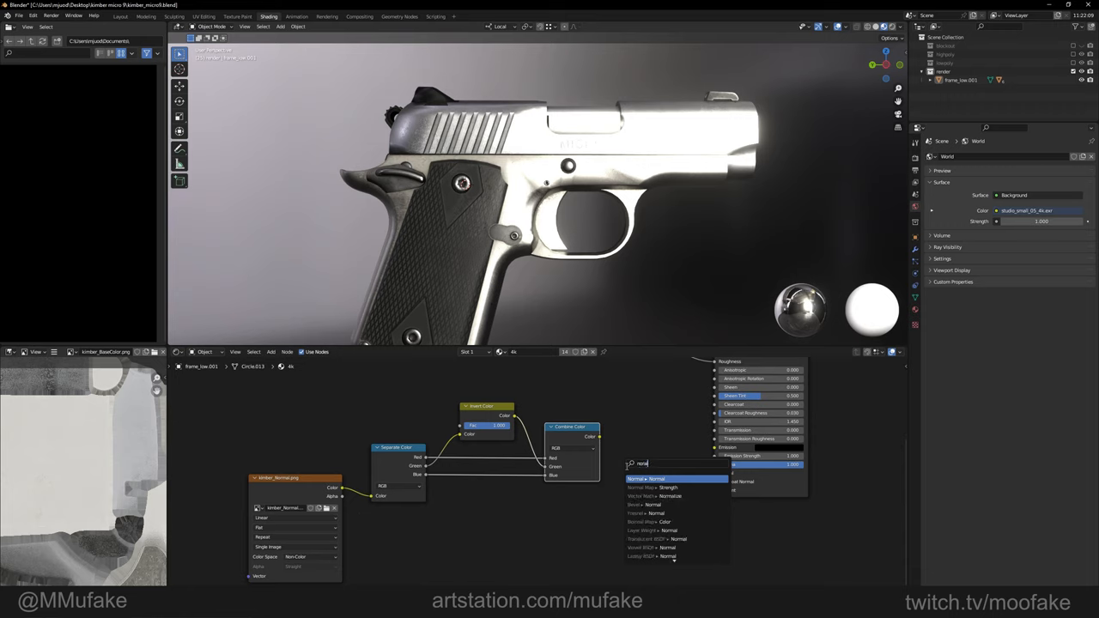
Step: Add a Normal Map node after the green-inverted normal texture, feeding the BSDF Normal
left_click(648, 478)
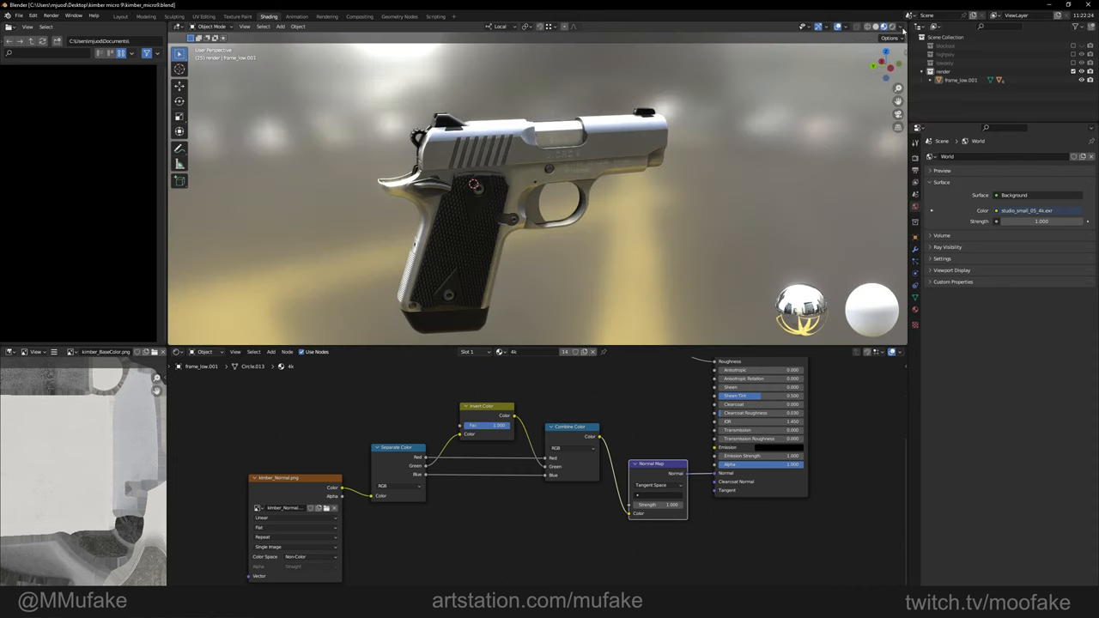
left_click(894, 27)
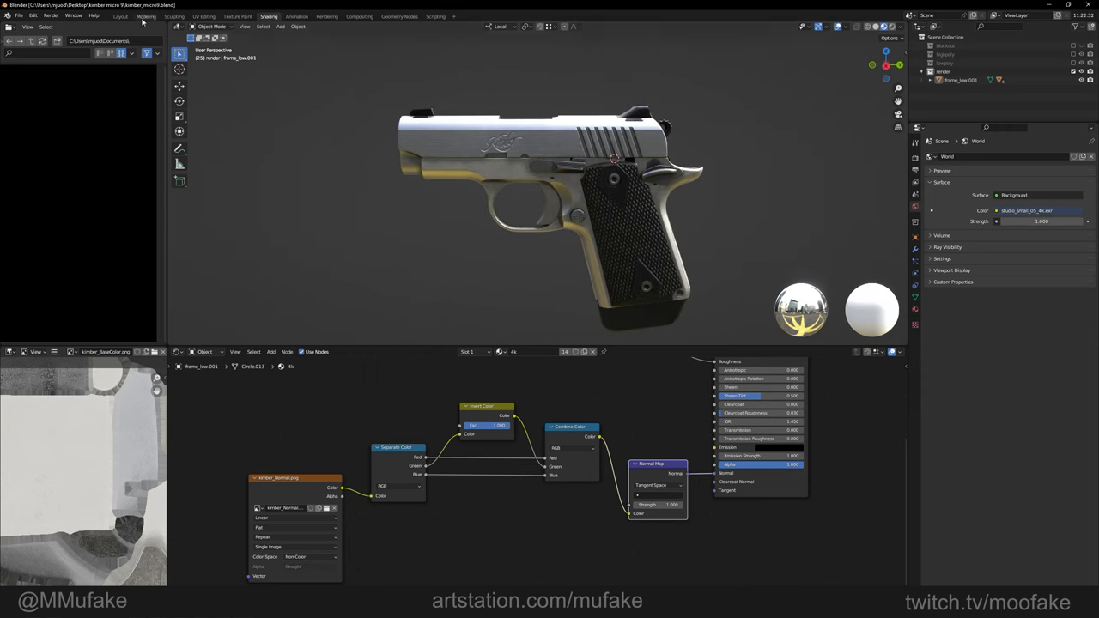
mouse_move(145, 16)
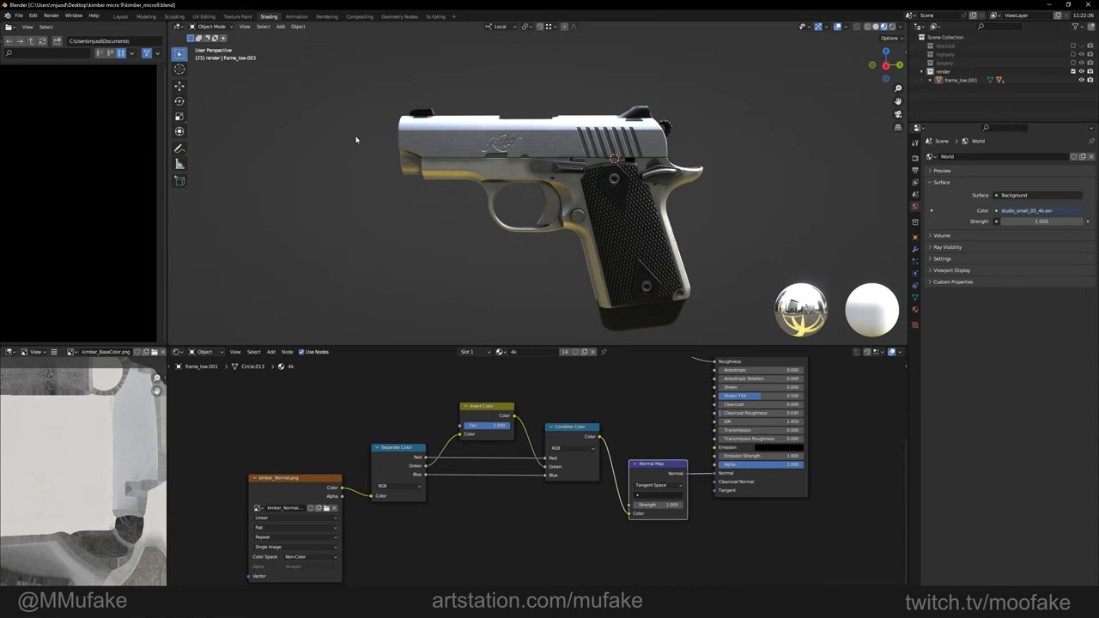
Step: Add a scaled-up plane in Layout and shape its edge into a curved backdrop
left_click(120, 15)
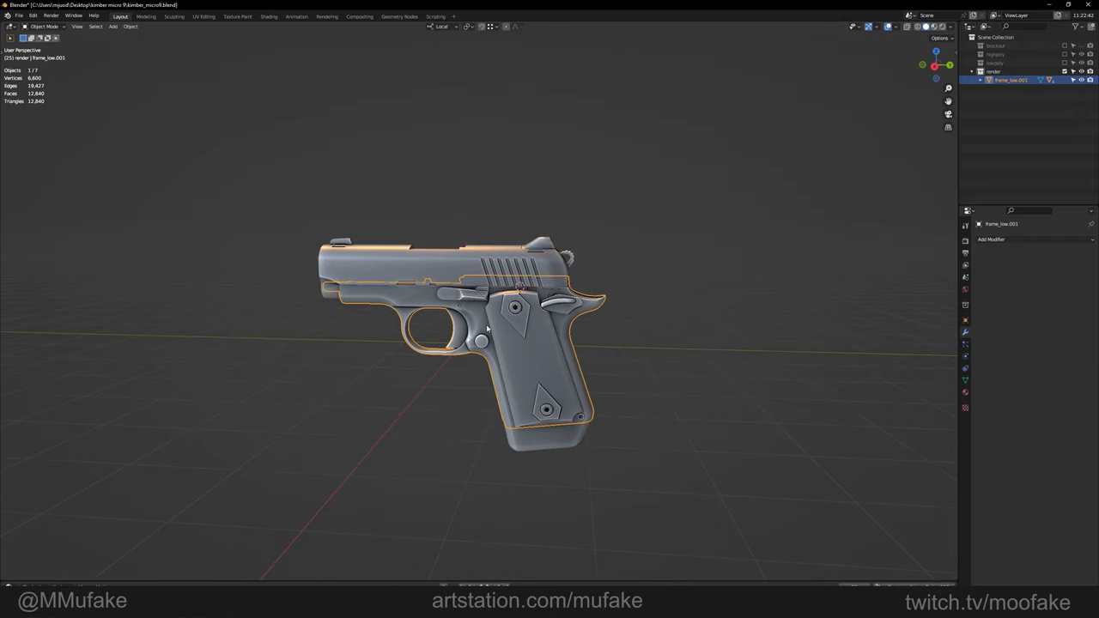
left_click(112, 26)
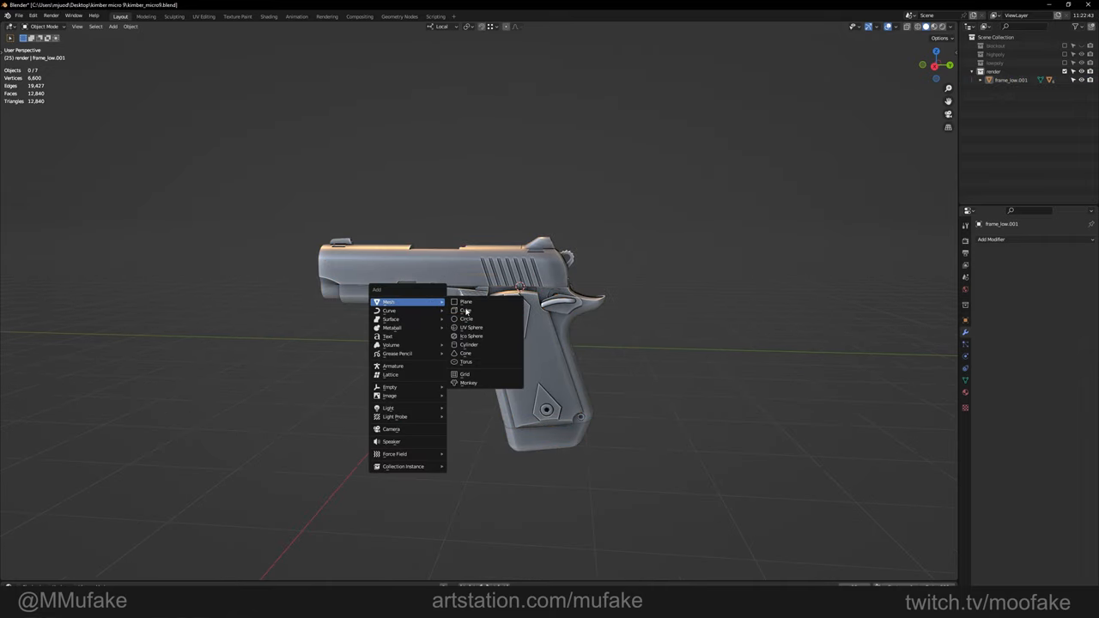
left_click(466, 301)
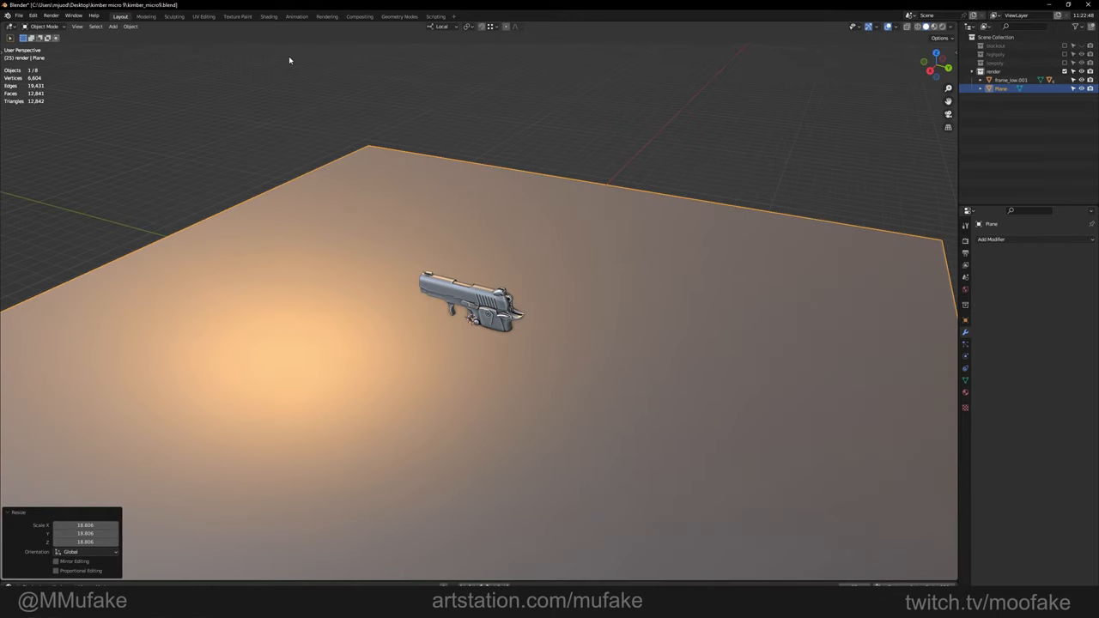
key("Tab")
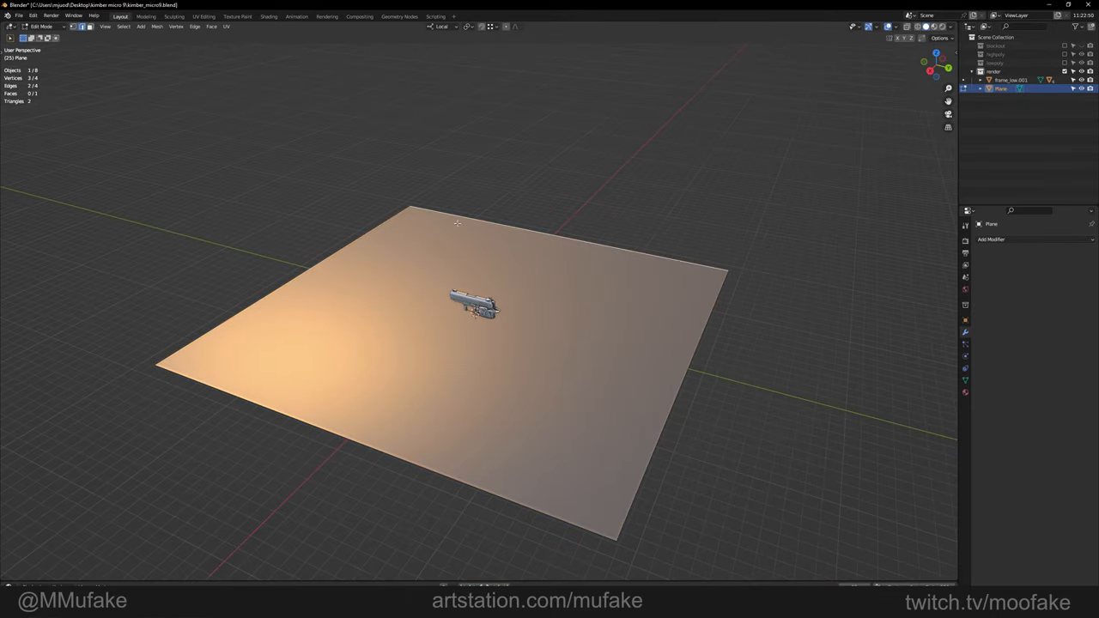
key("Tab")
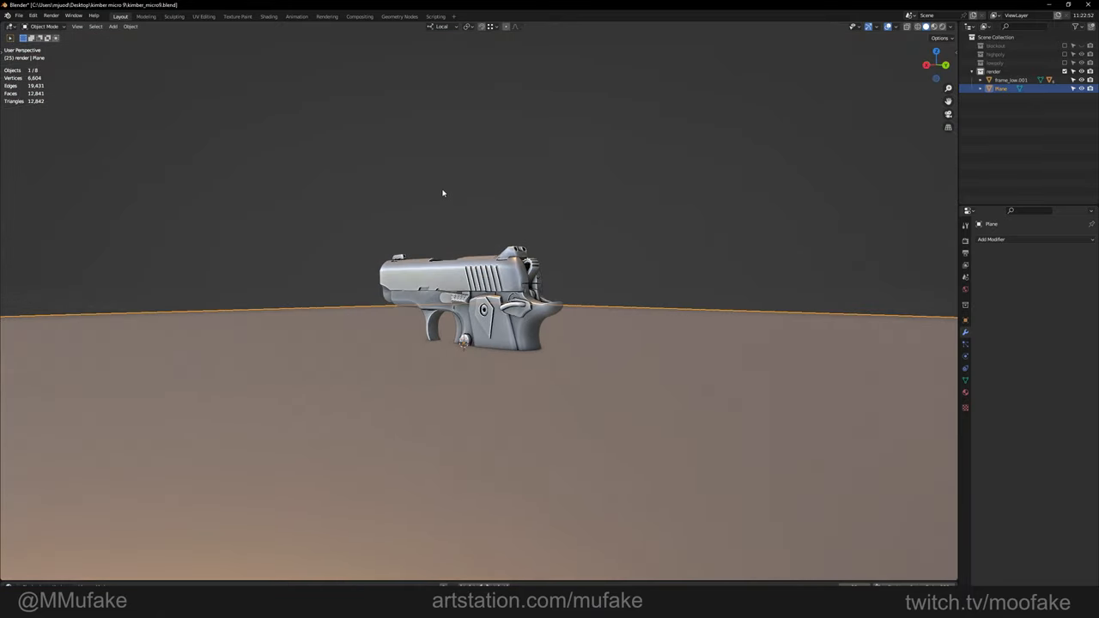
mouse_move(398, 275)
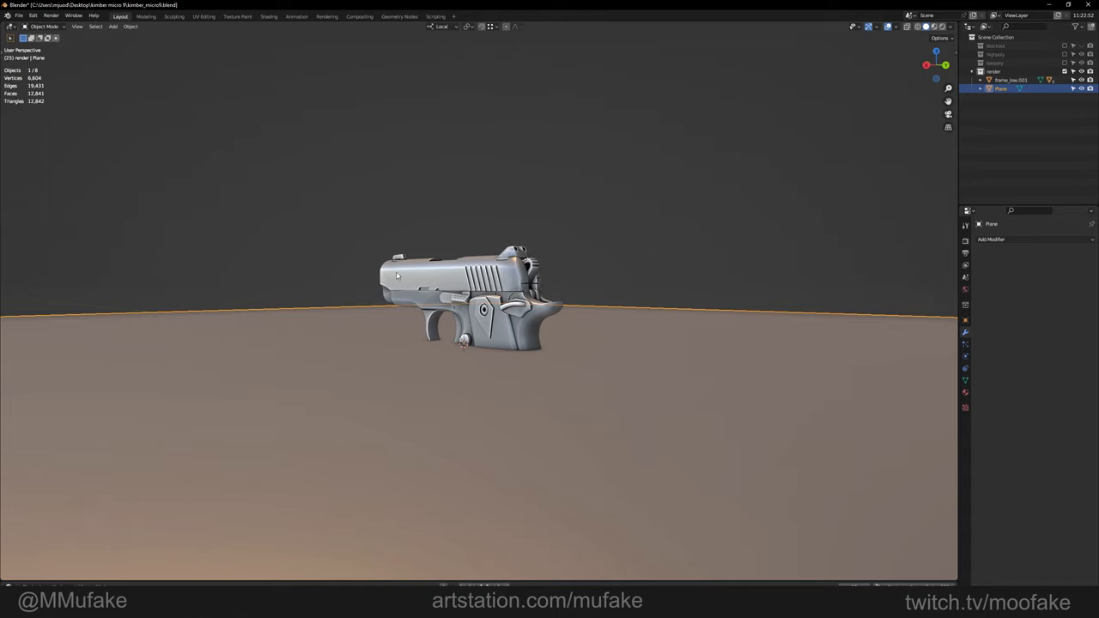
key("Tab")
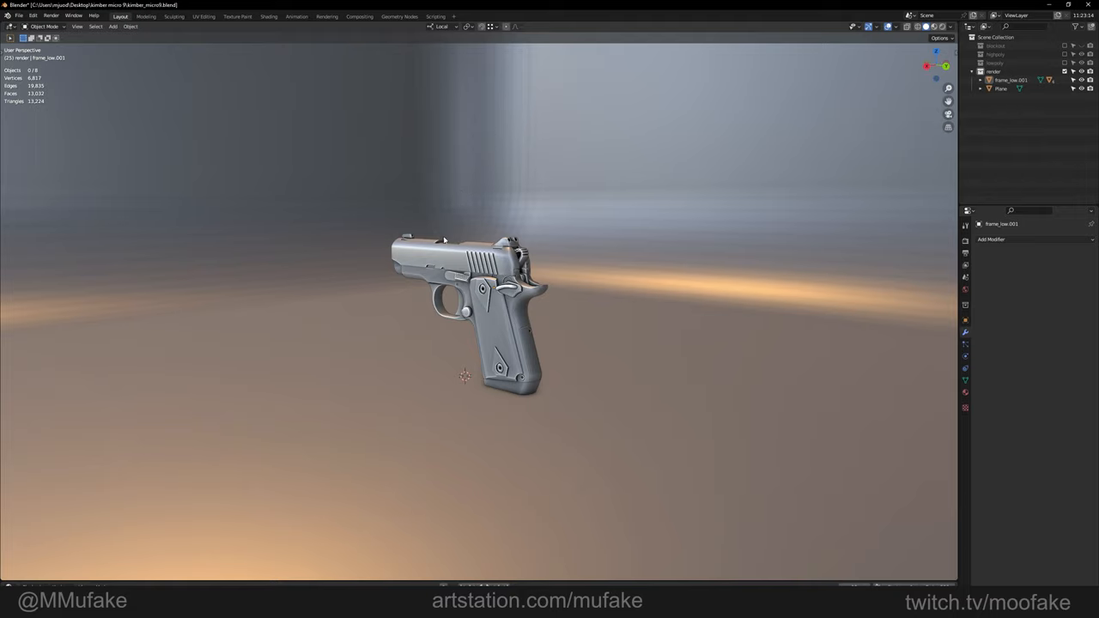
mouse_move(485, 256)
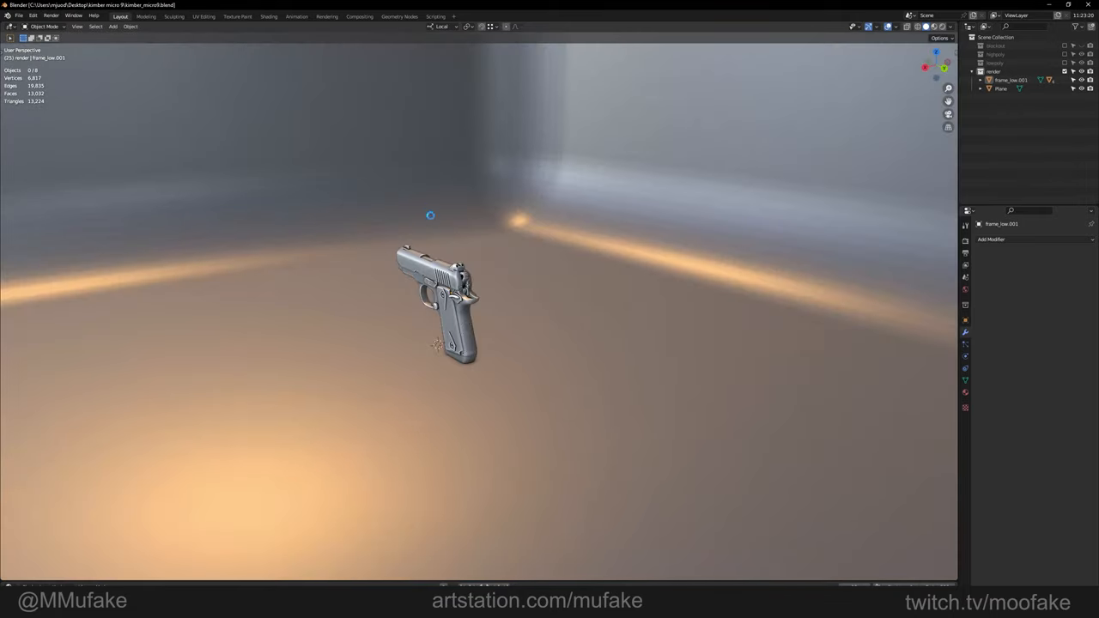
Step: Give the plane a dark 'floor' material with roughness raised from 0.127 to 0.632
left_click(269, 15)
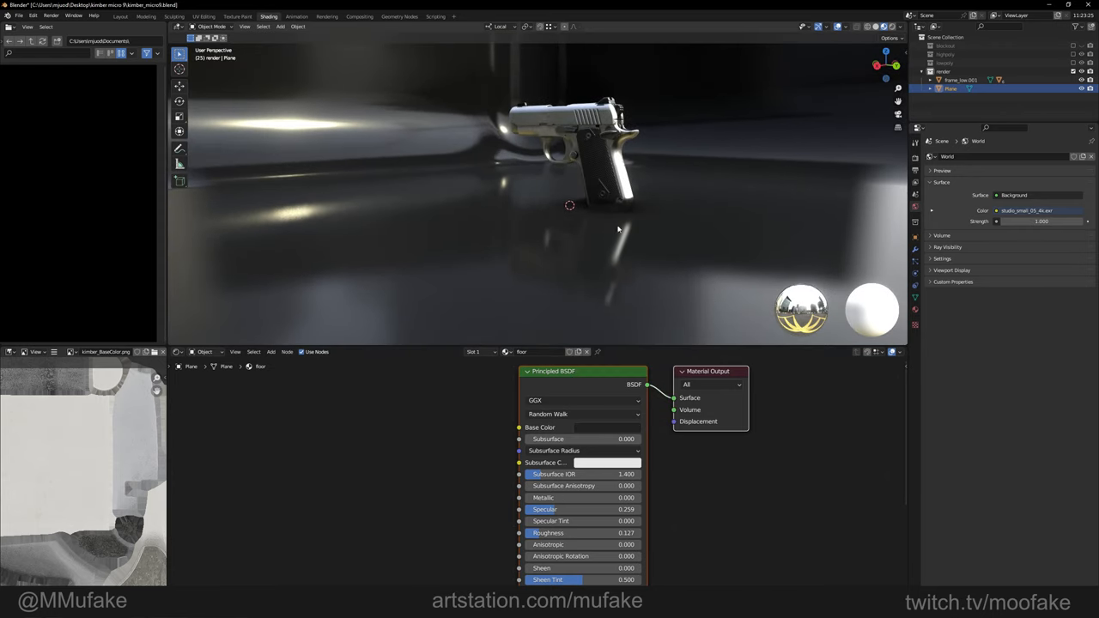
left_click_drag(566, 532, 619, 532)
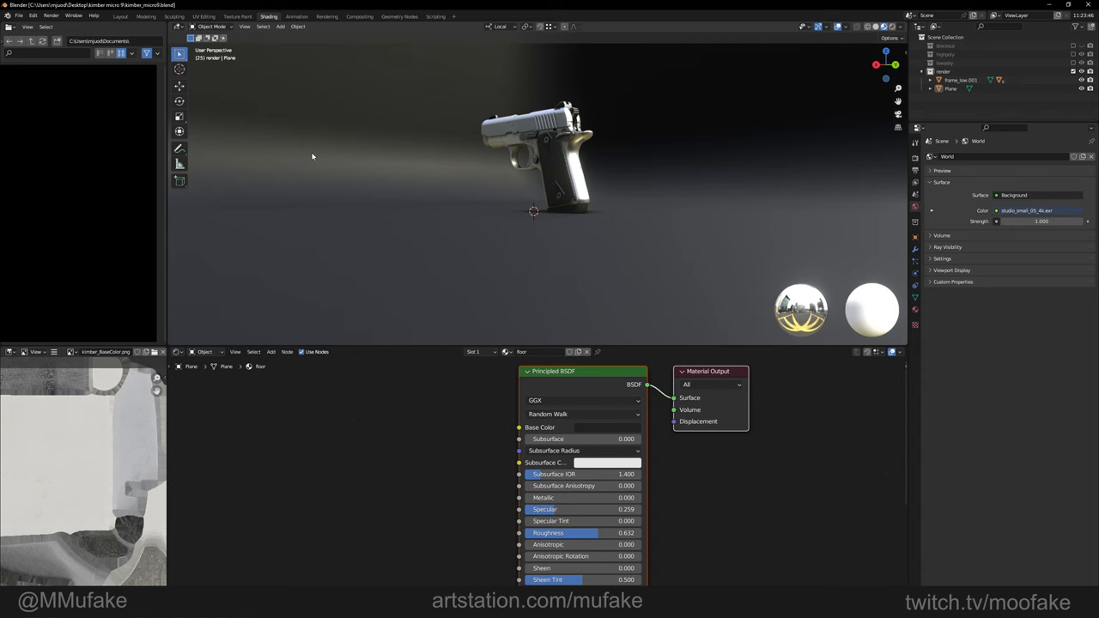
Step: Back in Layout, scroll through the backdrop's floor settings in Material Properties
left_click(120, 15)
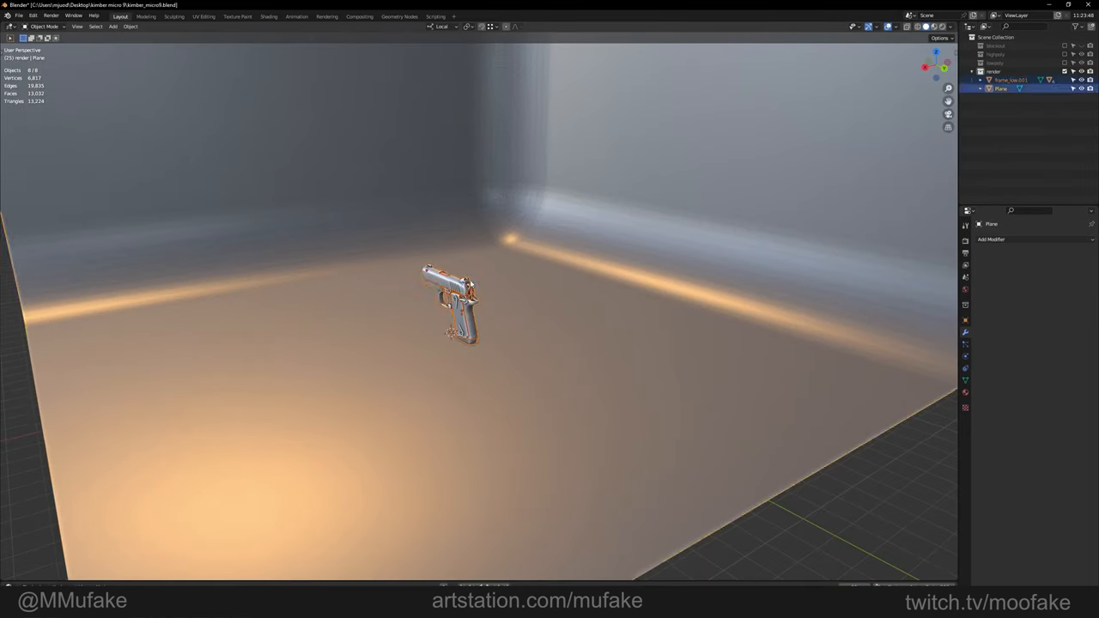
left_click(464, 322)
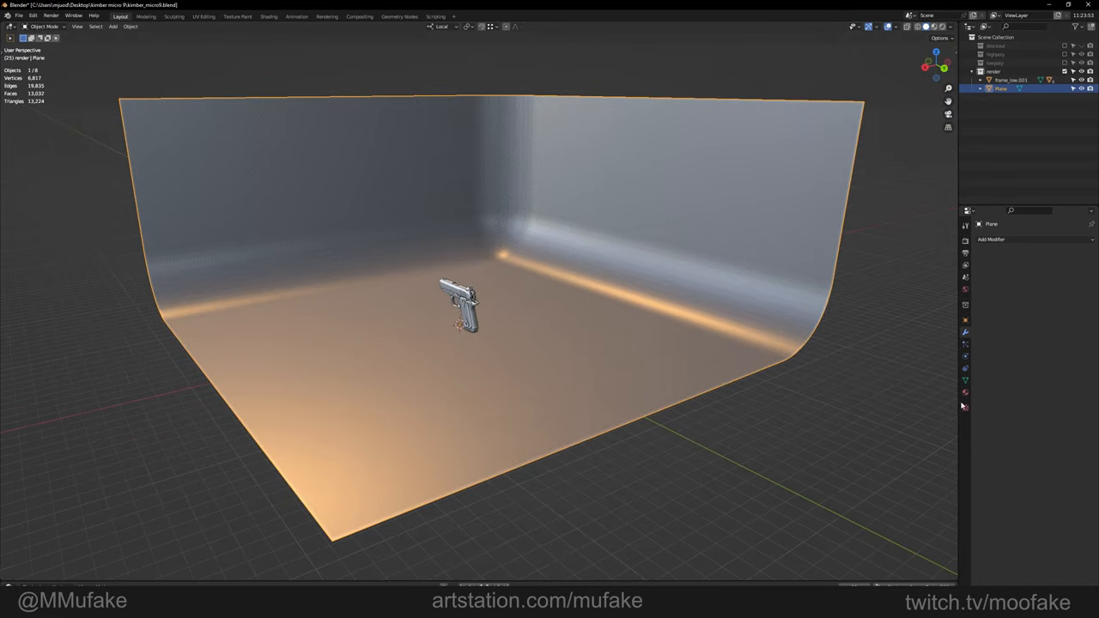
left_click(965, 319)
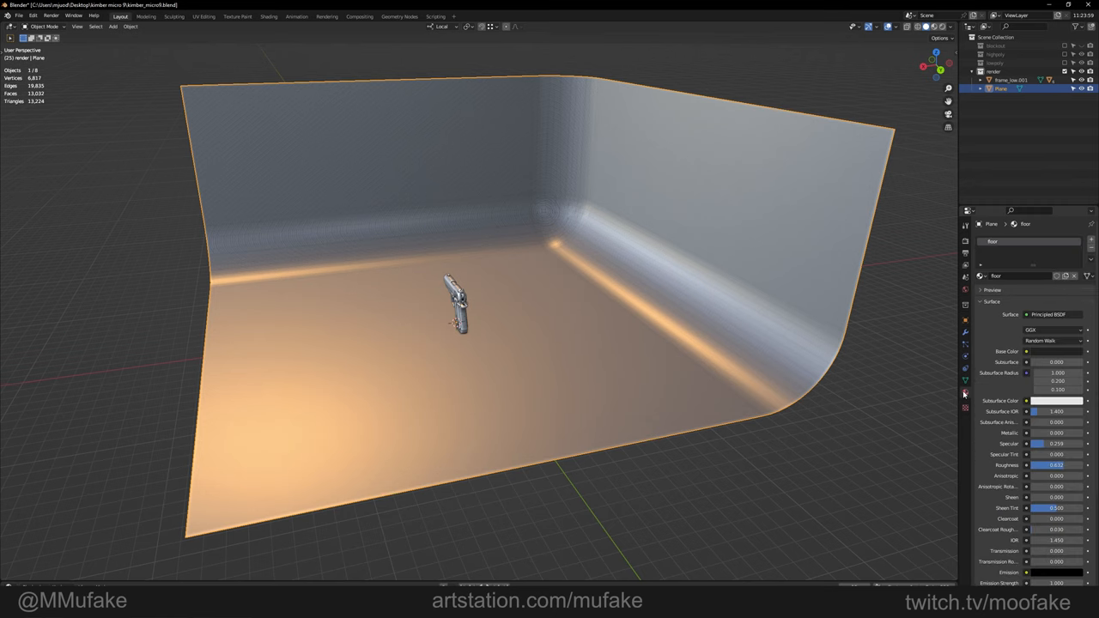
scroll("down", 3)
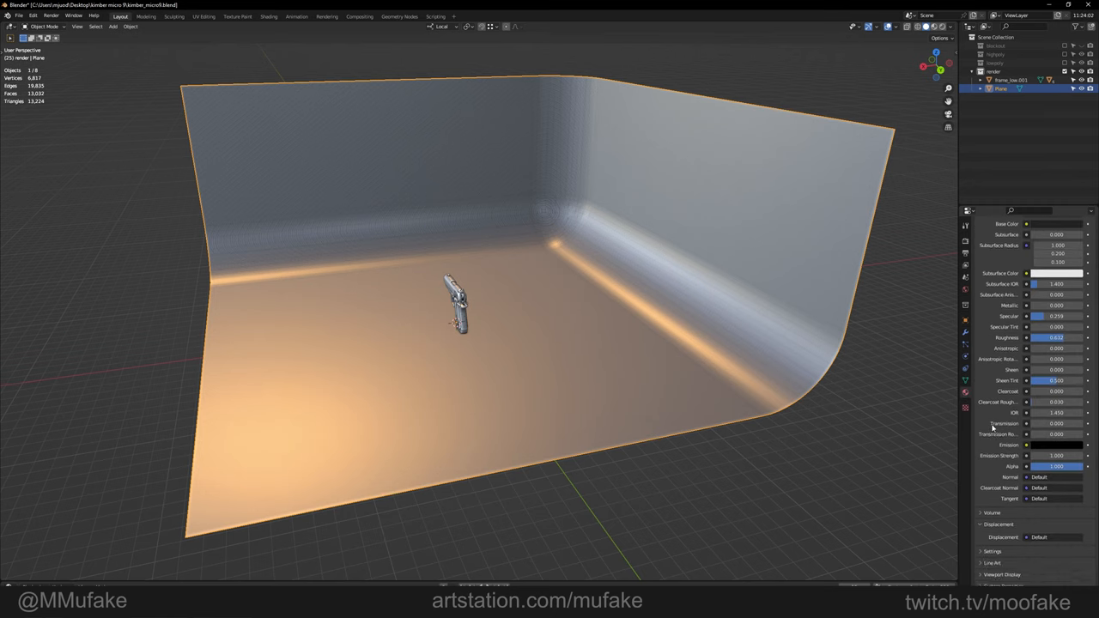
scroll("down", 3)
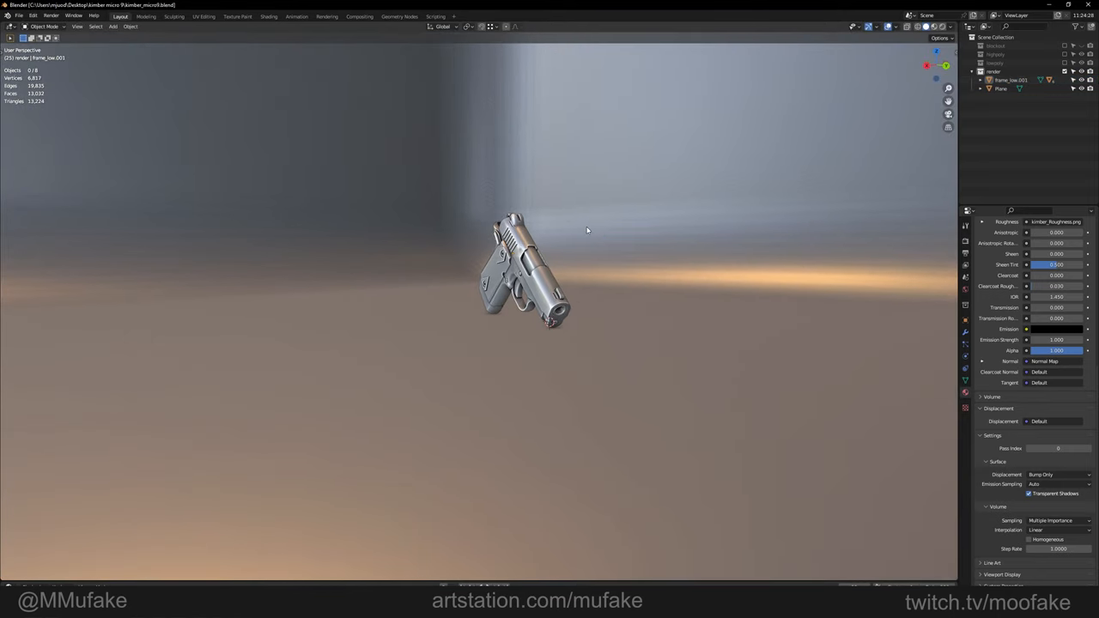
Step: Add a camera aligned to the pistol on the dark backdrop, previewed in Rendered shading
left_click(113, 26)
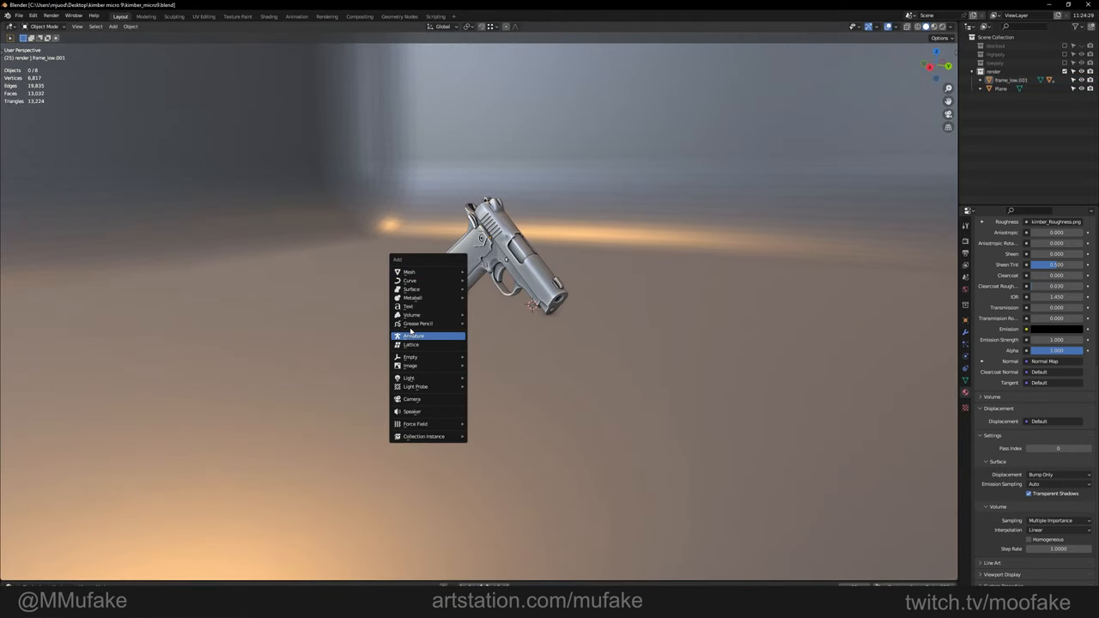
mouse_move(411, 399)
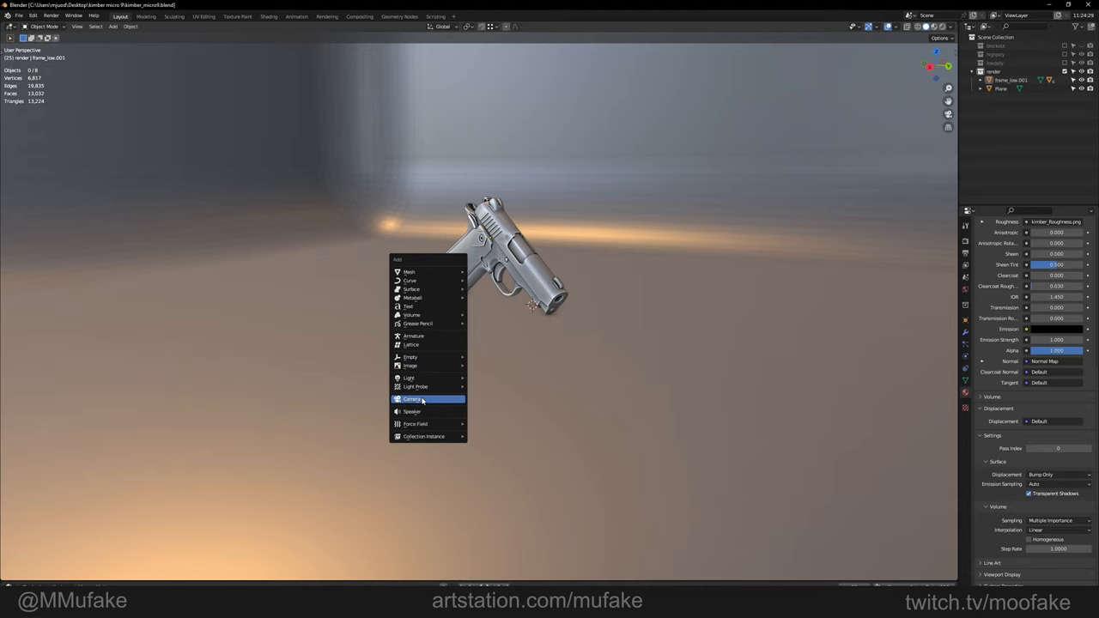
left_click(412, 398)
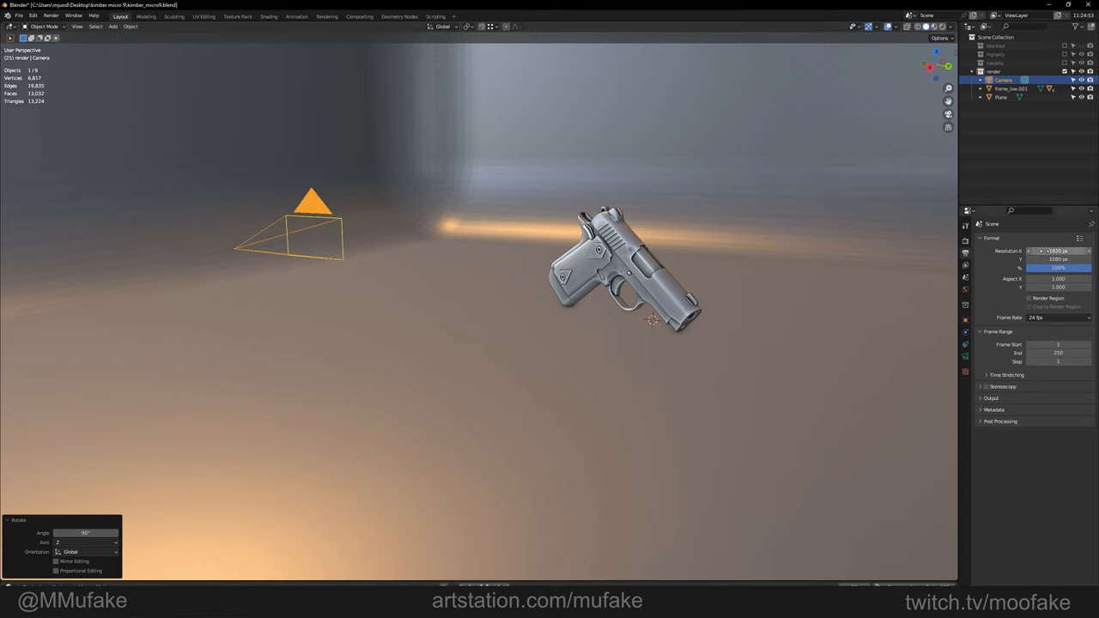
left_click(1058, 250)
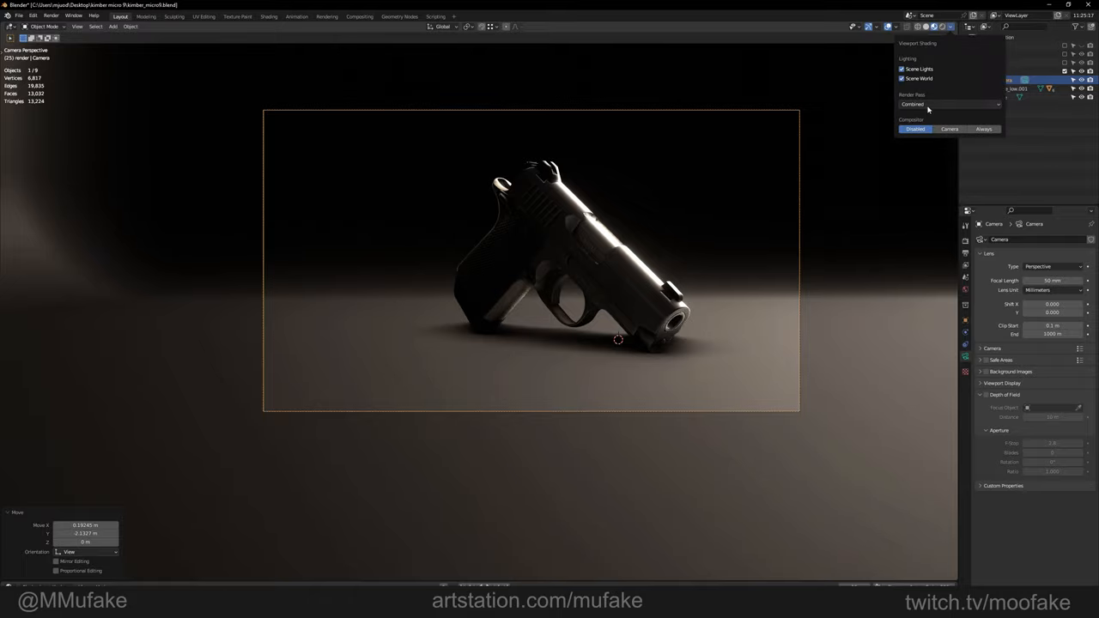
Step: Select the camera and reframe the pistol closer with a 250 mm focal length
left_click(902, 78)
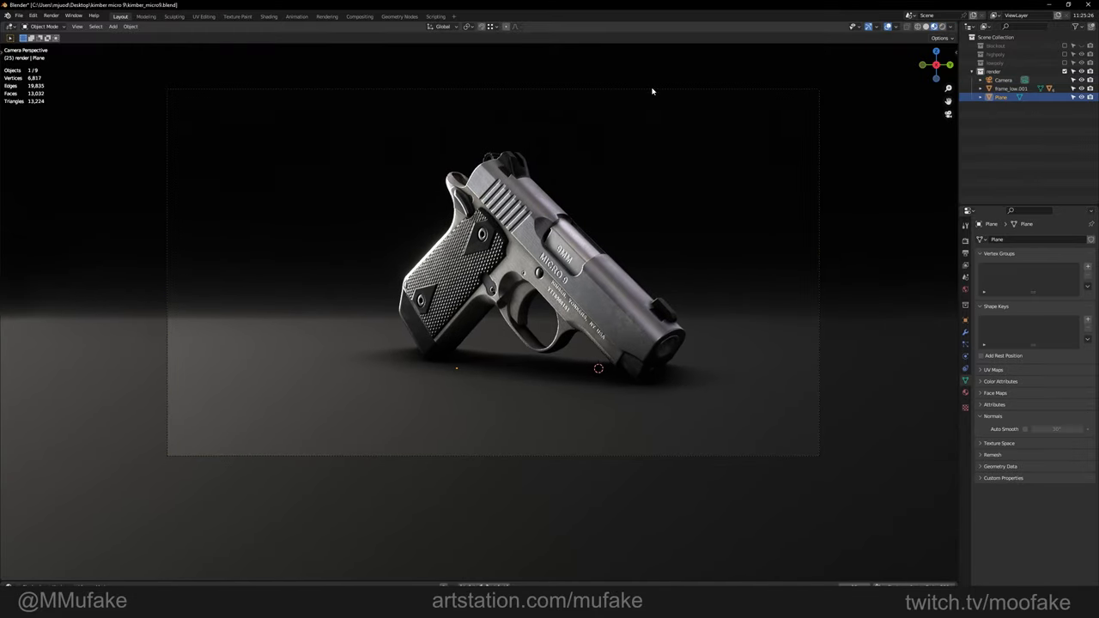
left_click(1003, 80)
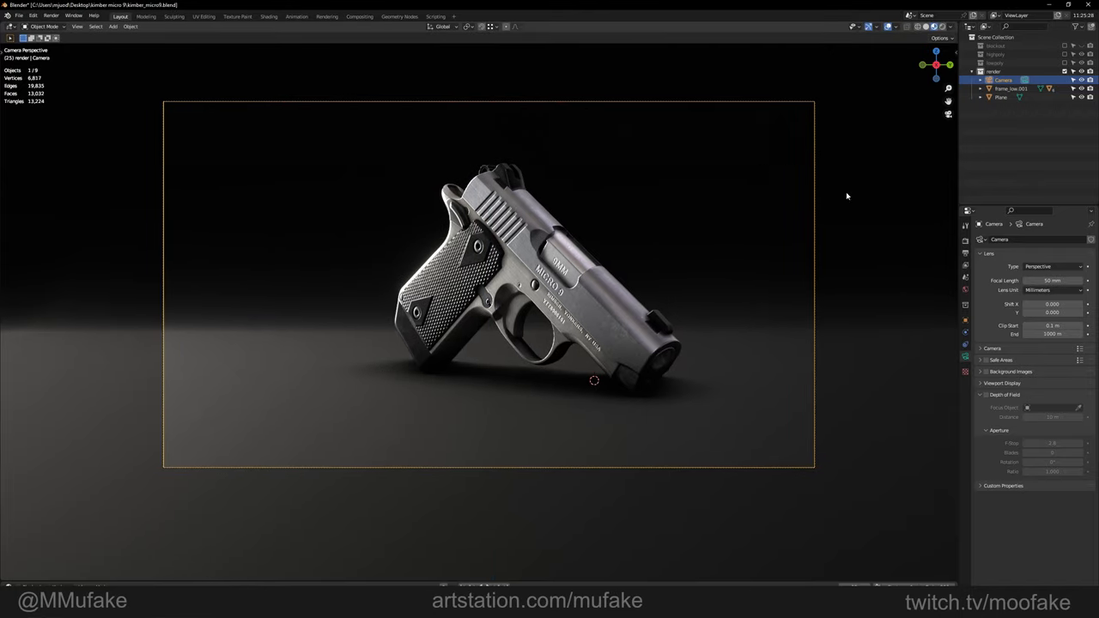
double_click(1052, 281)
type("250")
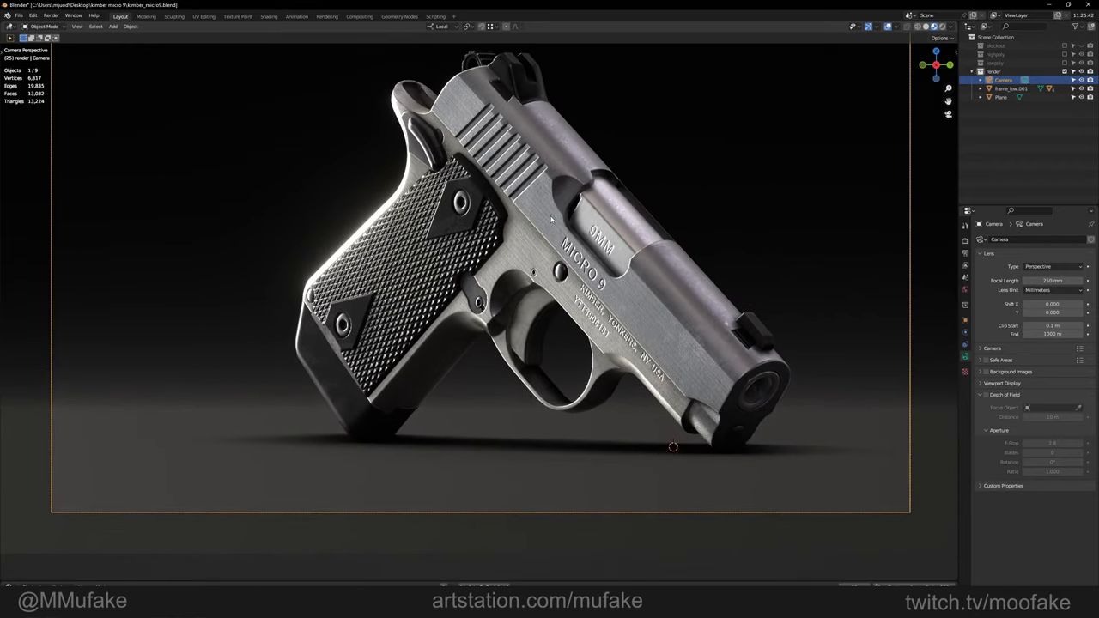
left_click_drag(674, 447, 653, 432)
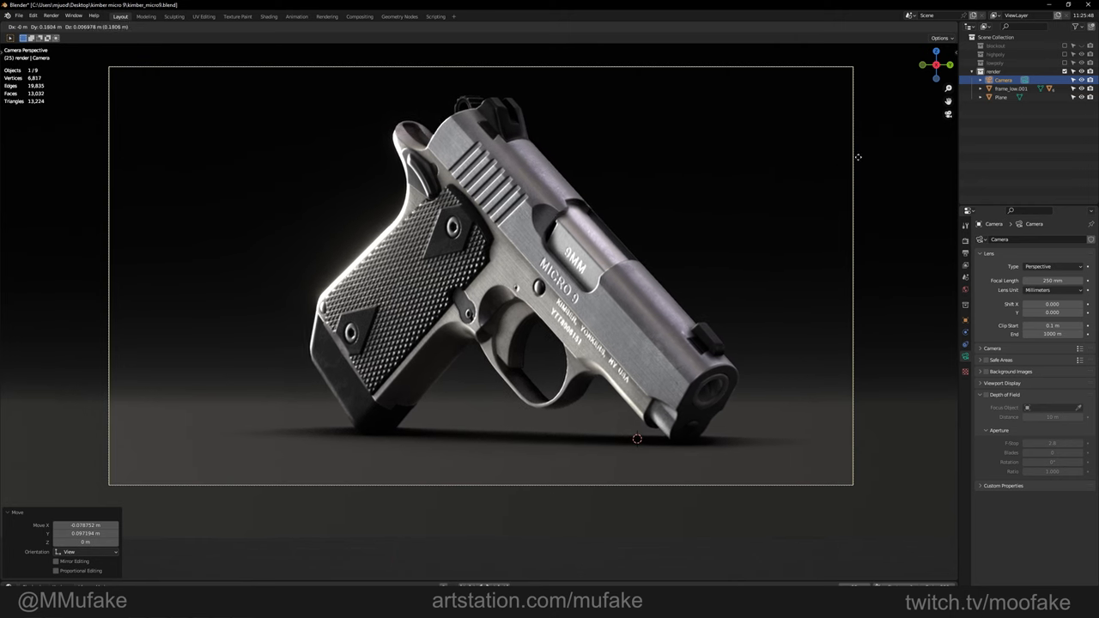
Step: Toggle World lighting in viewport shading and show the 3840×2160 output resolution settings
left_click(968, 26)
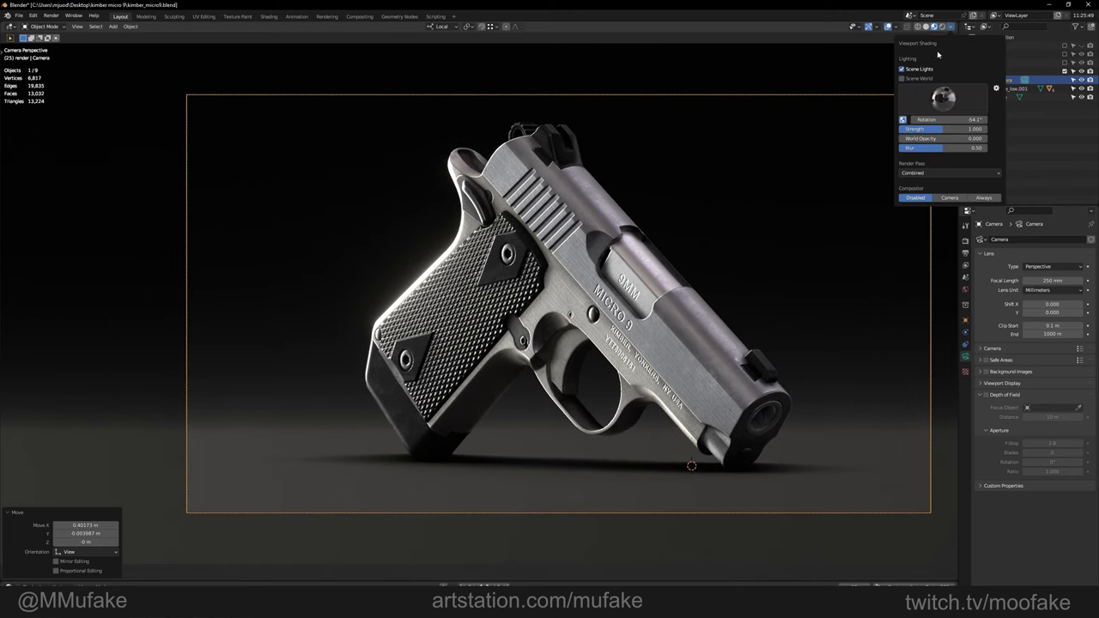
left_click(901, 78)
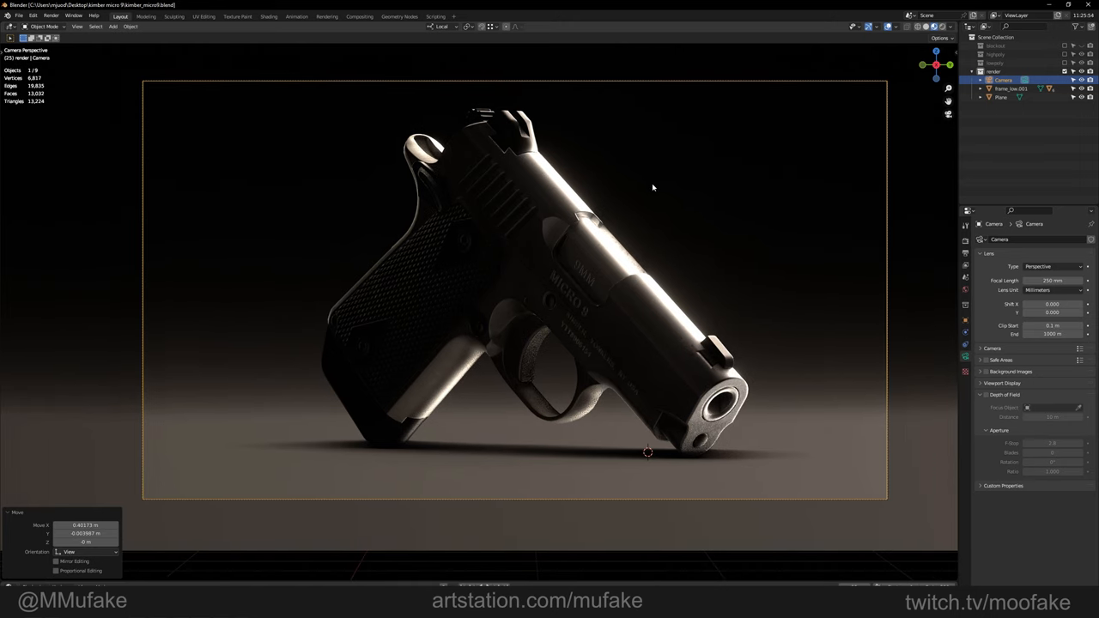
left_click(945, 27)
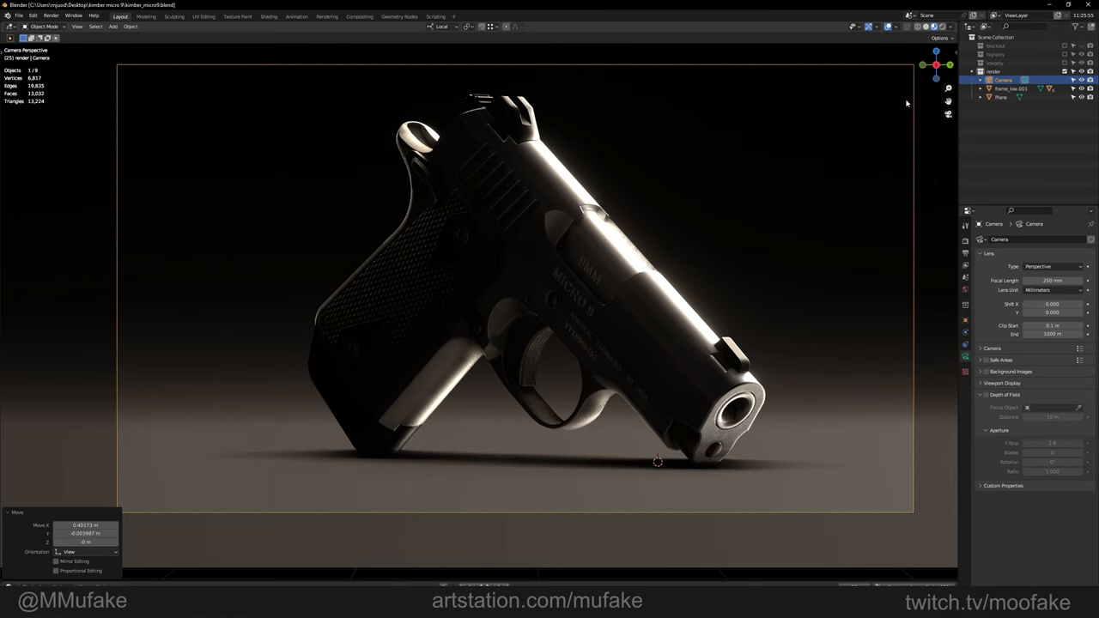
mouse_move(884, 36)
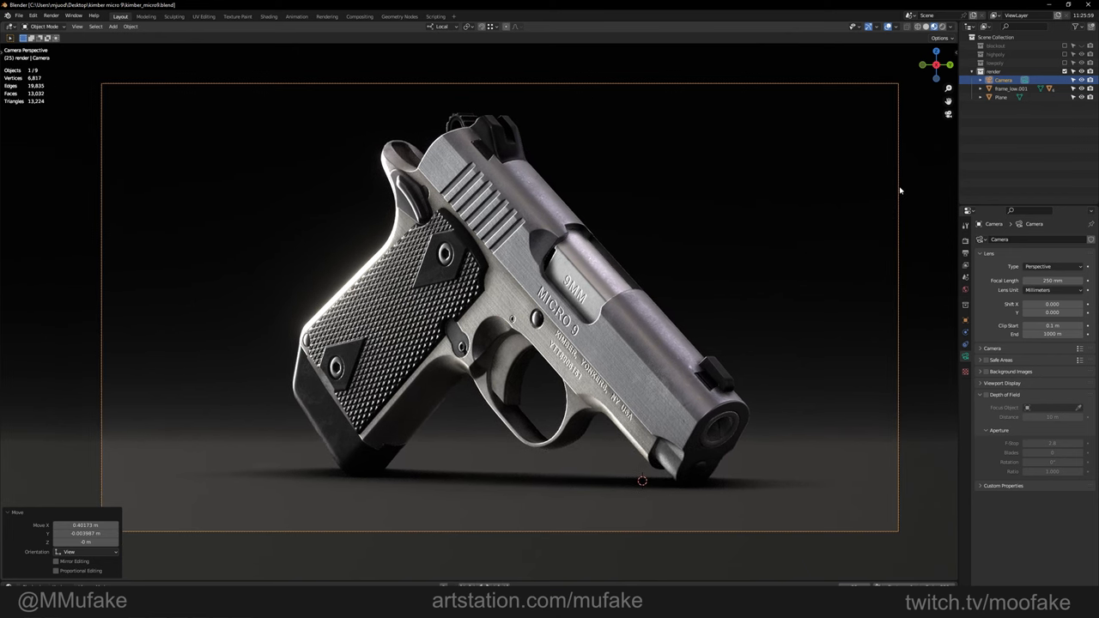
left_click(965, 252)
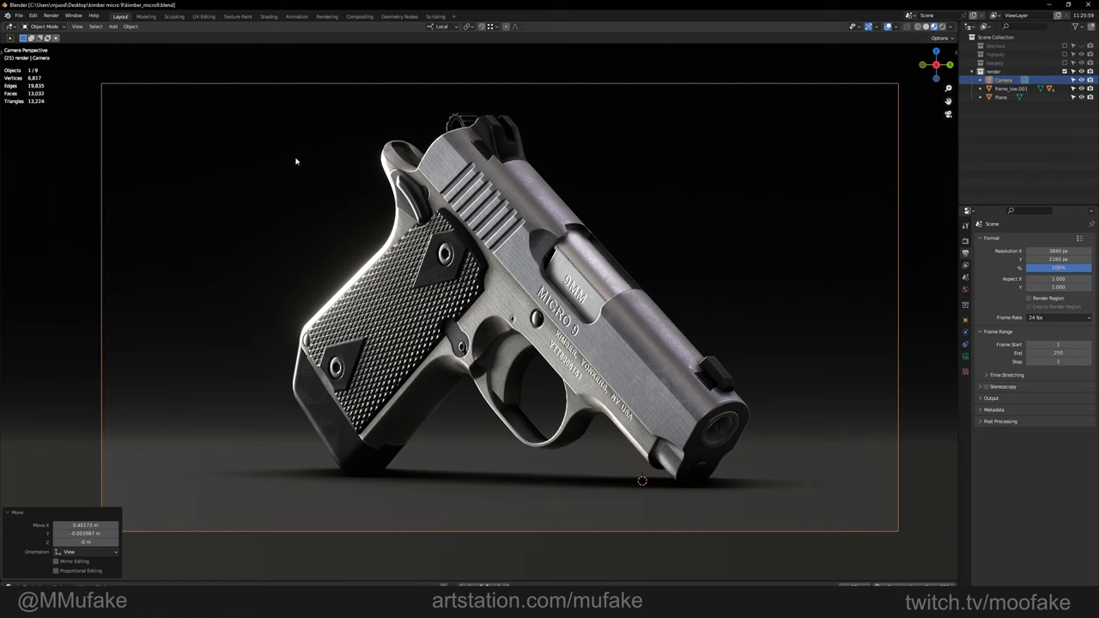
left_click(77, 26)
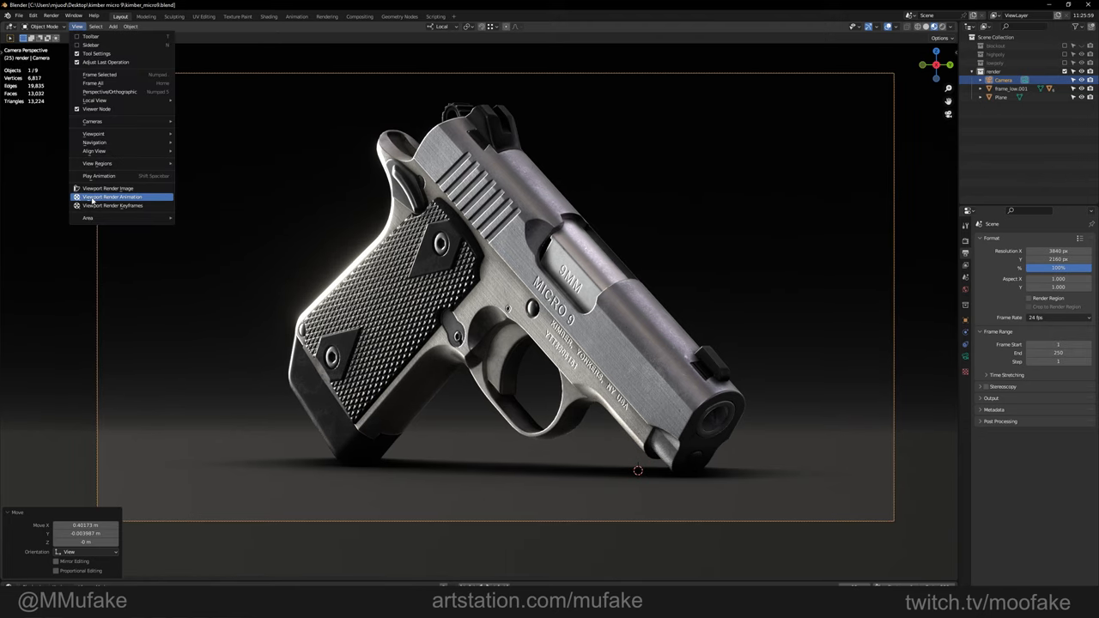
left_click(108, 188)
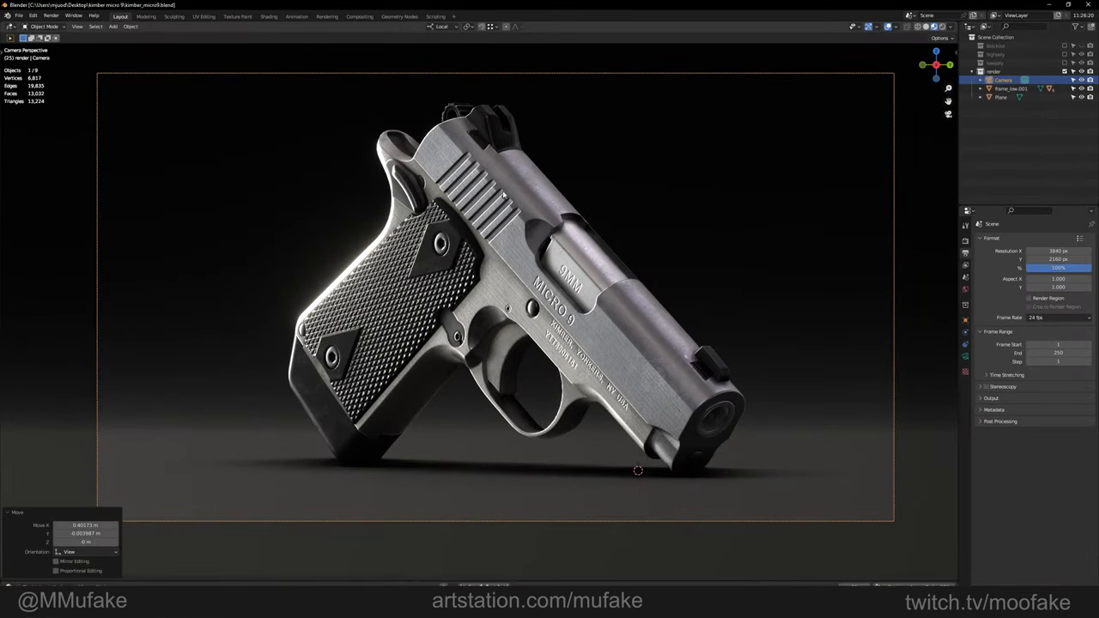
key("F12")
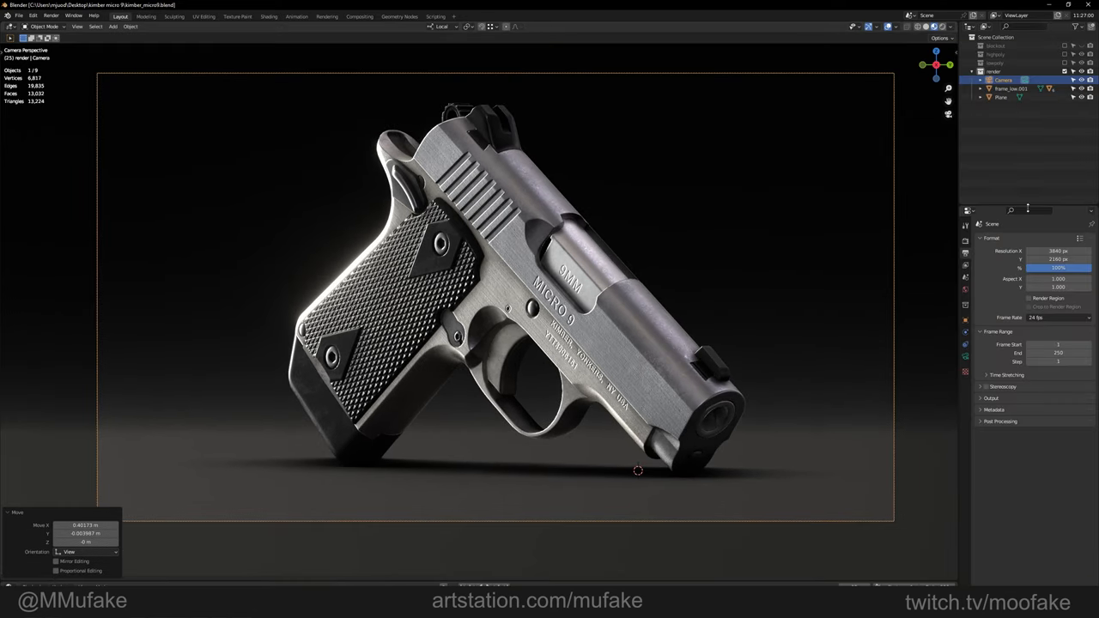
Step: In Render Properties, set the engine to Eevee and enable Ambient Occlusion, Bloom and Screen Space Reflections
left_click(966, 241)
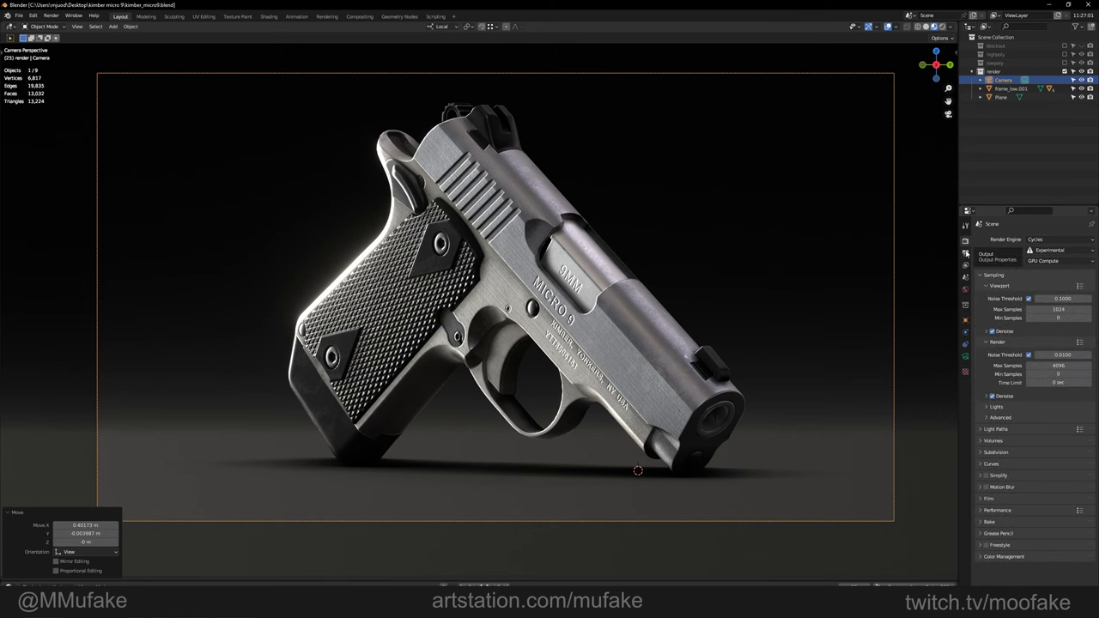
left_click(1057, 240)
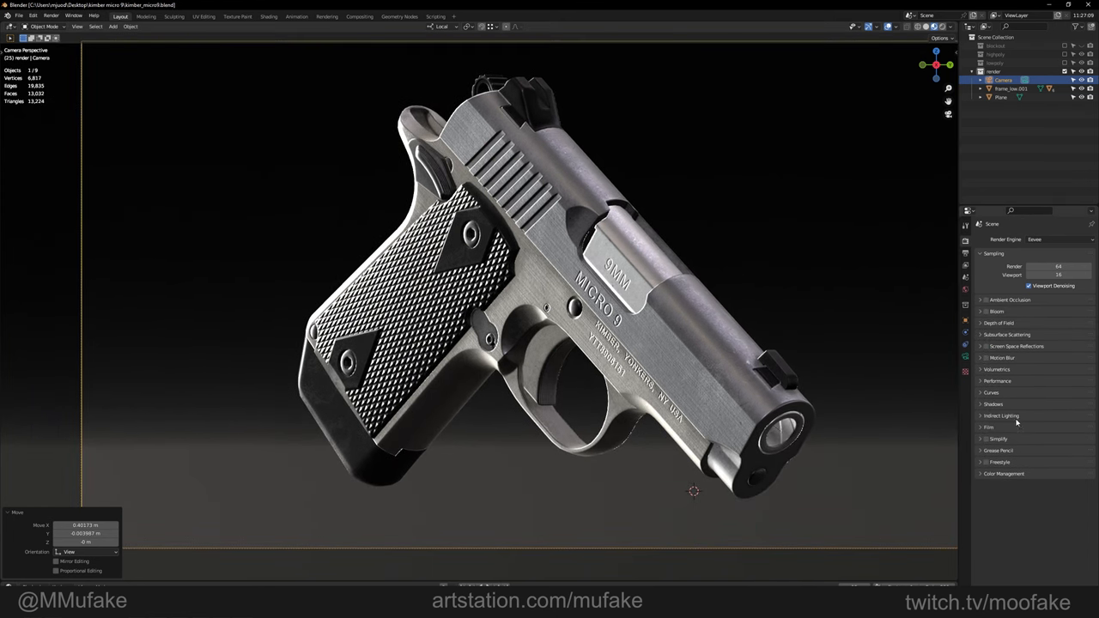
left_click(985, 299)
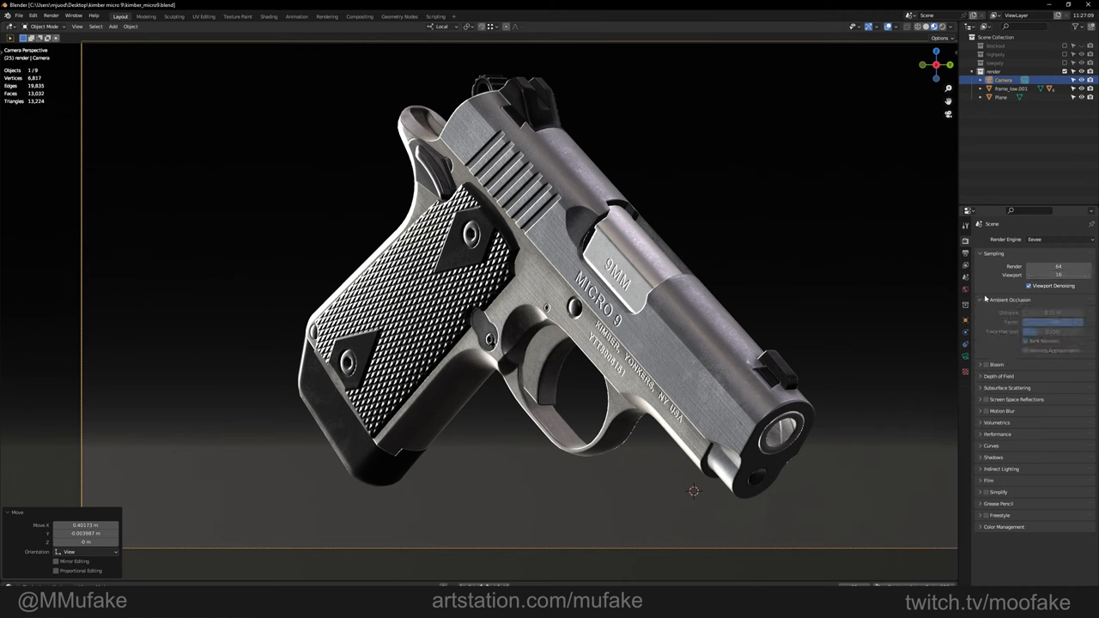
left_click(986, 299)
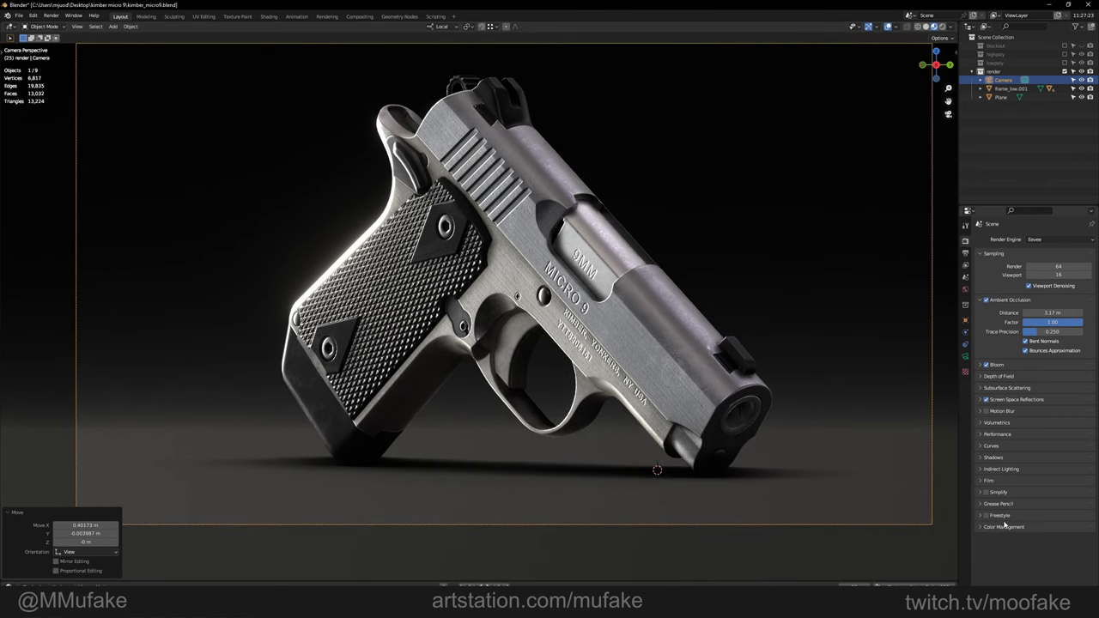
Step: Set the Color Management Look to None, then Very High Contrast, and render with F12
left_click(1005, 506)
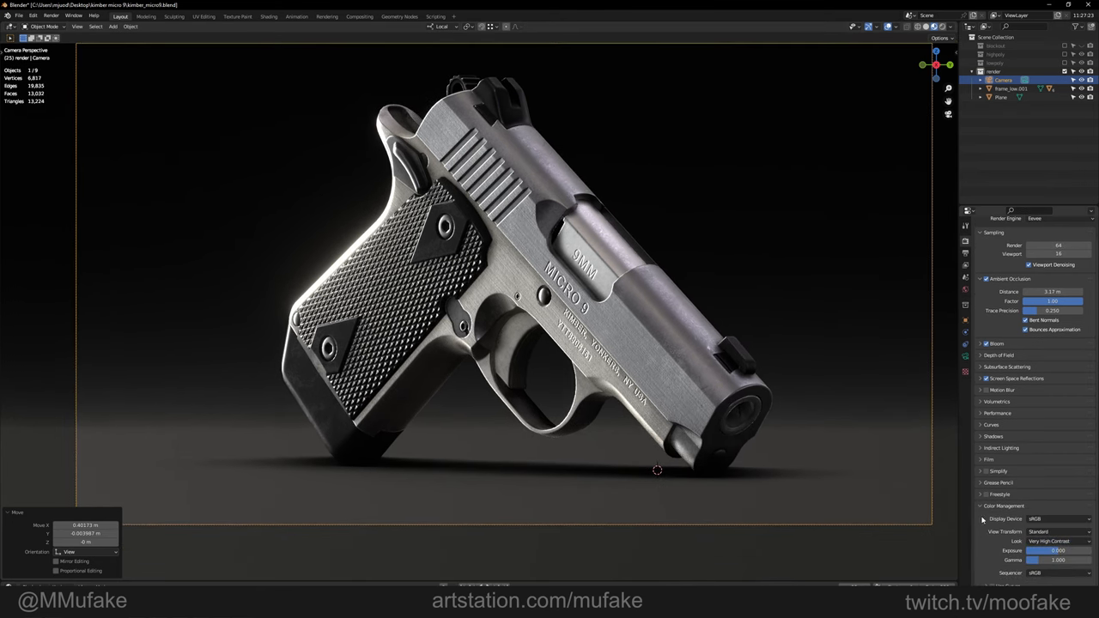
left_click(1059, 541)
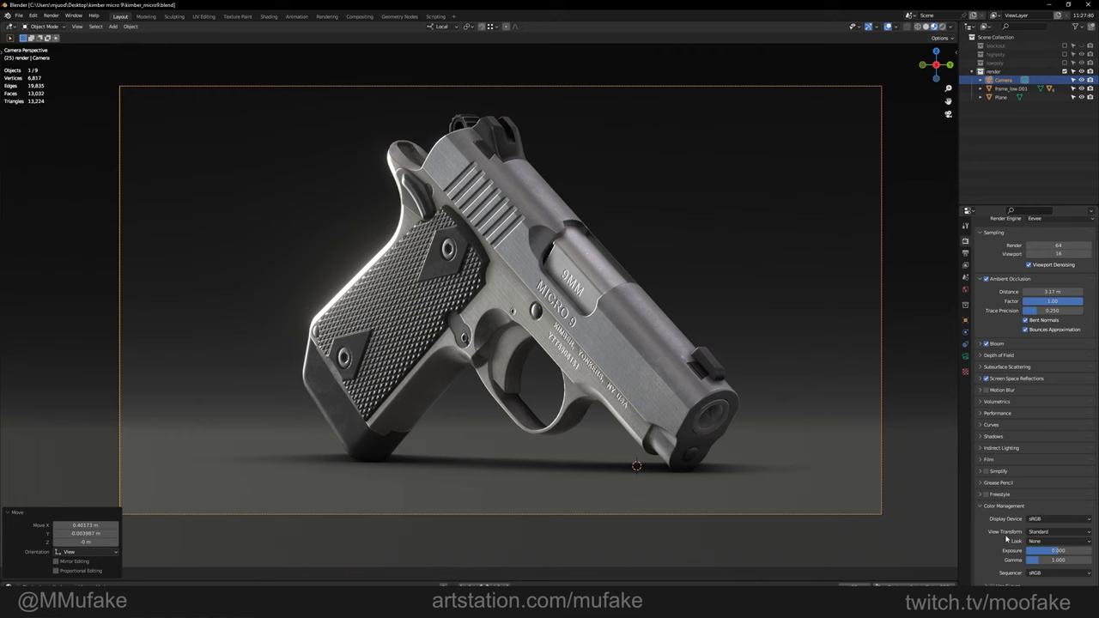
left_click(1060, 541)
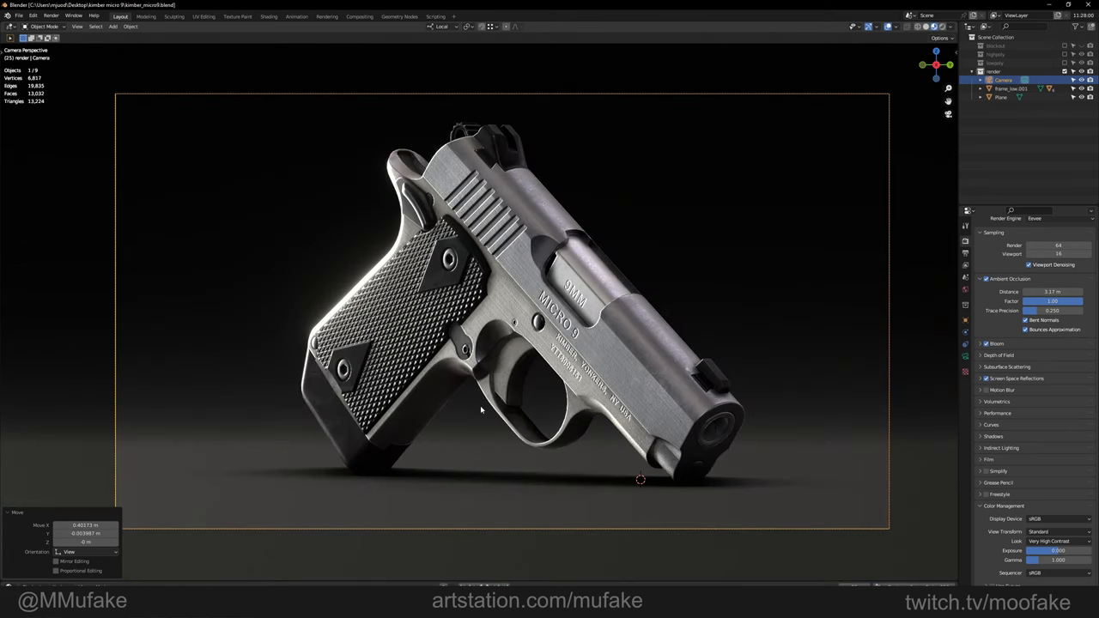
left_click(942, 26)
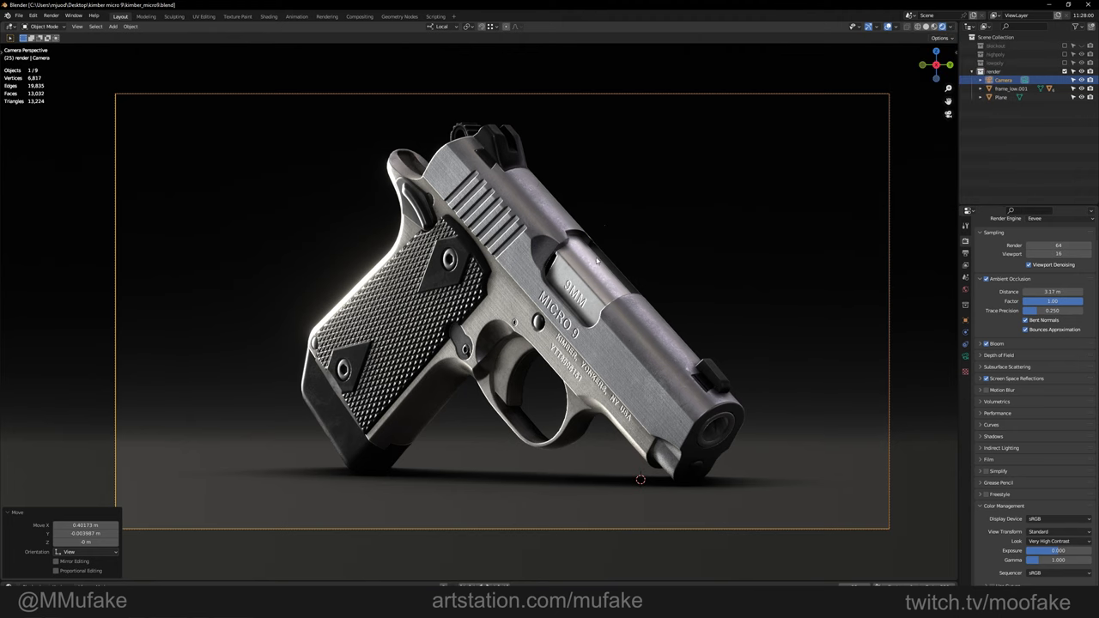
key("F12")
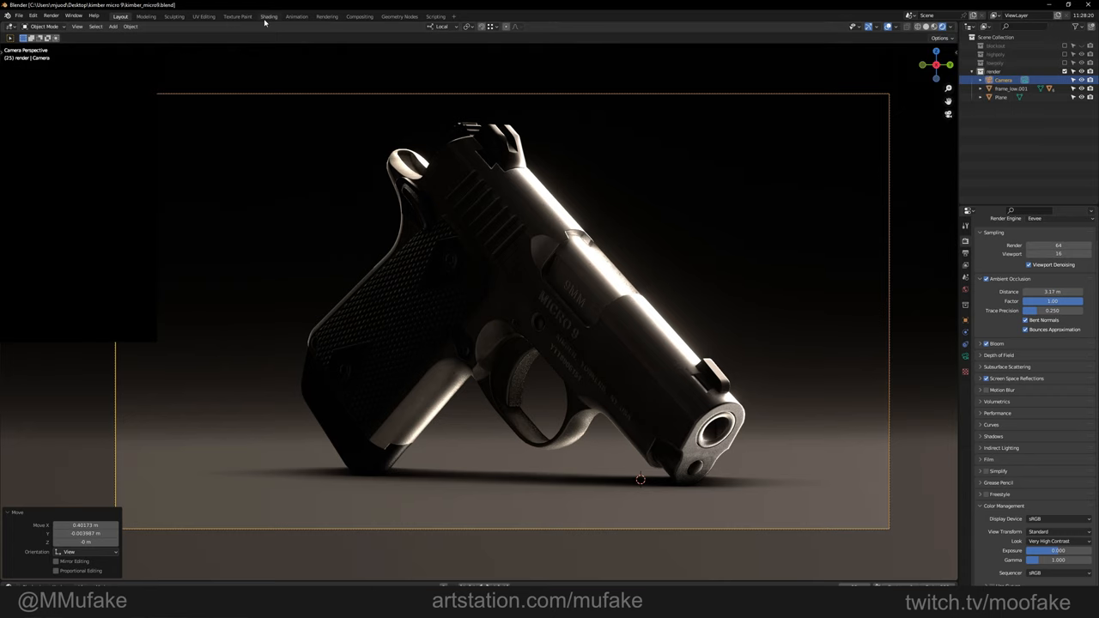
Step: In the Shading workspace, add an Environment Texture world node and browse for an image
left_click(269, 17)
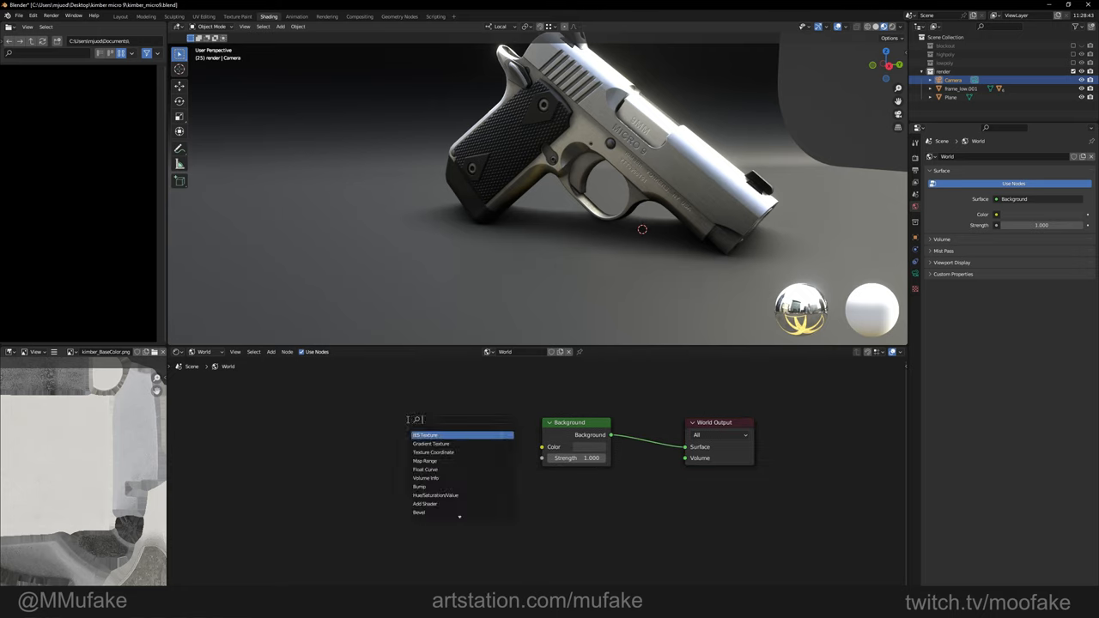
left_click(425, 436)
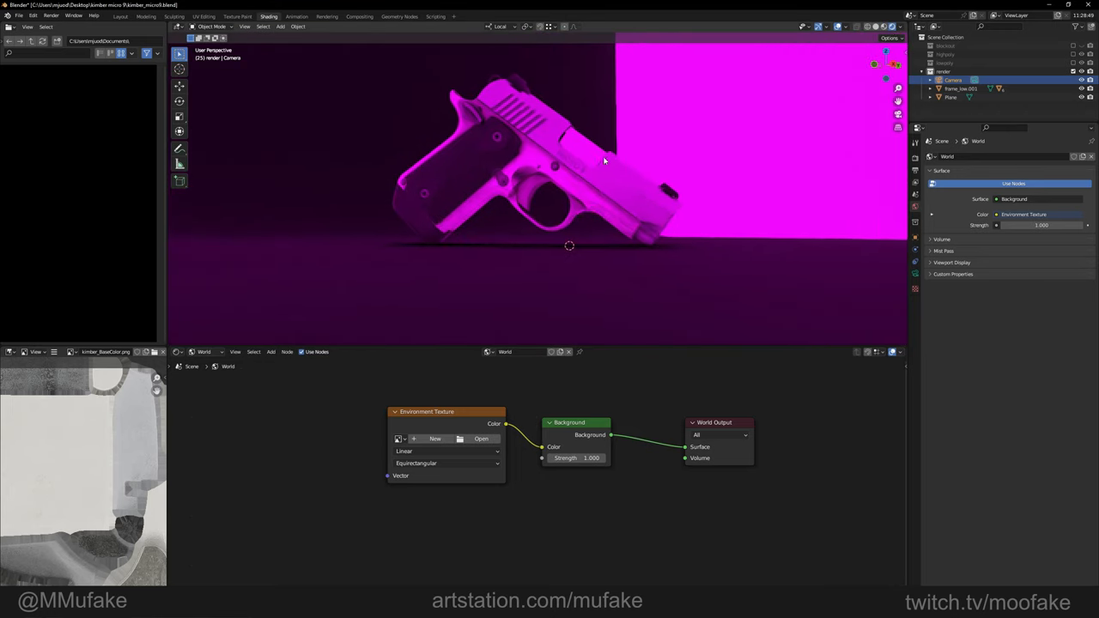
left_click(399, 438)
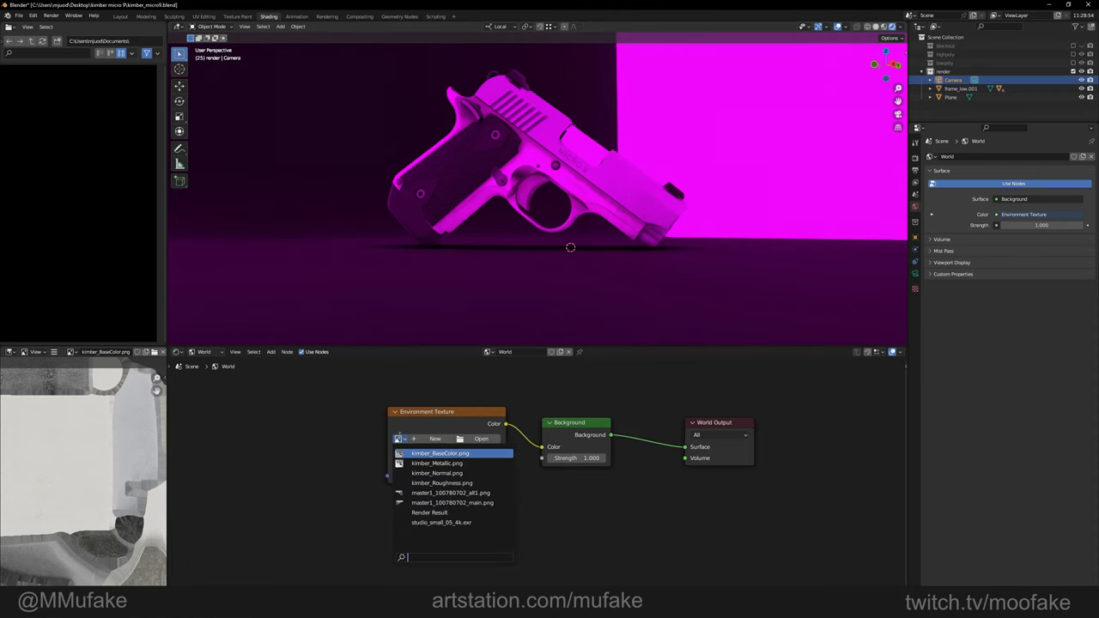
left_click(481, 438)
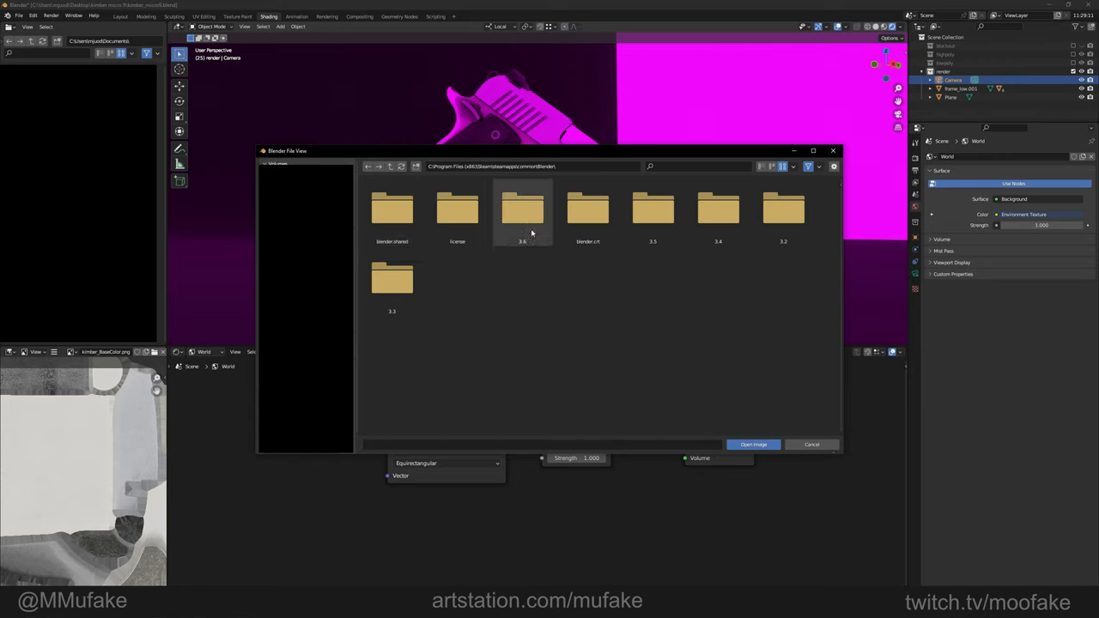
Step: Load Studio 06.exr from the 3.6 studiolights folder as the world environment
double_click(523, 211)
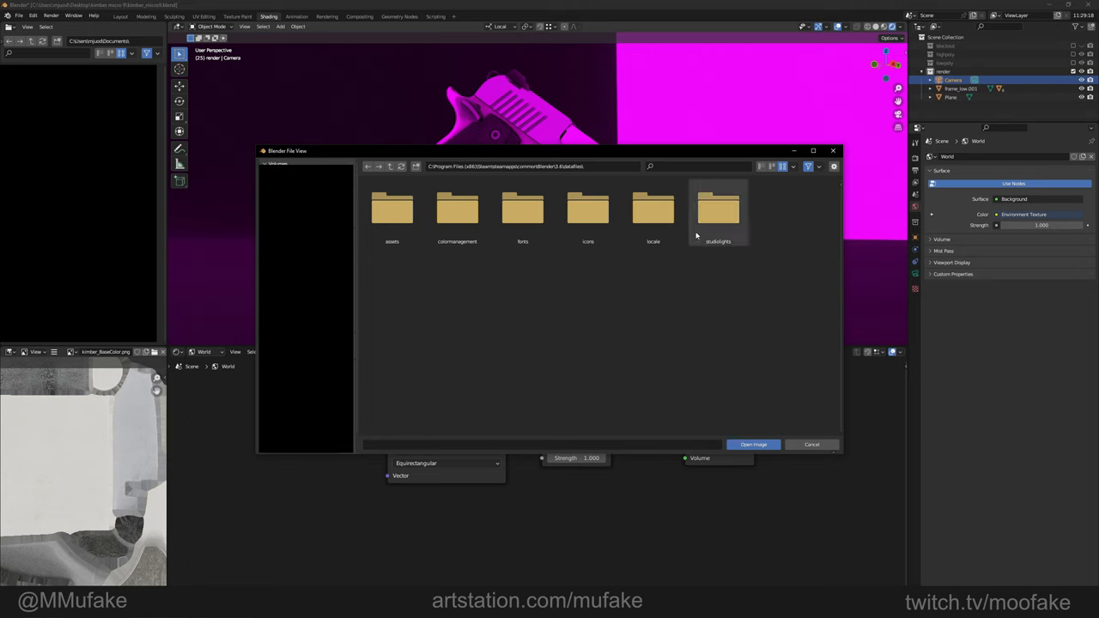
double_click(717, 210)
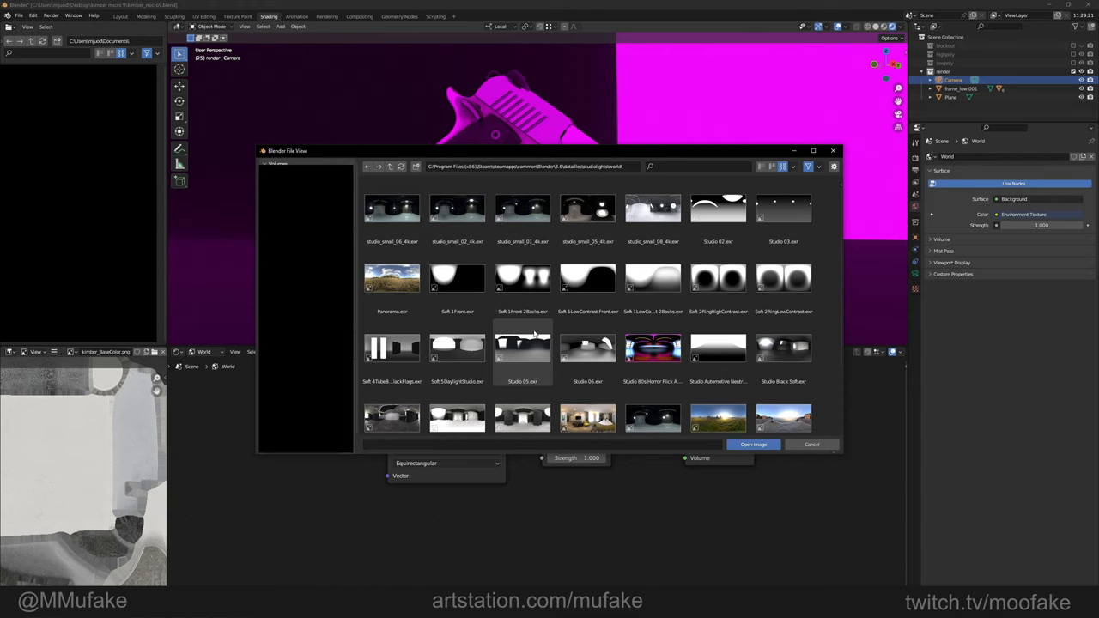
scroll("down", 3)
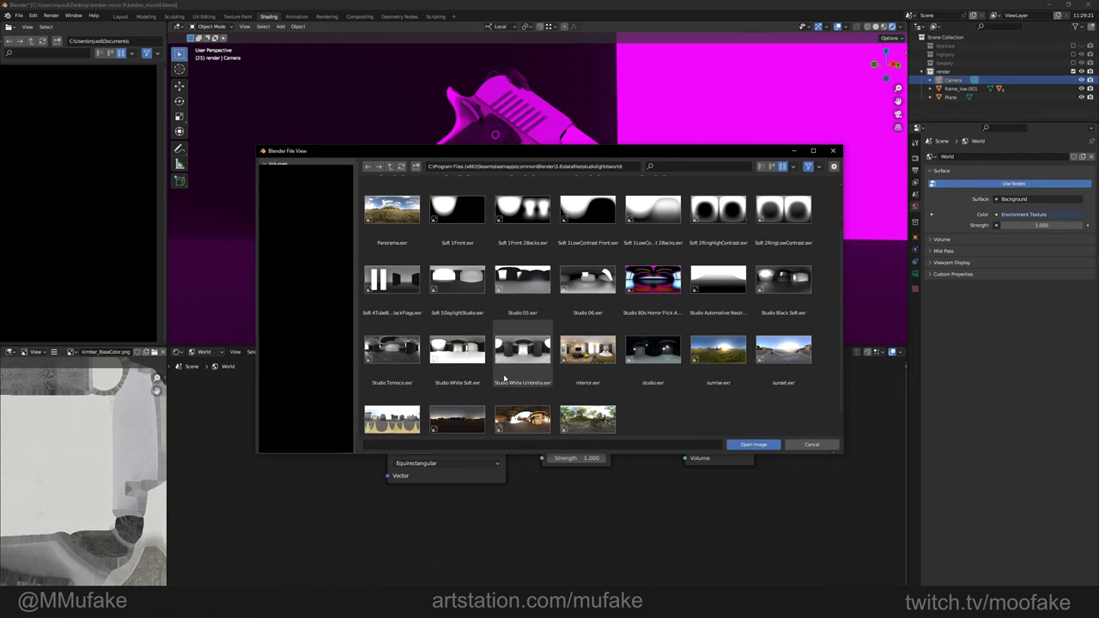
left_click(587, 279)
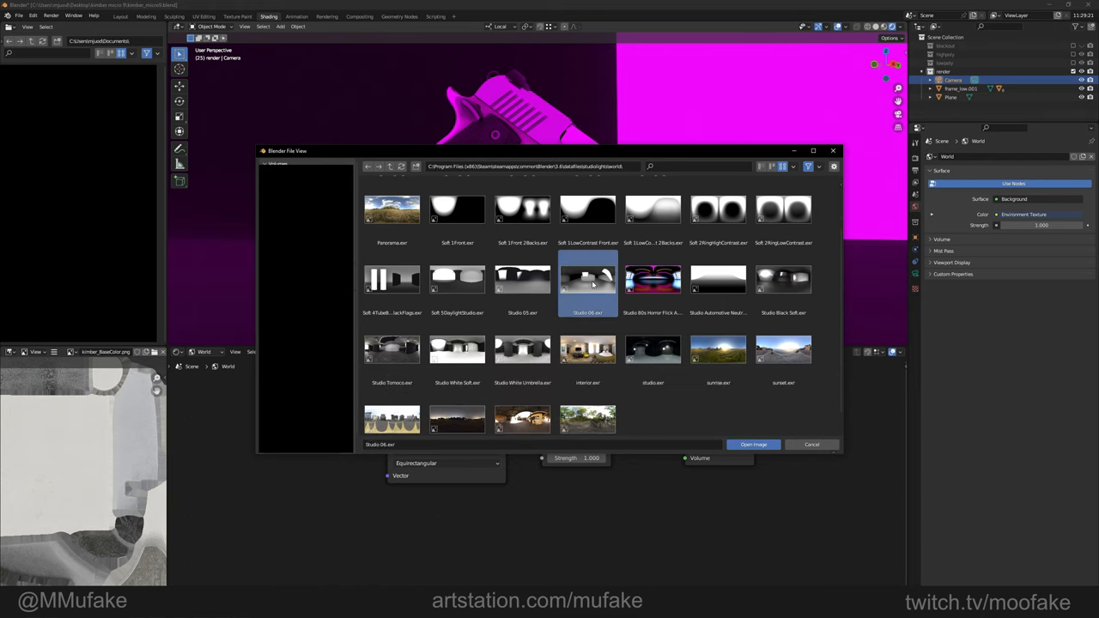
left_click(752, 444)
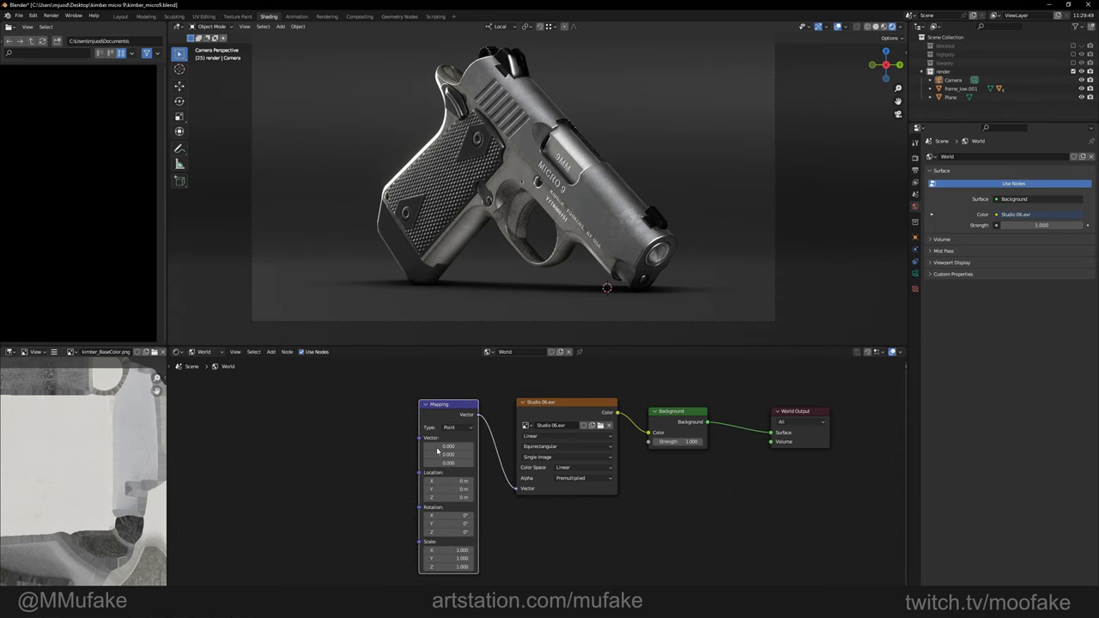
Step: Add a Texture Coordinate node and drag the mapping Z rotation to spin the HDRI
type("coord")
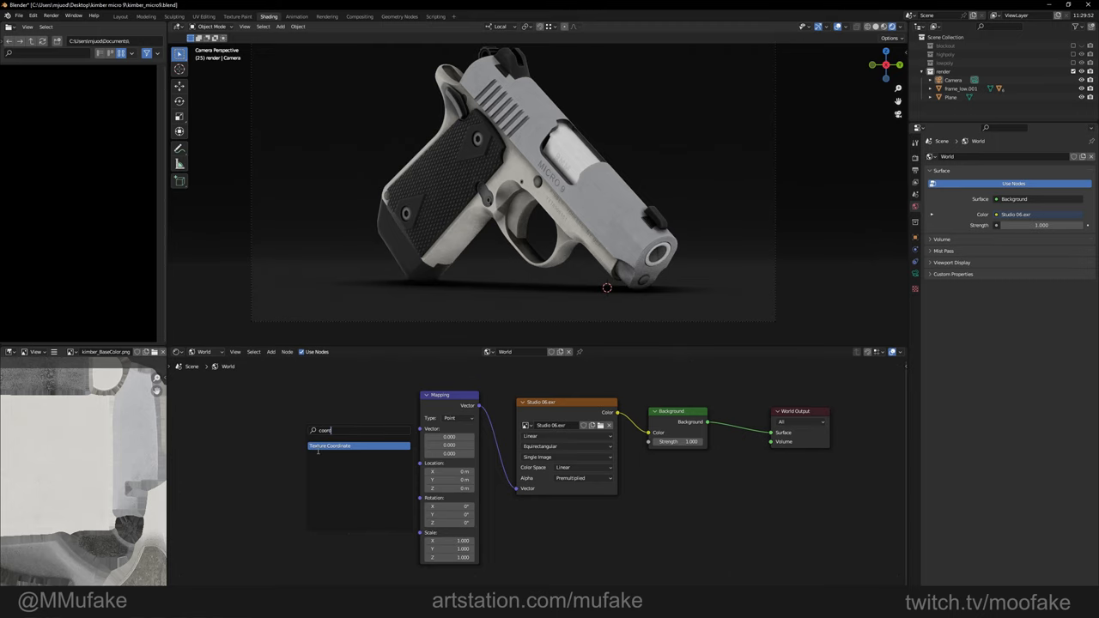
left_click(330, 445)
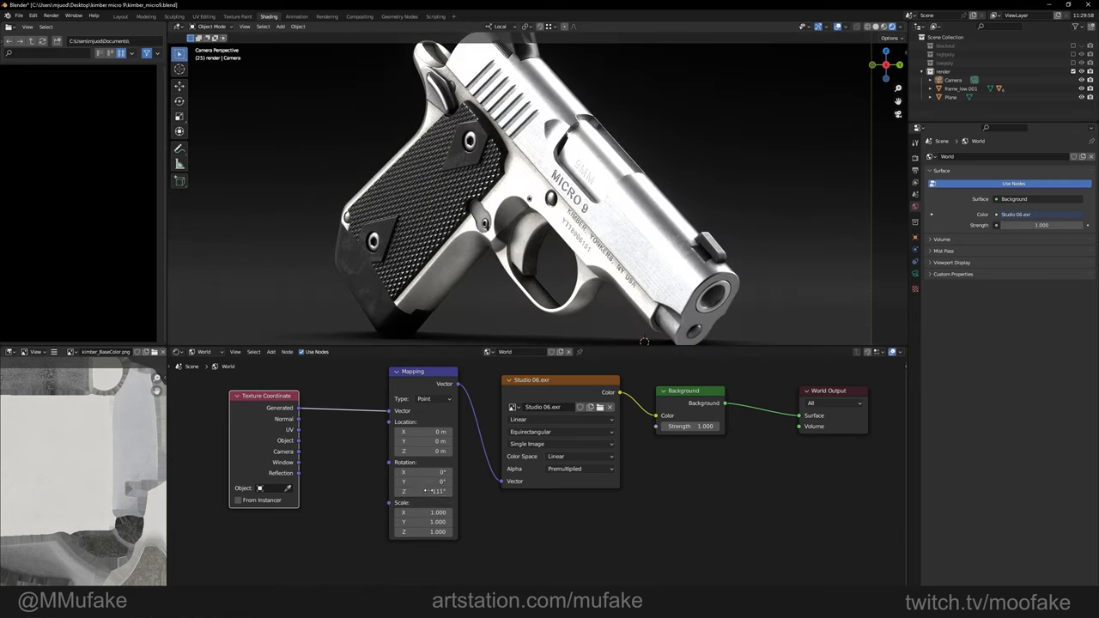
left_click_drag(421, 490, 447, 490)
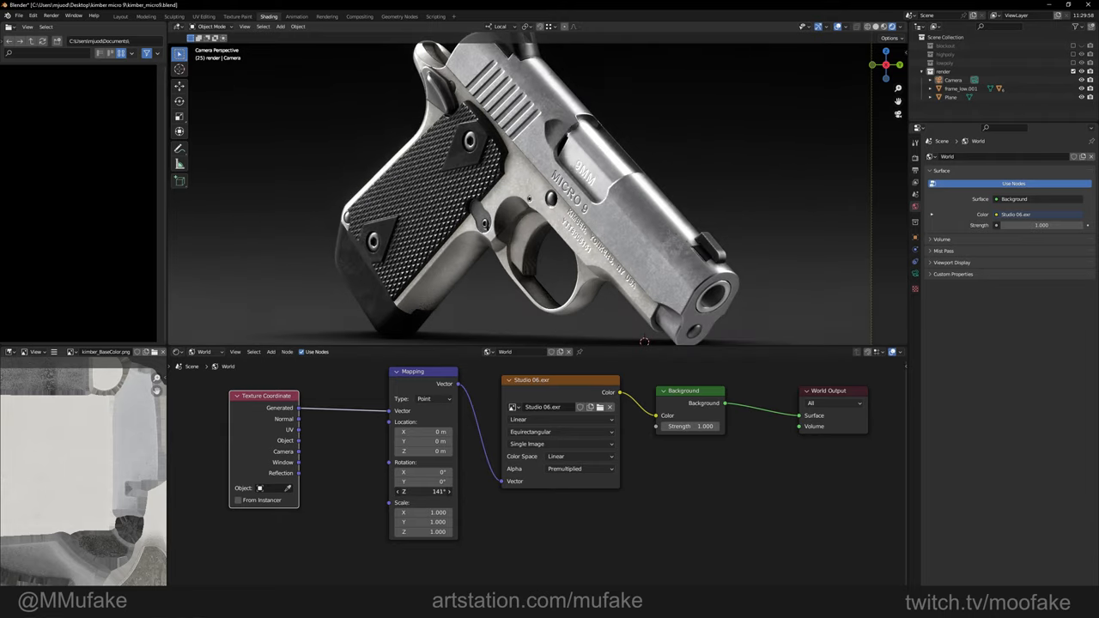
left_click_drag(421, 491, 403, 491)
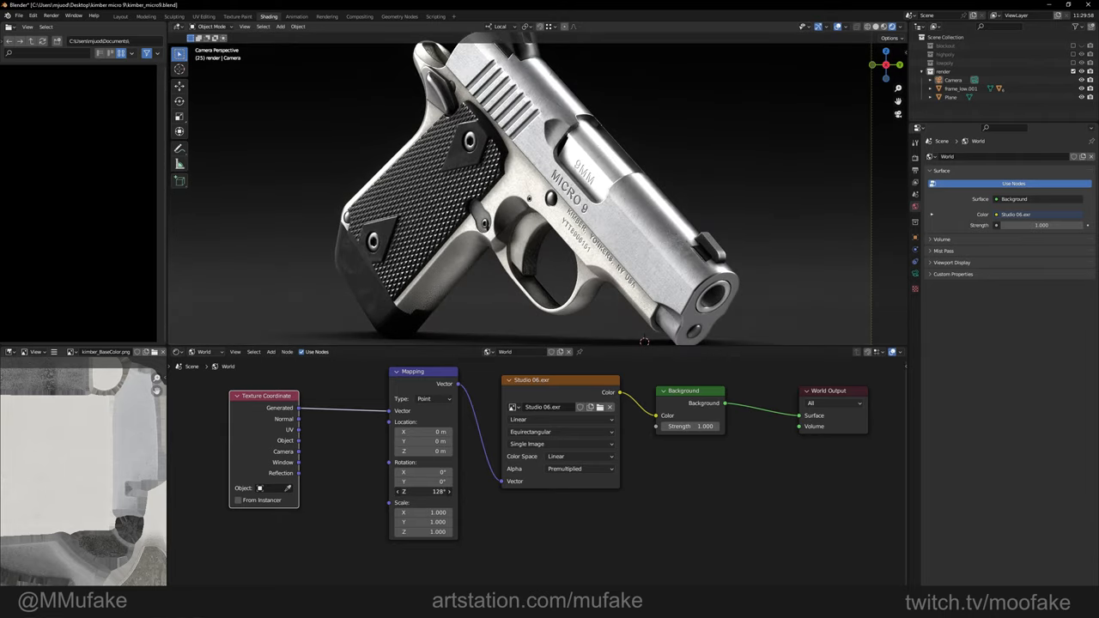
left_click_drag(421, 491, 434, 491)
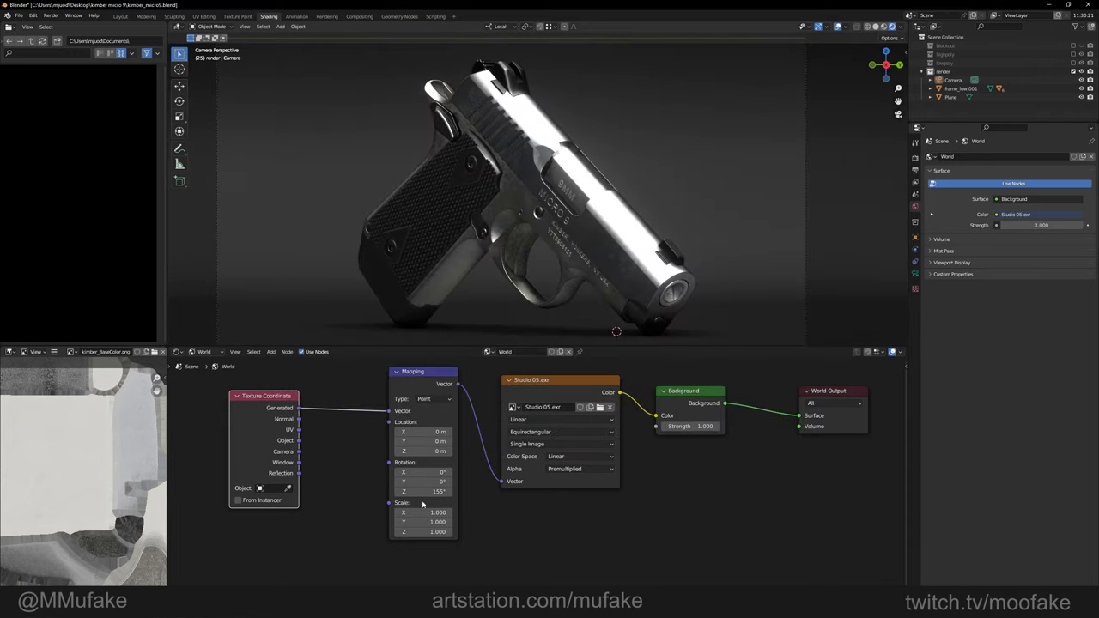
left_click_drag(443, 491, 421, 491)
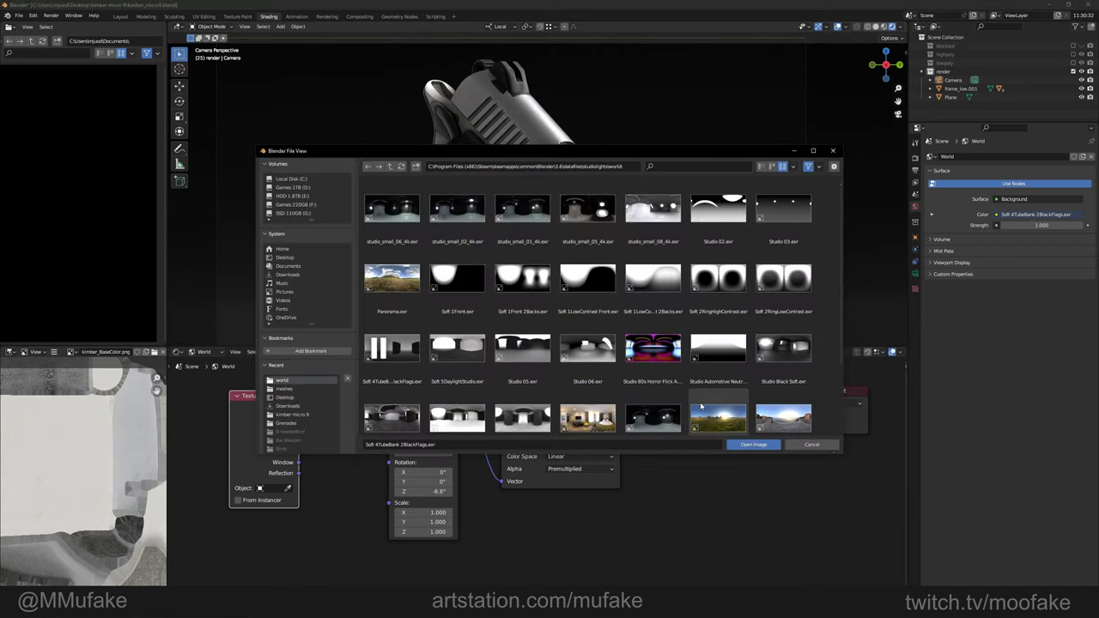
Step: Open Studio Black Soft.exr as the world environment image
left_click(753, 444)
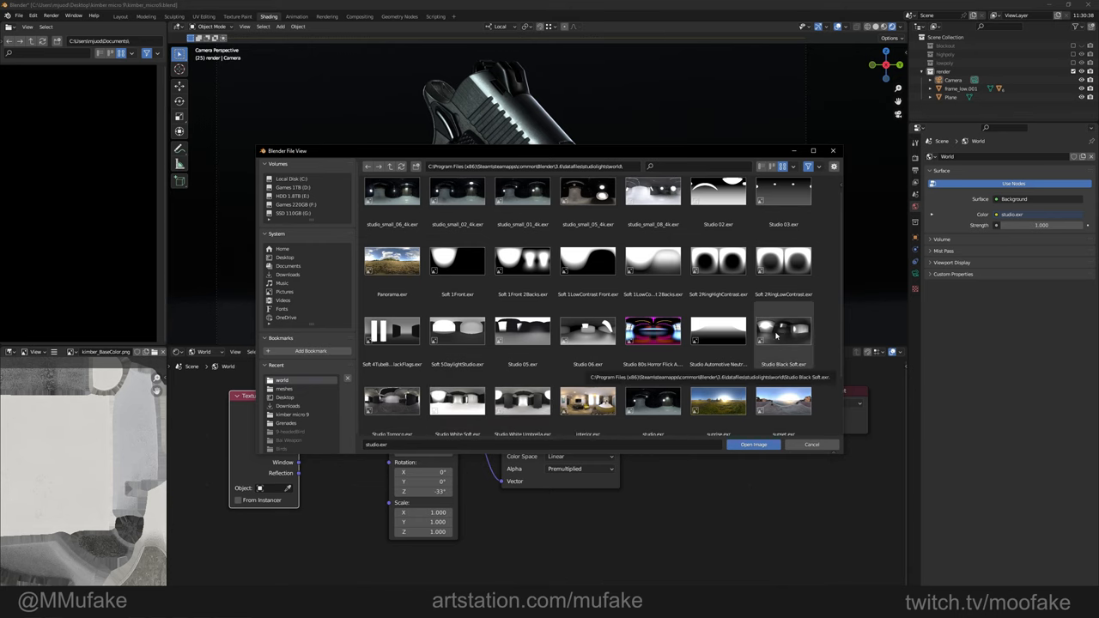
left_click(782, 331)
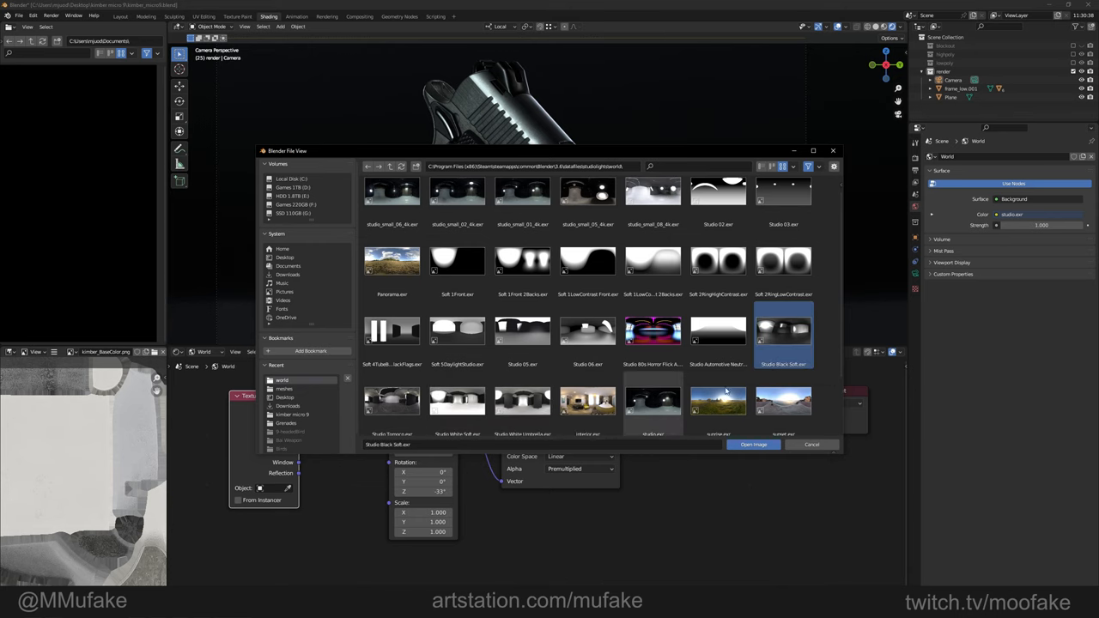
left_click(753, 444)
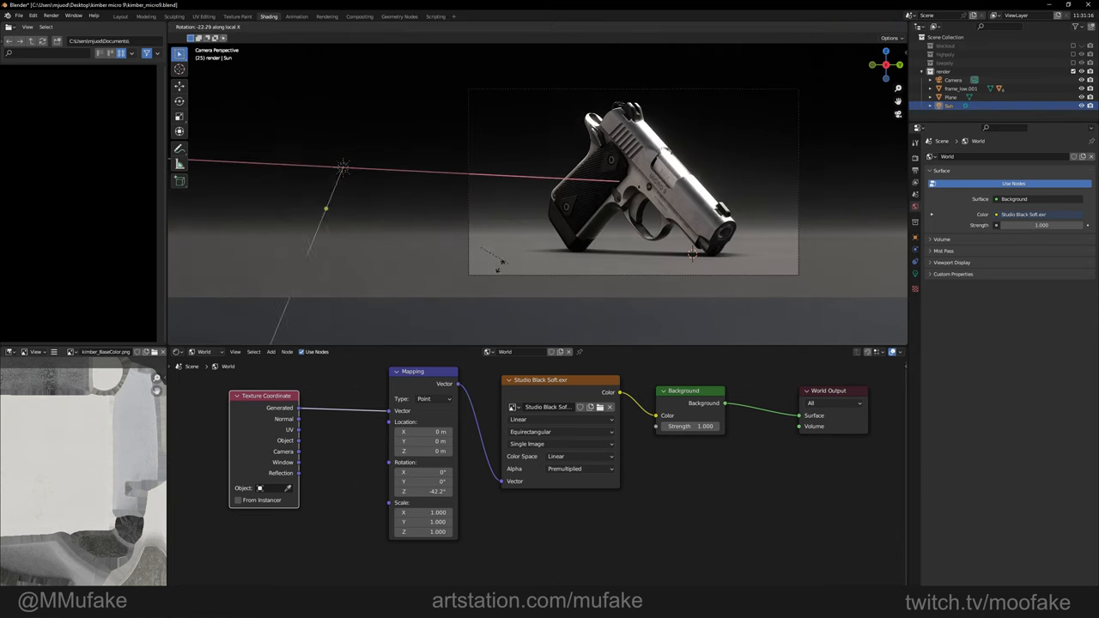
Step: Aim the sun at the pistol and give it 0.820 strength and an 80.6° angle
left_click_drag(341, 167, 381, 143)
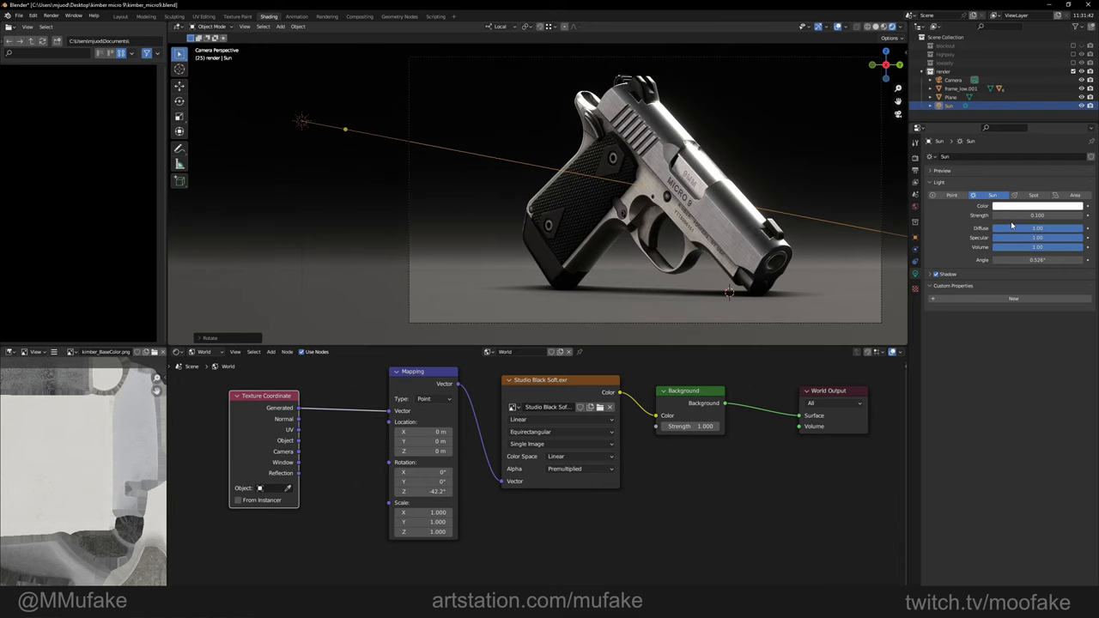
left_click(1034, 214)
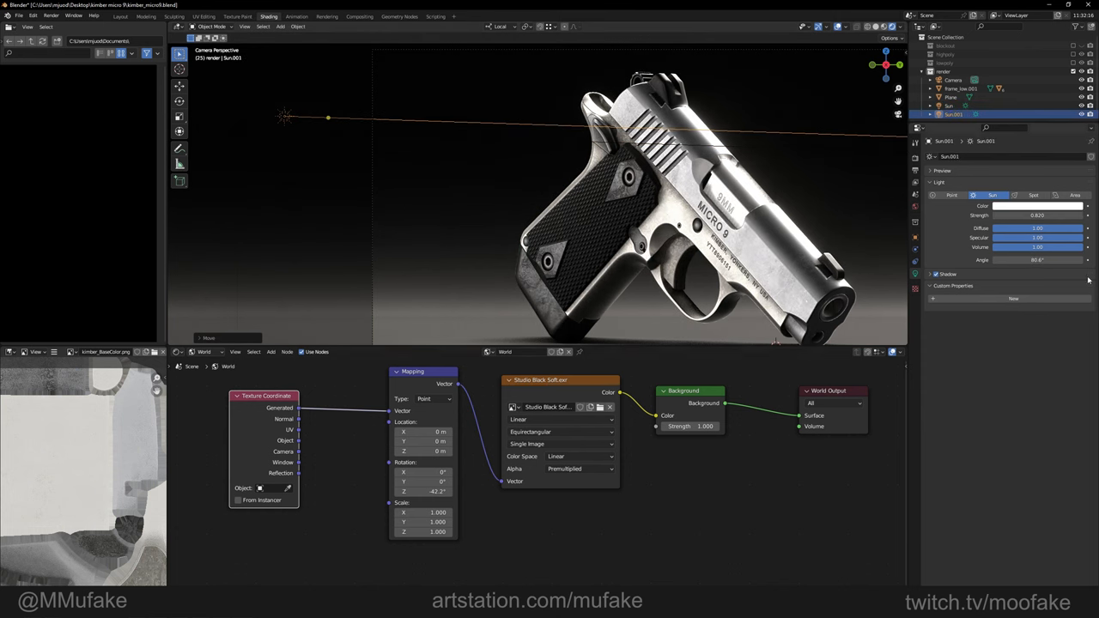
Step: Move the second sun into place and rotate the environment to check engraving reflections
left_click_drag(1013, 260, 1065, 259)
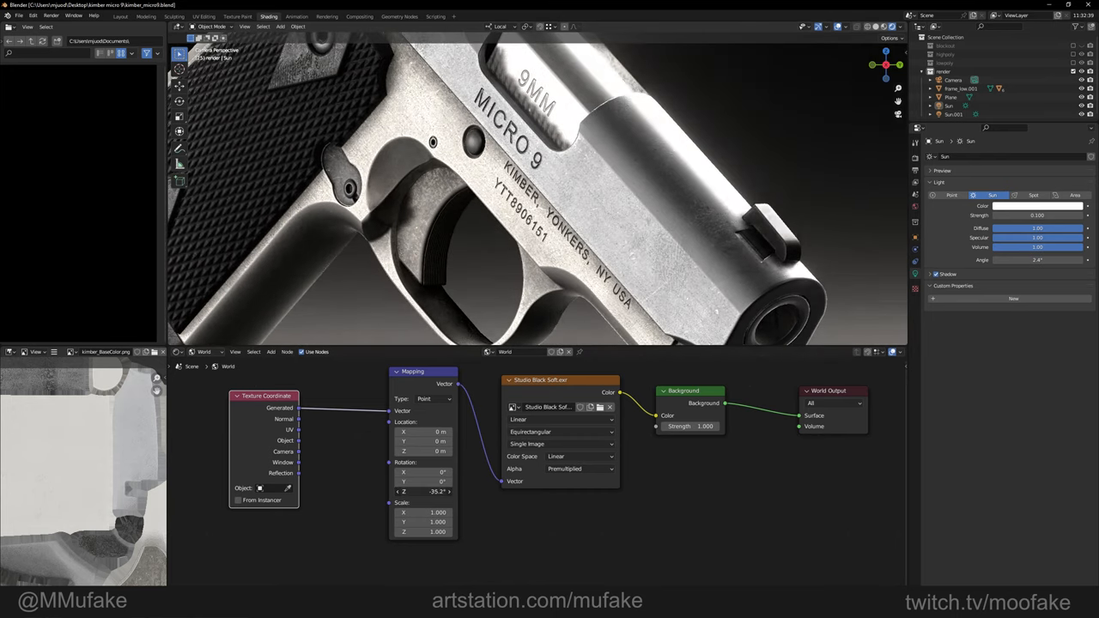
left_click_drag(430, 492, 412, 491)
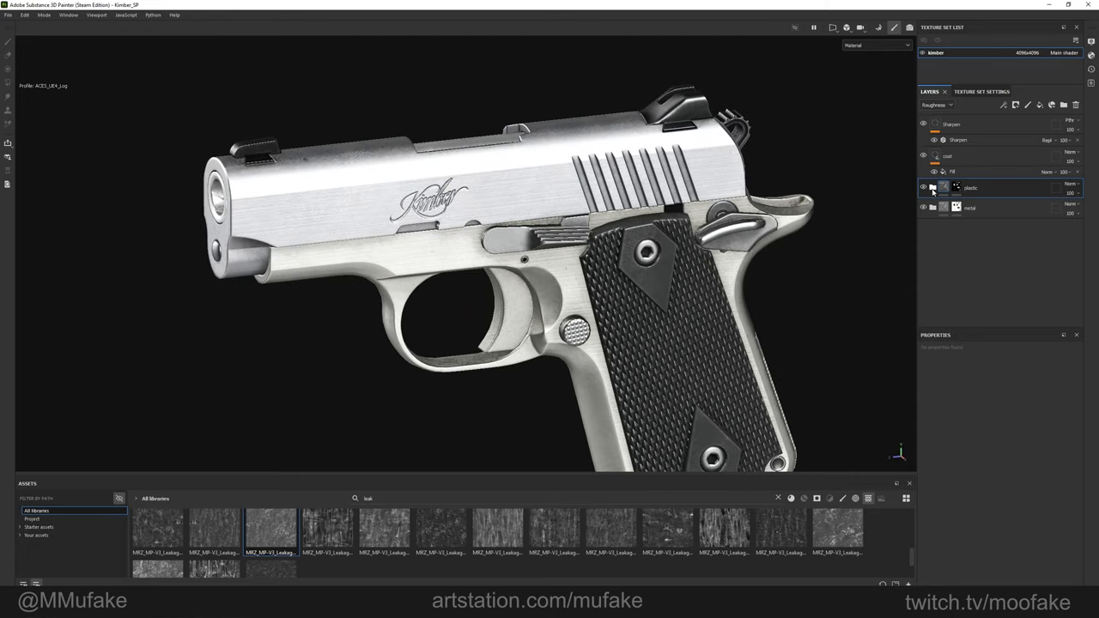
Step: With the plastic group expanded and the Roughness channel shown, lower the Dirt layer's opacity
left_click(933, 188)
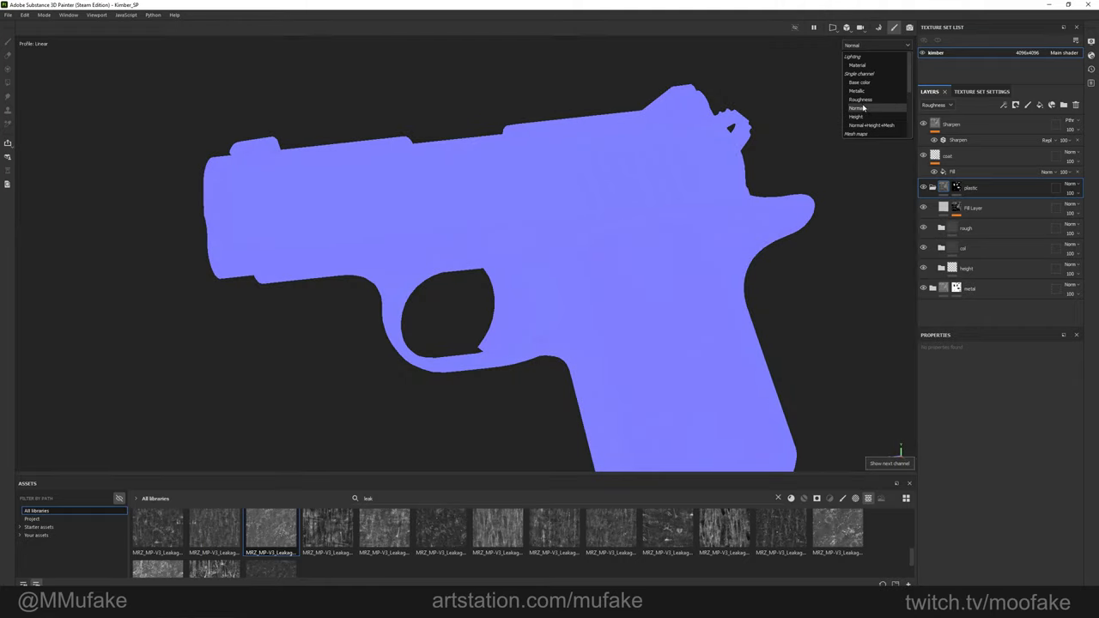
left_click(860, 99)
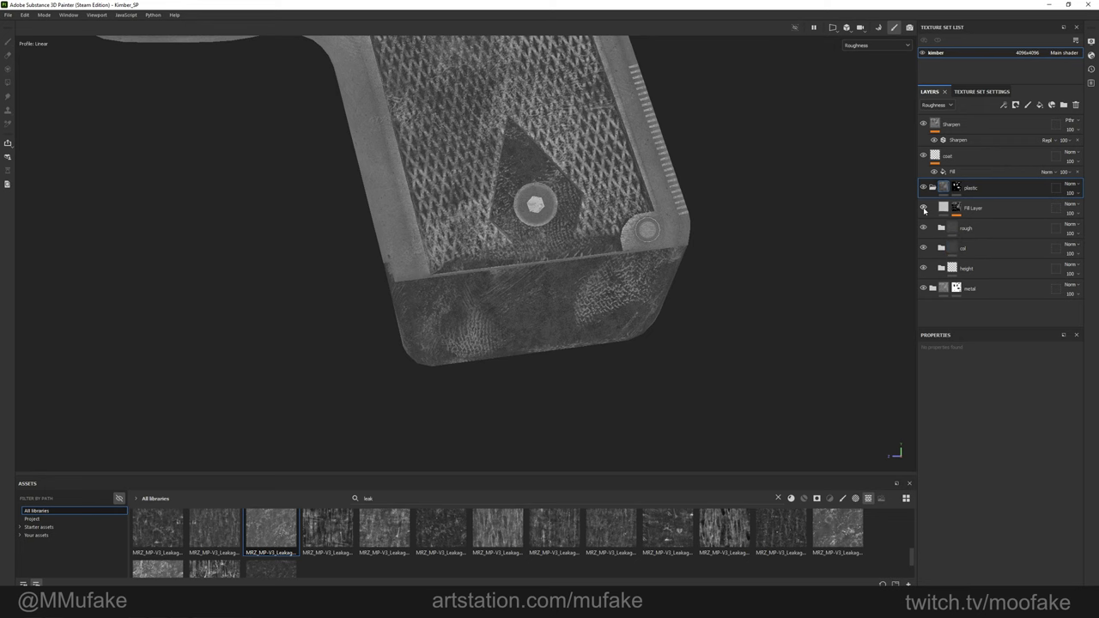
left_click(973, 208)
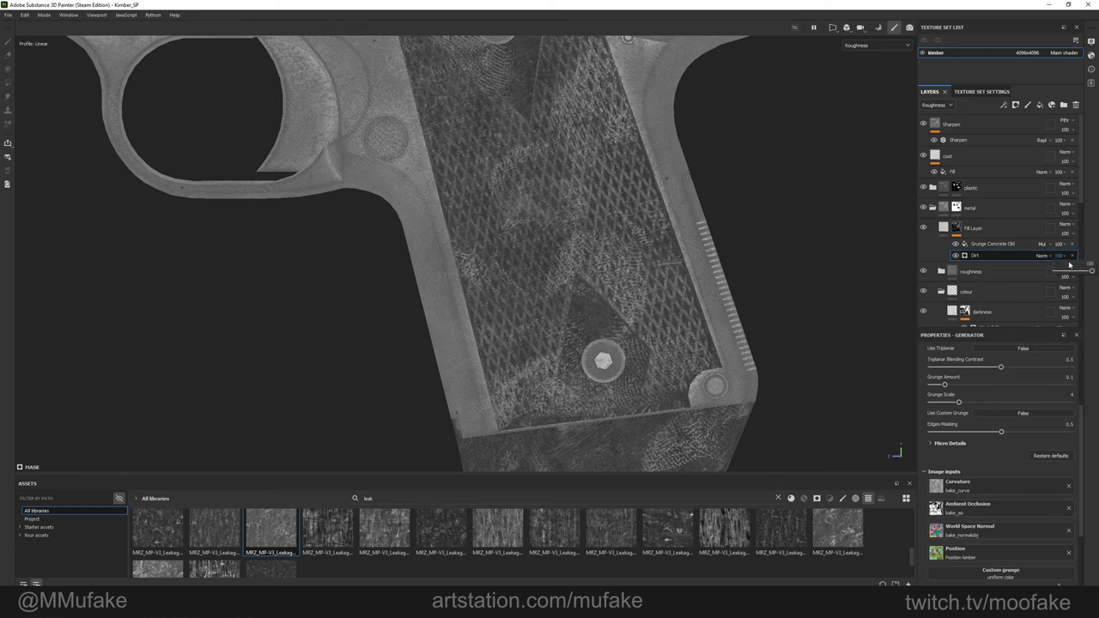
left_click_drag(1072, 270, 1073, 271)
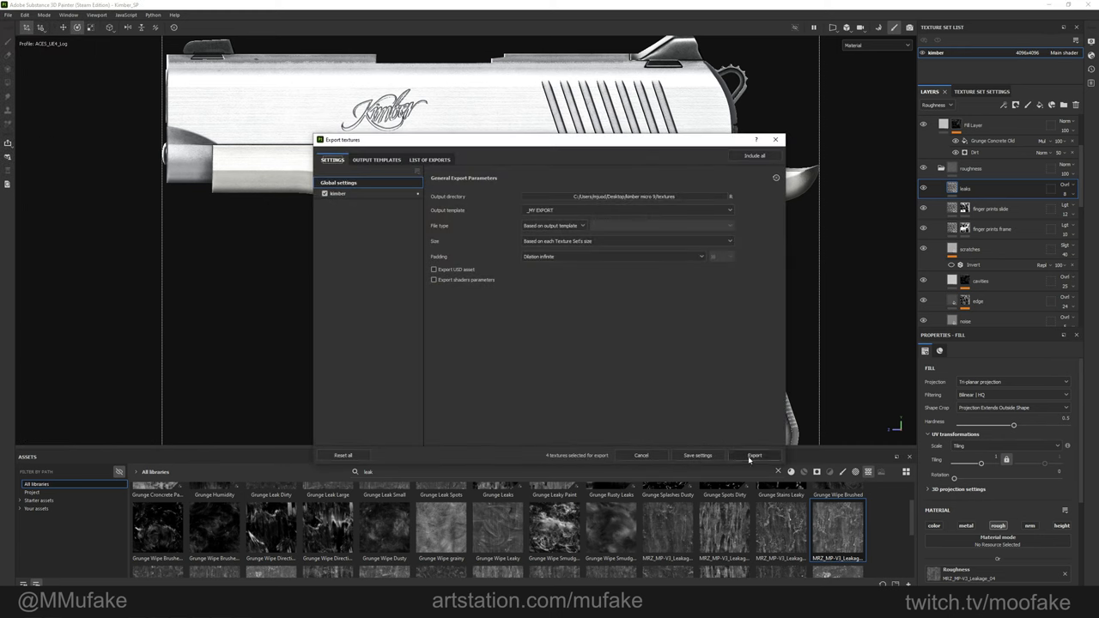
Step: Export the base color, metallic, normal and roughness textures with the MY EXPORT template
left_click(755, 455)
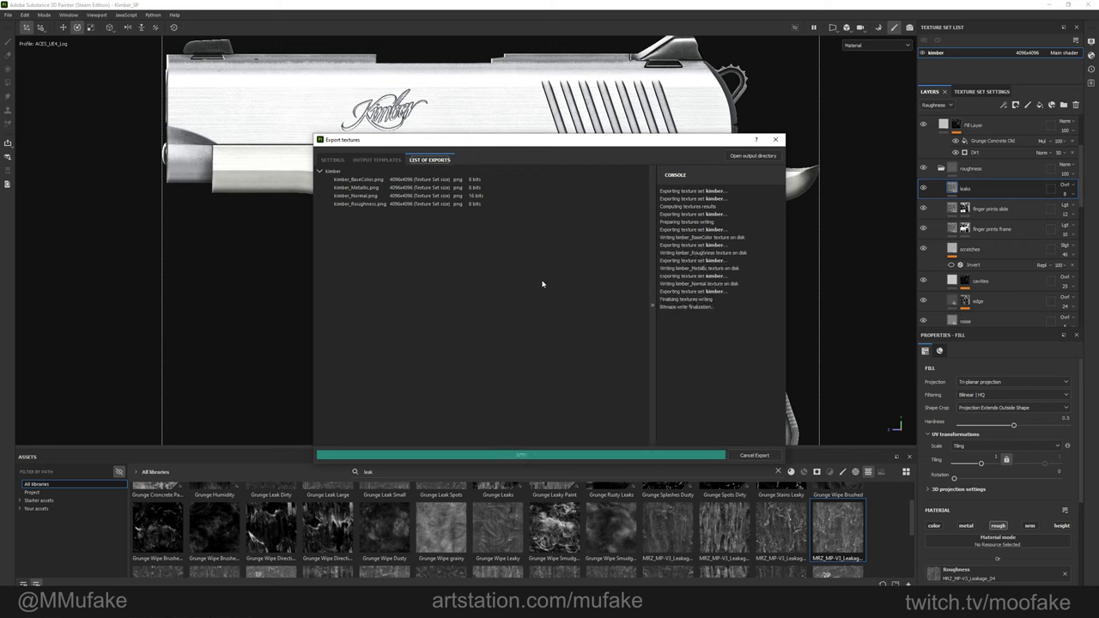
mouse_move(594, 261)
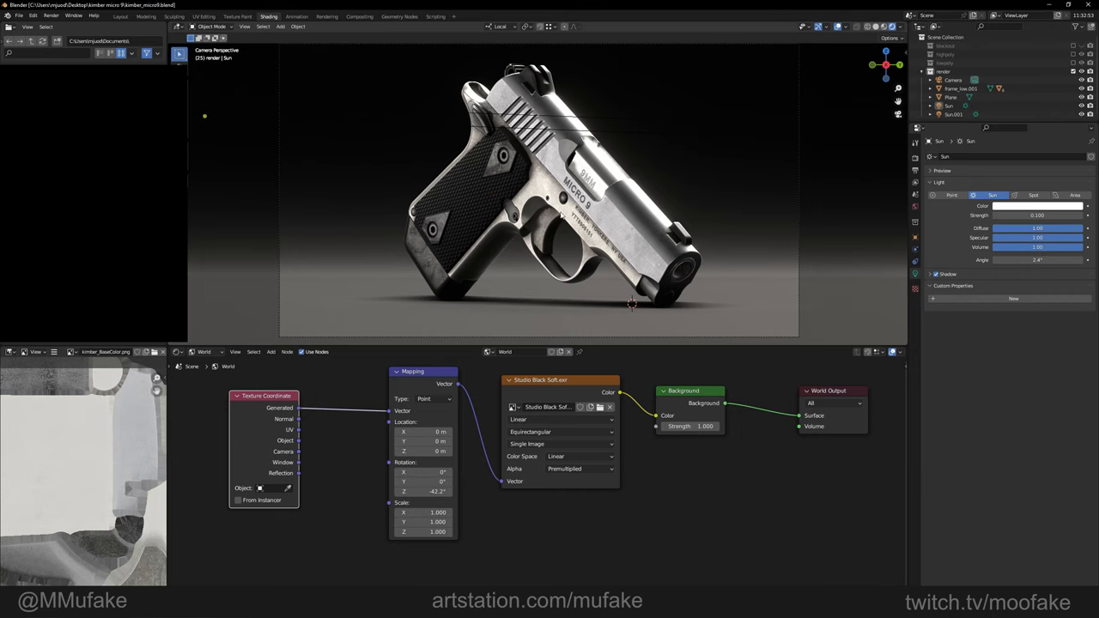
left_click(19, 16)
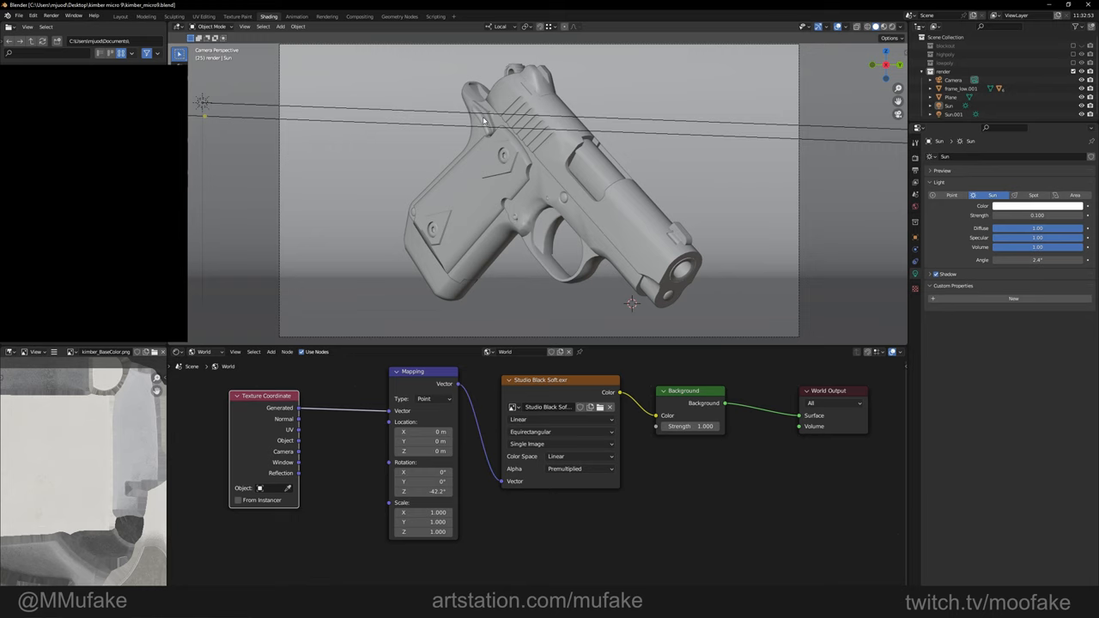
mouse_move(270, 464)
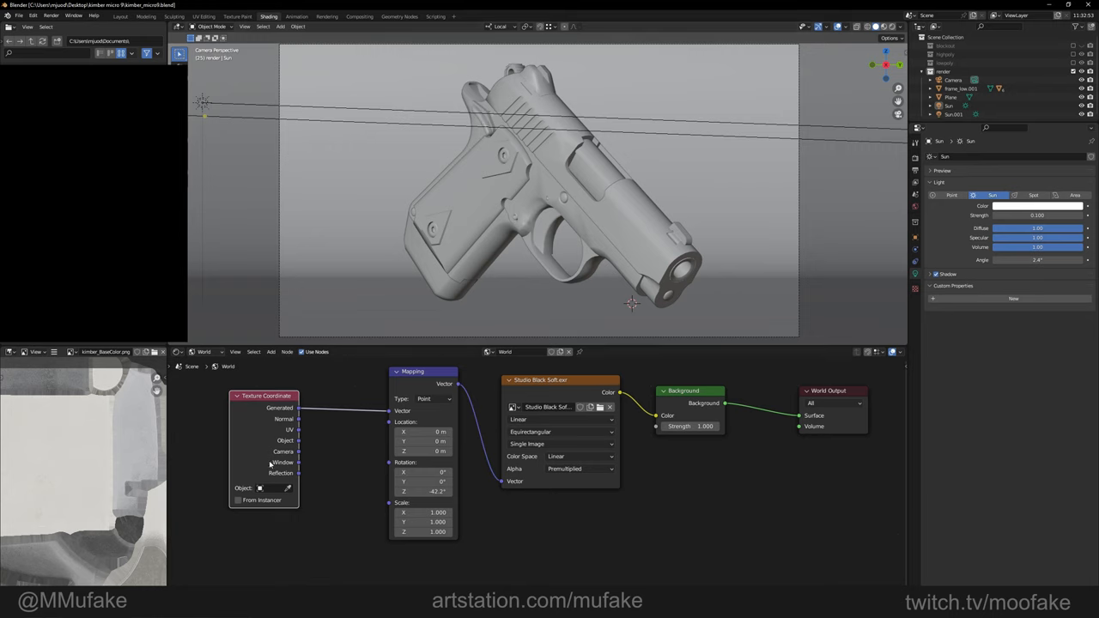
mouse_move(136, 568)
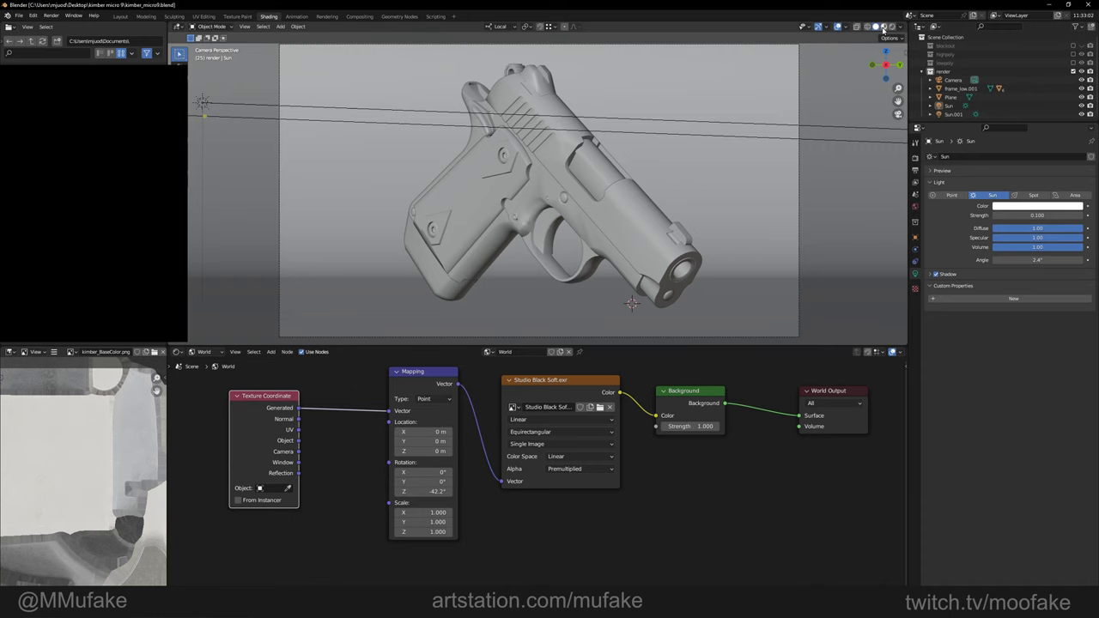
left_click(893, 26)
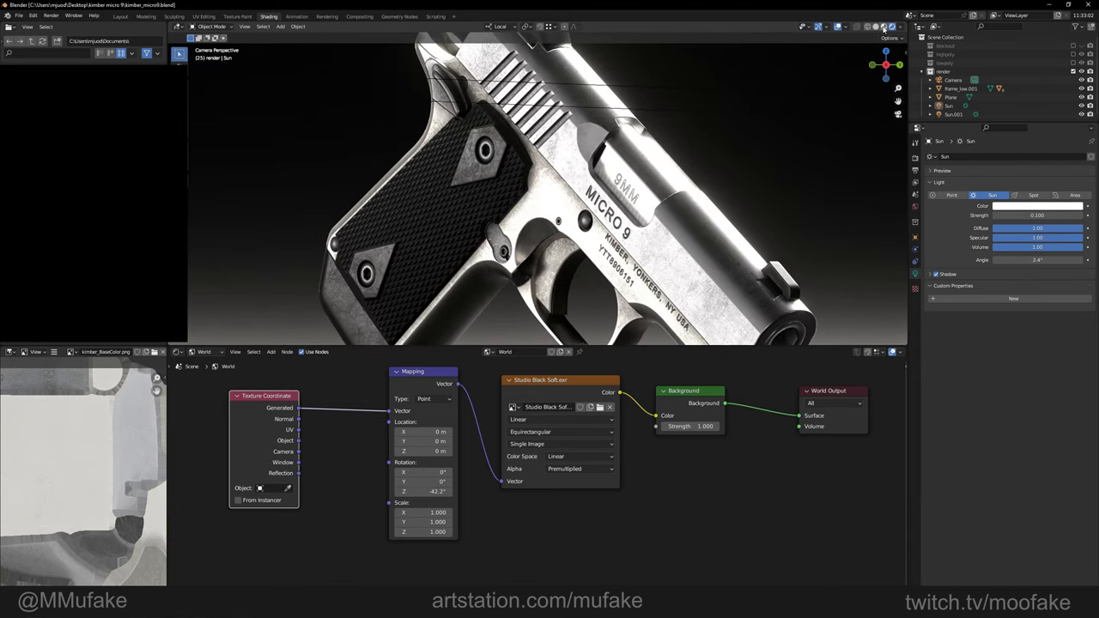
Step: Operate Blender's top header bar to begin the Studio 02 environment lighting setup
left_click(902, 27)
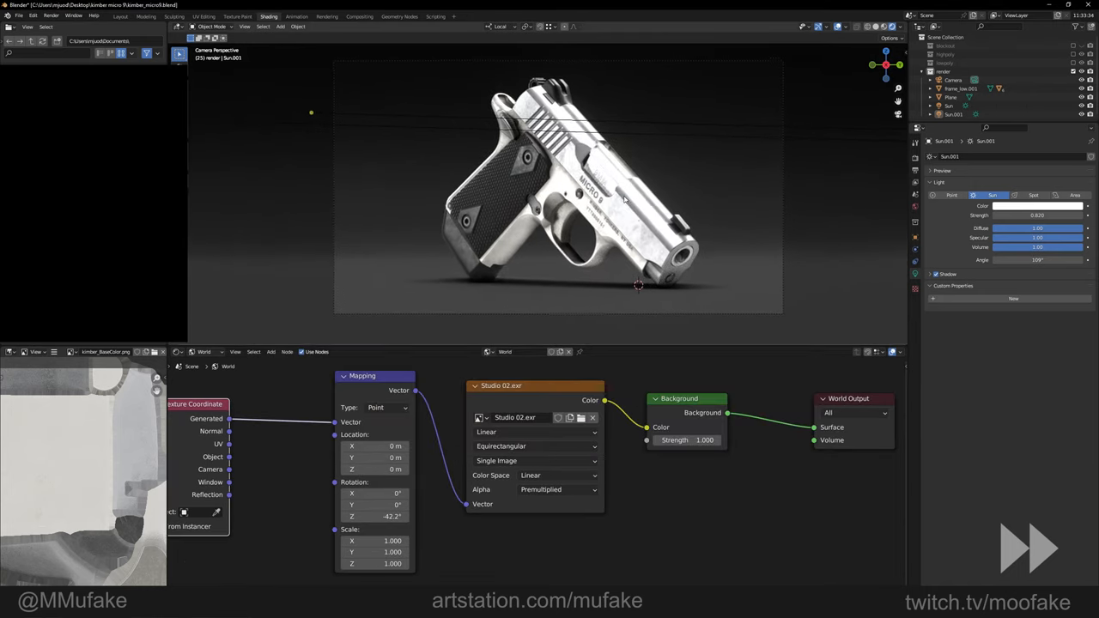
left_click(120, 15)
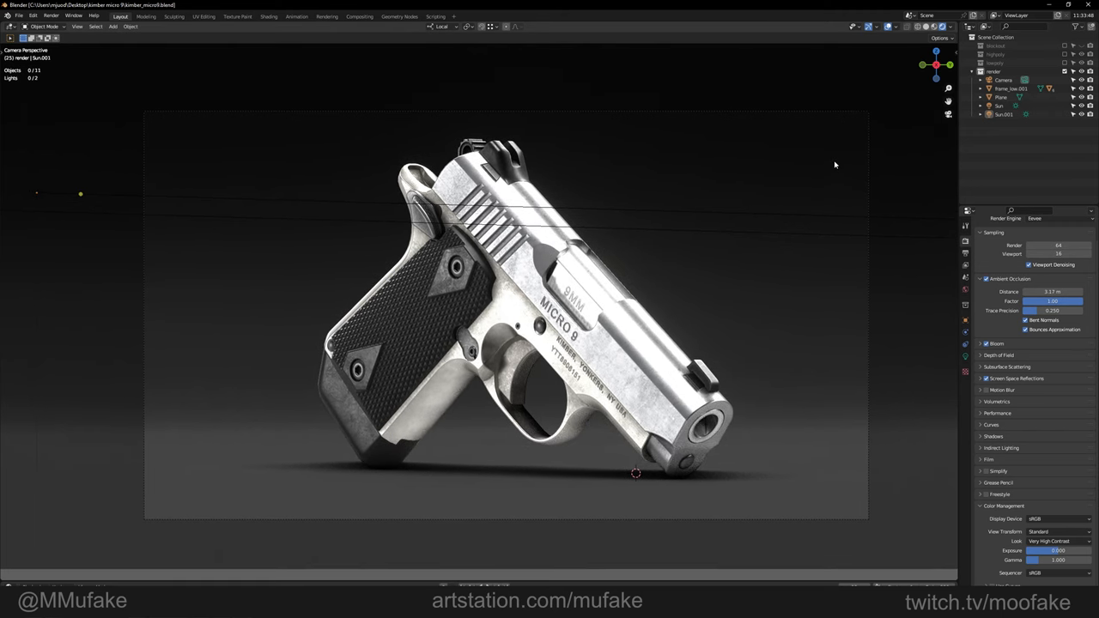
mouse_move(638, 290)
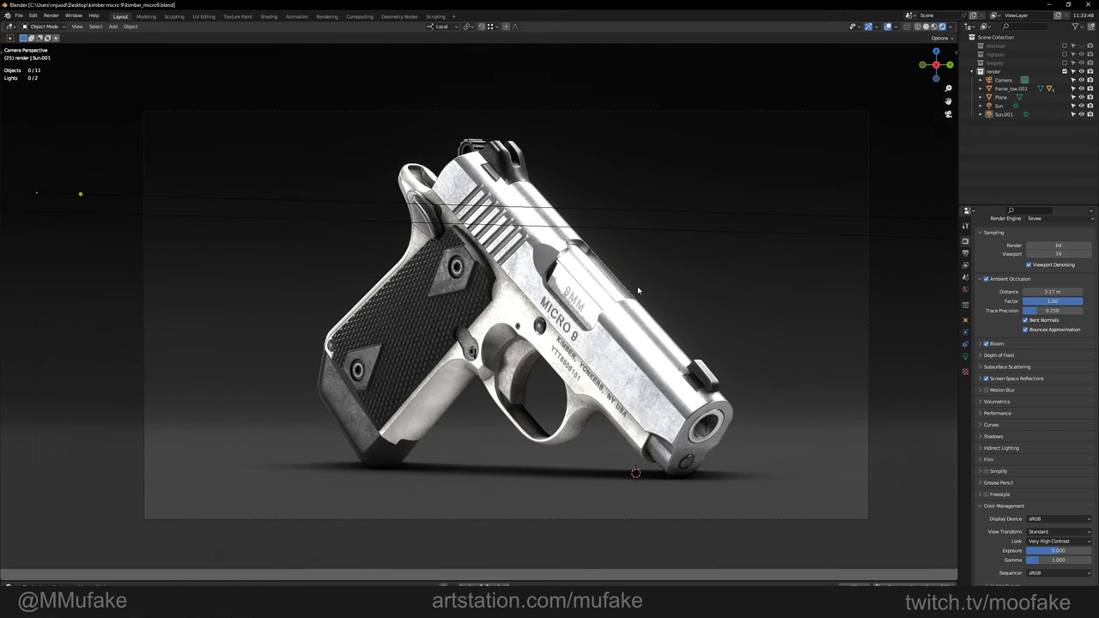
key("F12")
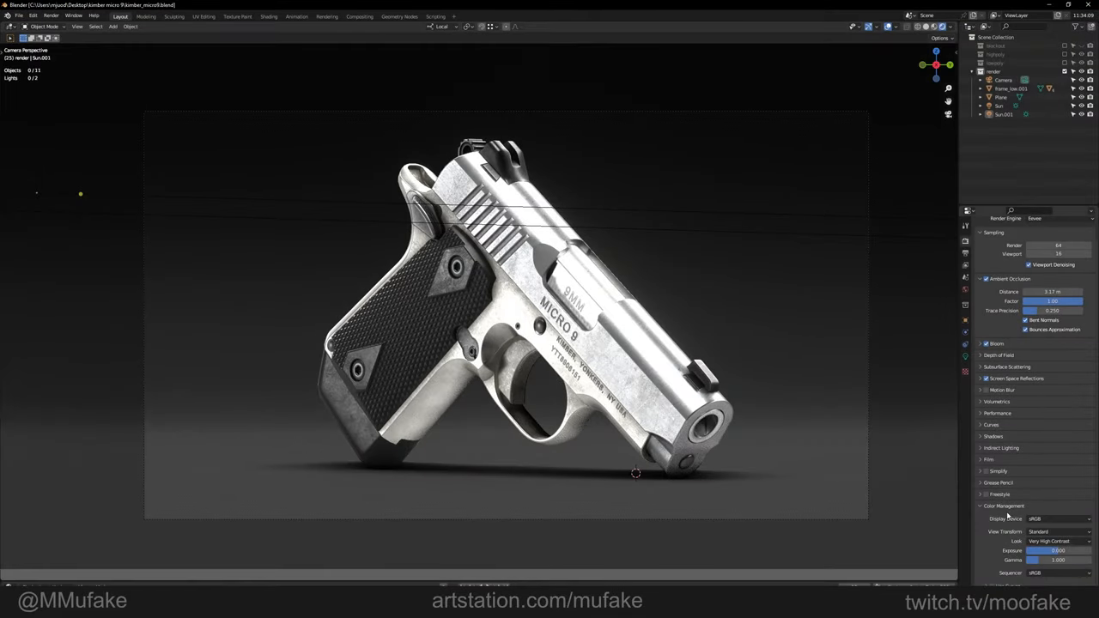
Step: Choose a contrast look from the Color Management Look list
left_click(1052, 541)
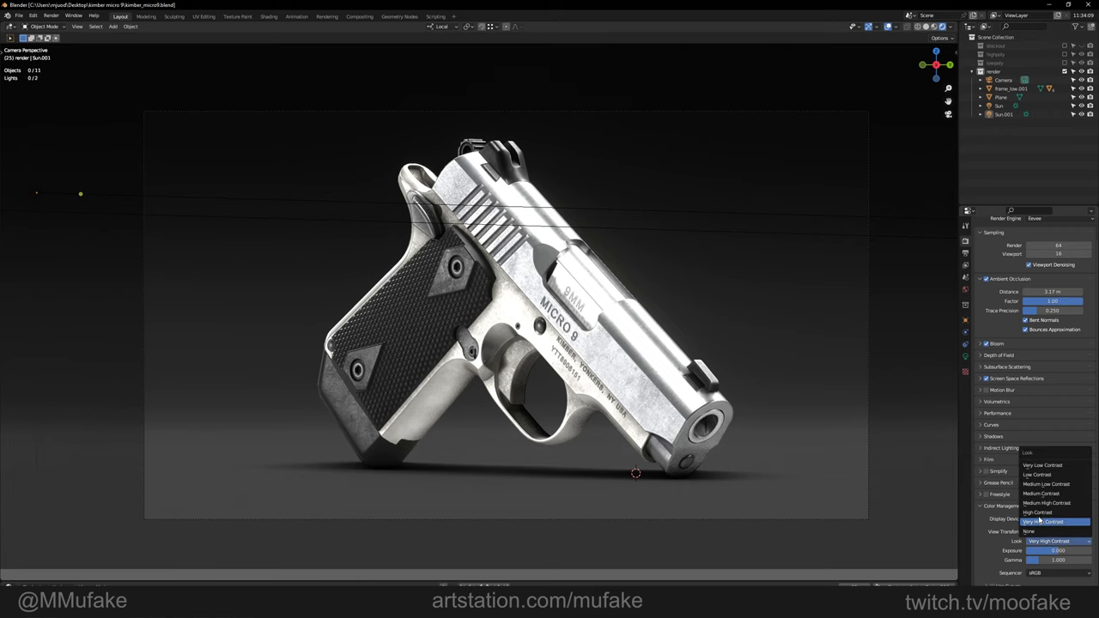
left_click(1029, 532)
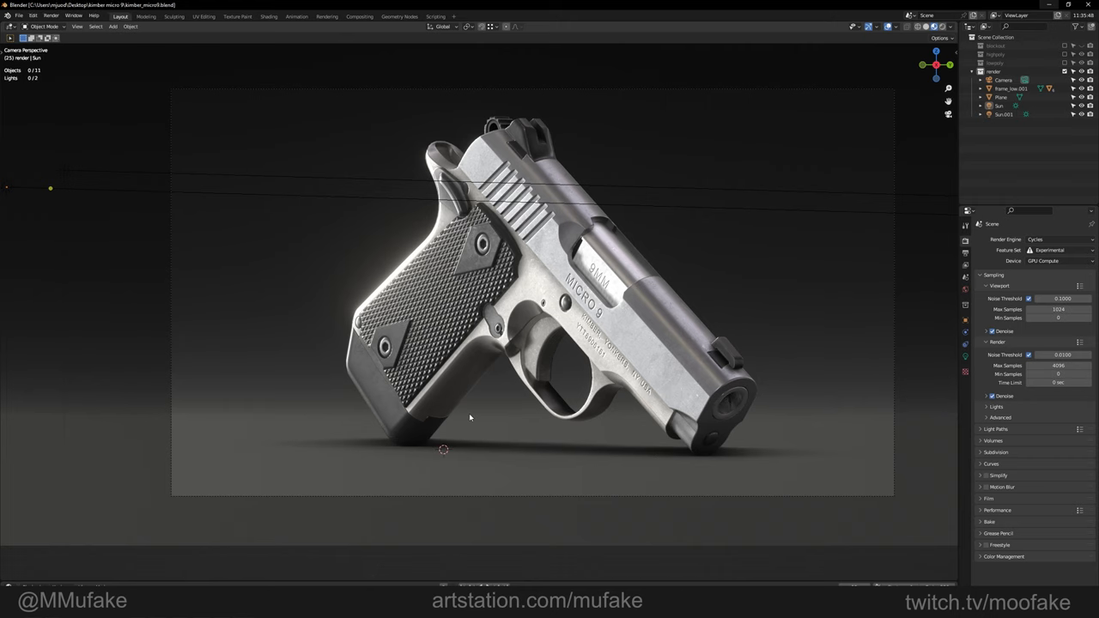
mouse_move(930, 238)
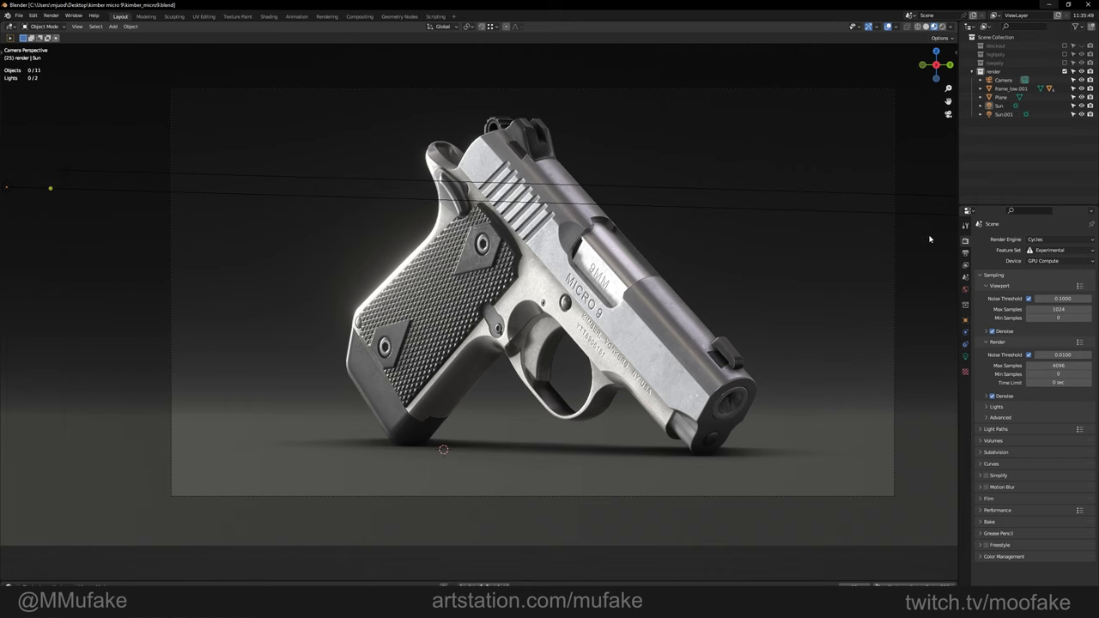
left_click(1056, 239)
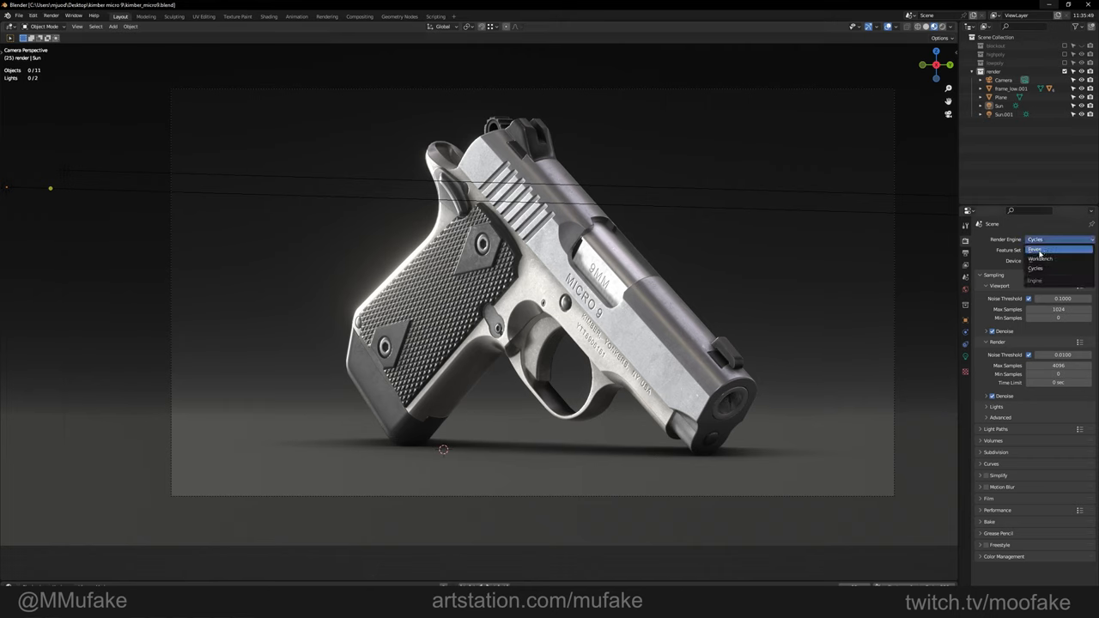
left_click(1052, 250)
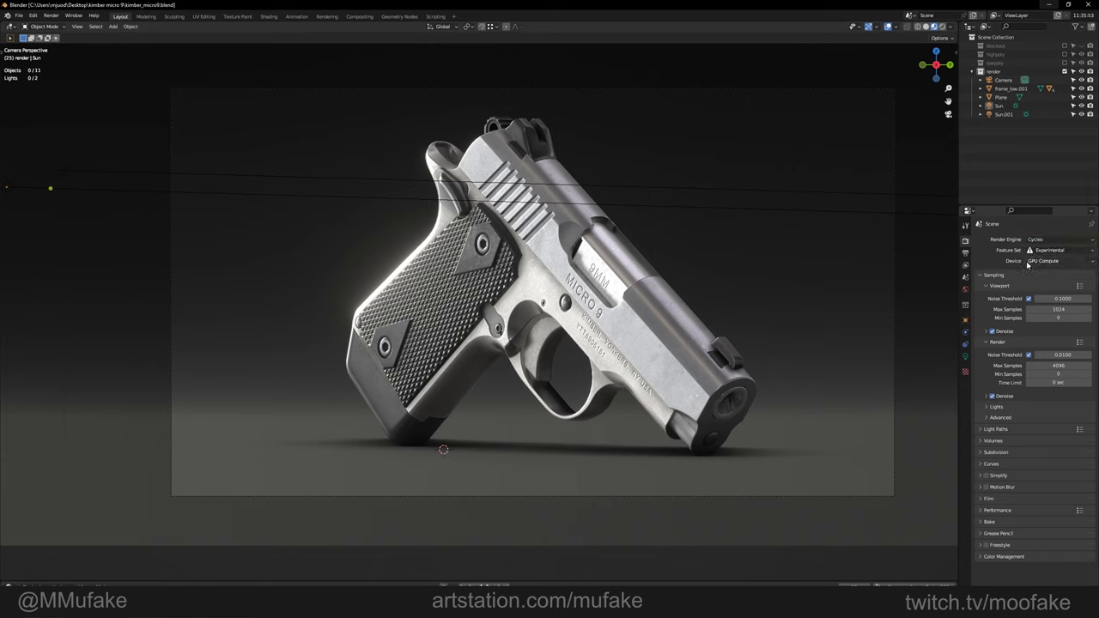
left_click(1056, 261)
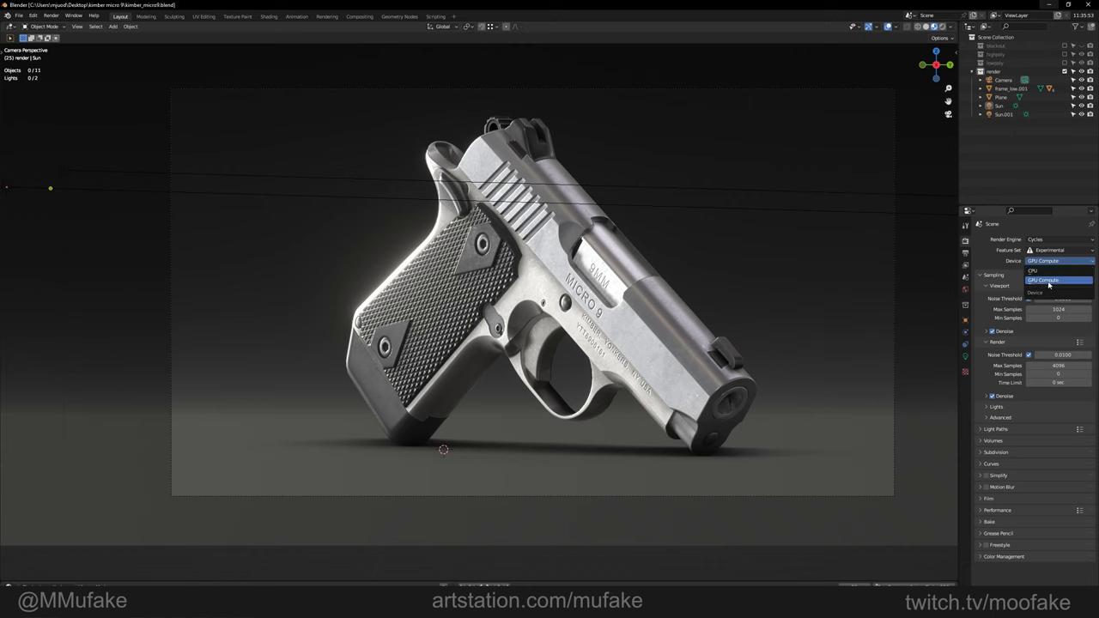
left_click(18, 15)
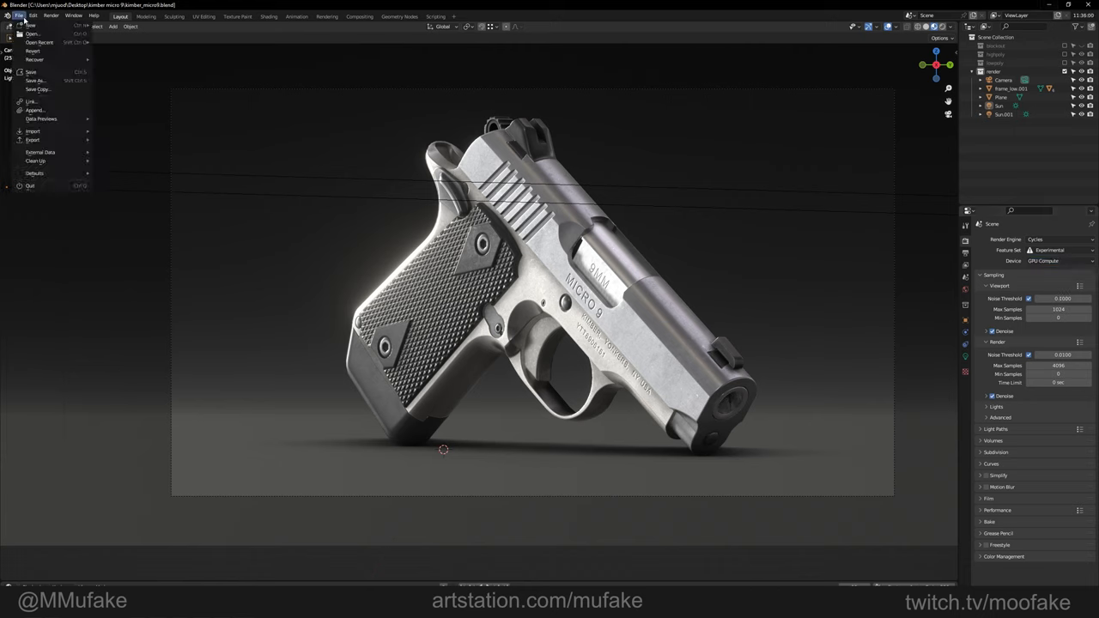
left_click(32, 15)
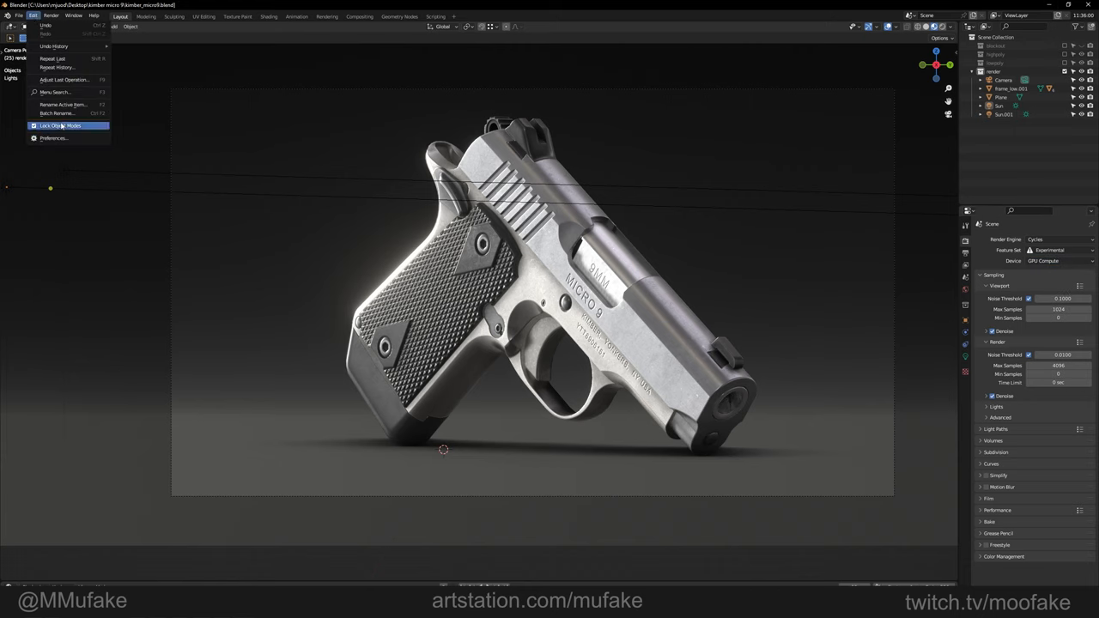
left_click(54, 138)
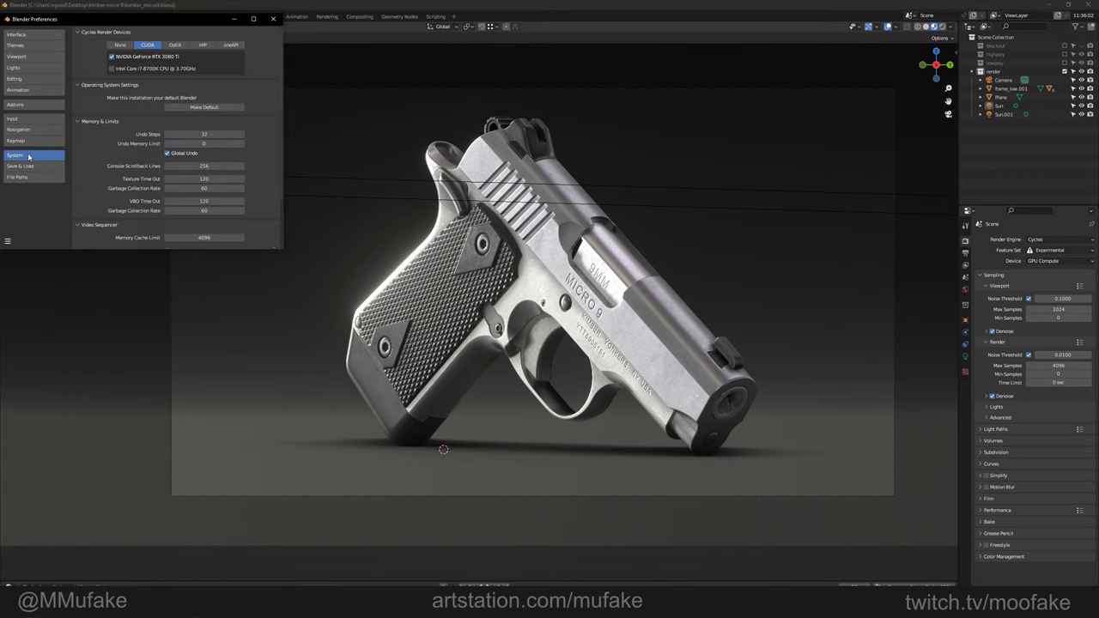
left_click(111, 56)
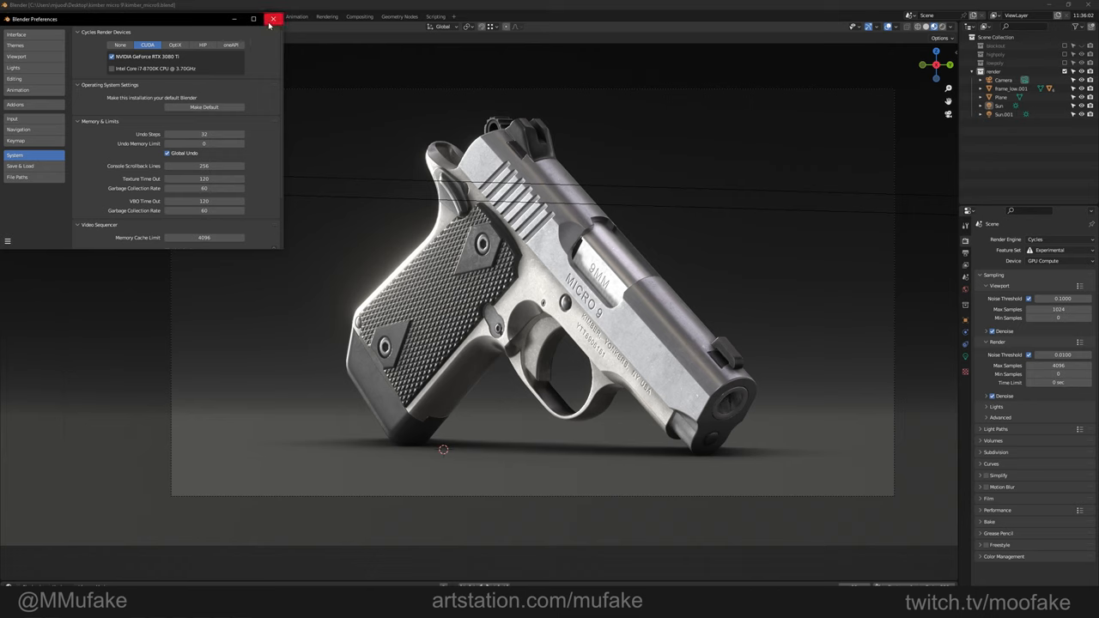
left_click(273, 19)
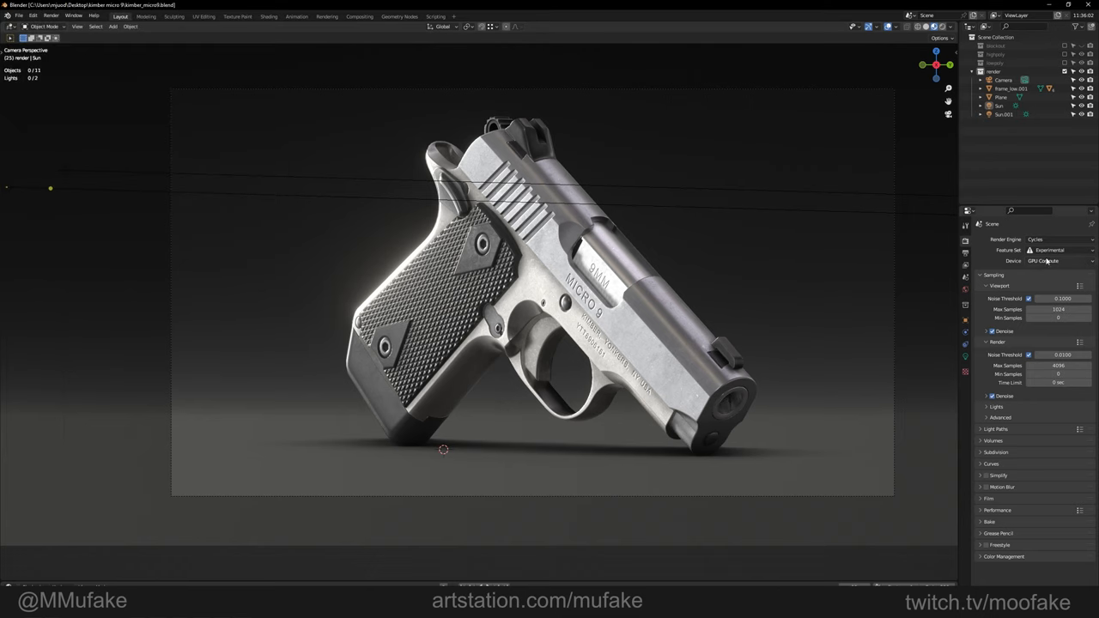
mouse_move(1035, 488)
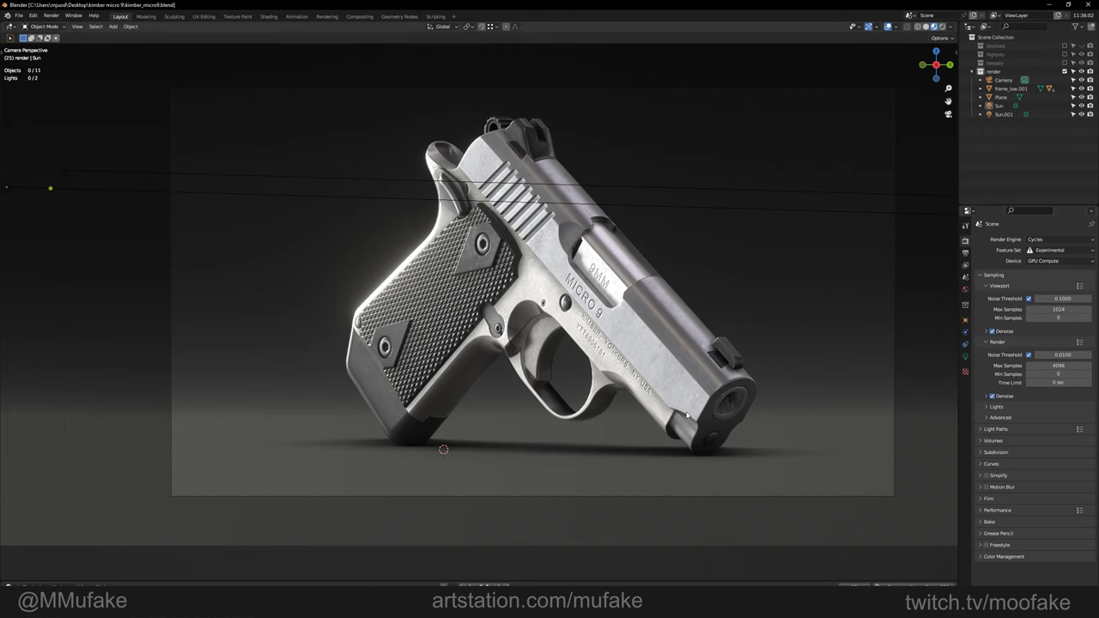
mouse_move(1089, 418)
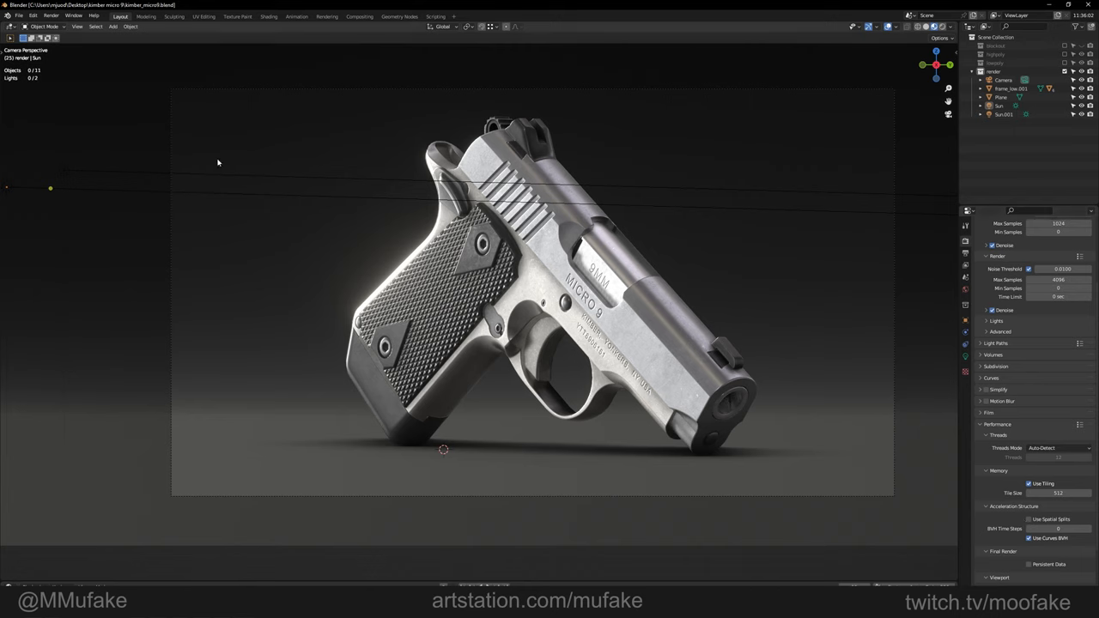
mouse_move(854, 200)
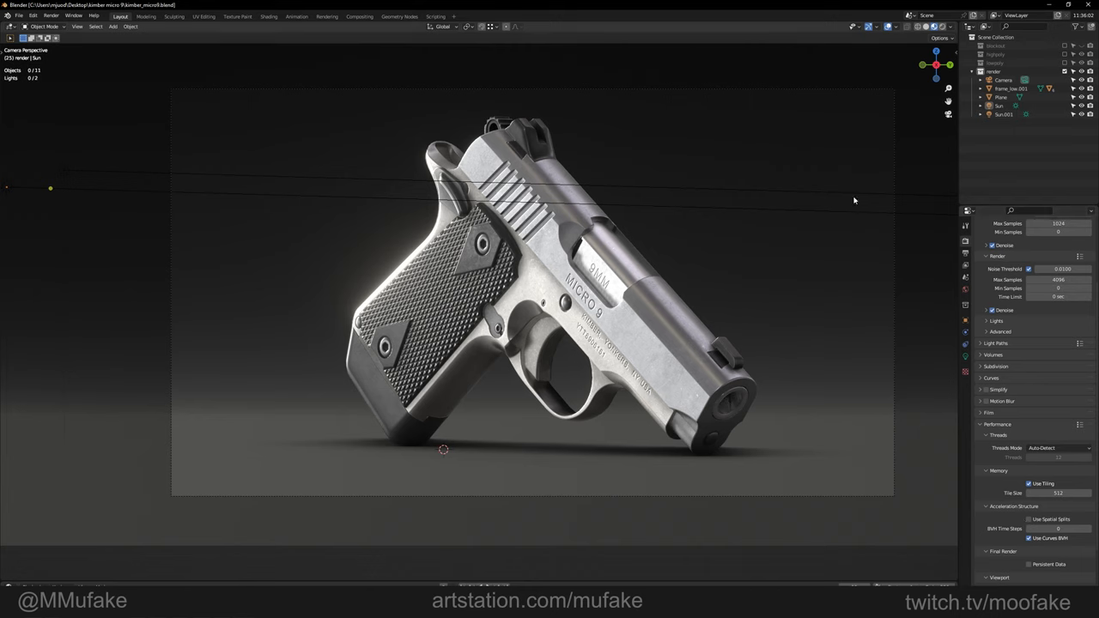
mouse_move(159, 415)
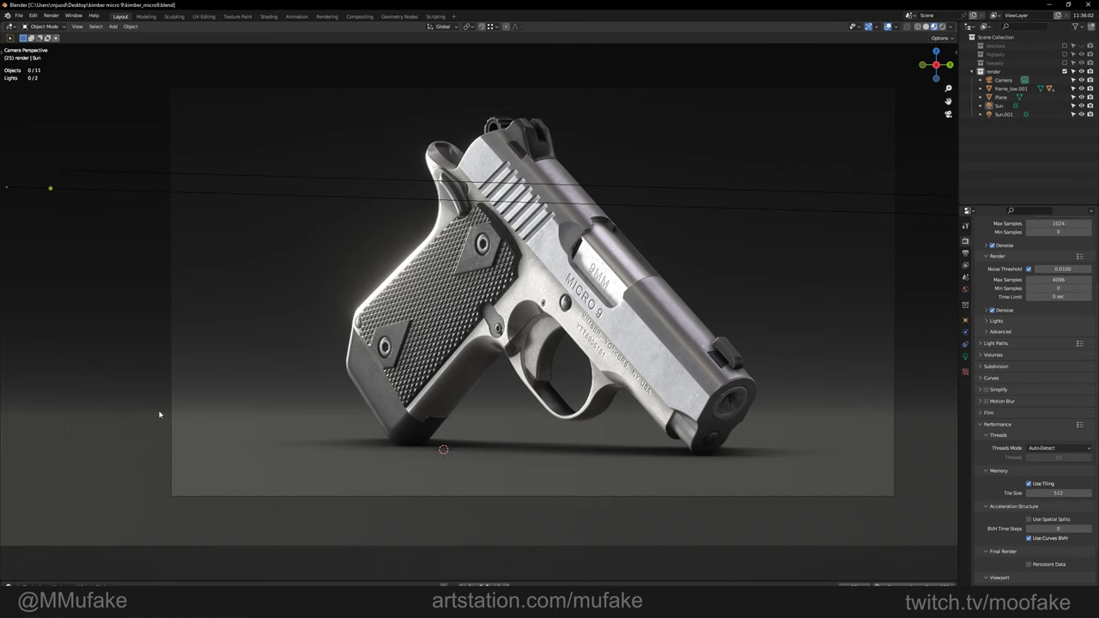
mouse_move(446, 467)
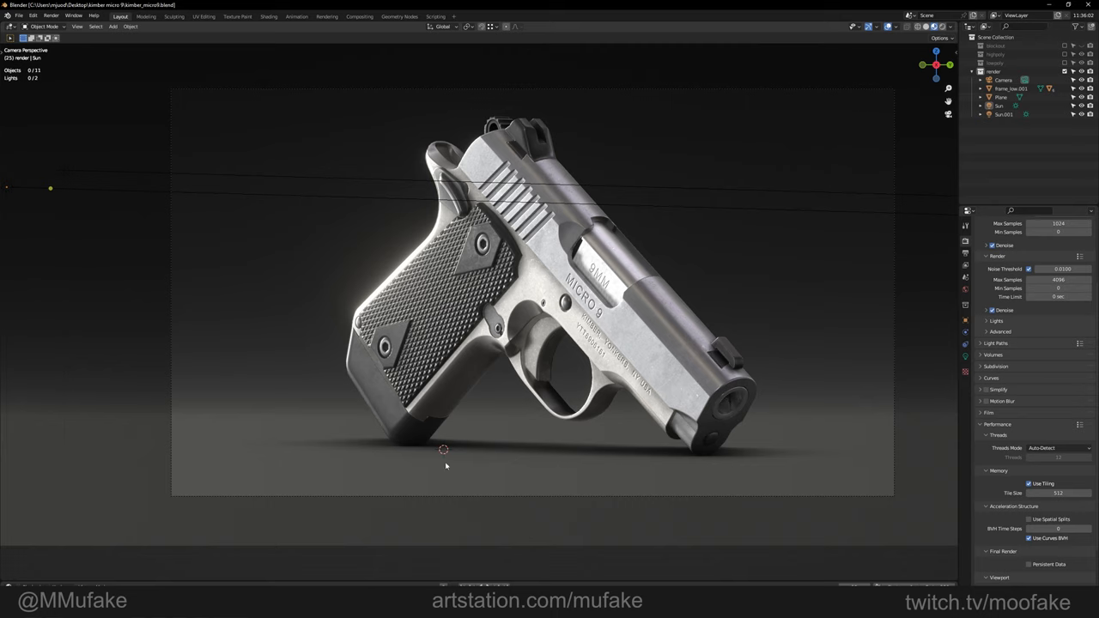
mouse_move(409, 358)
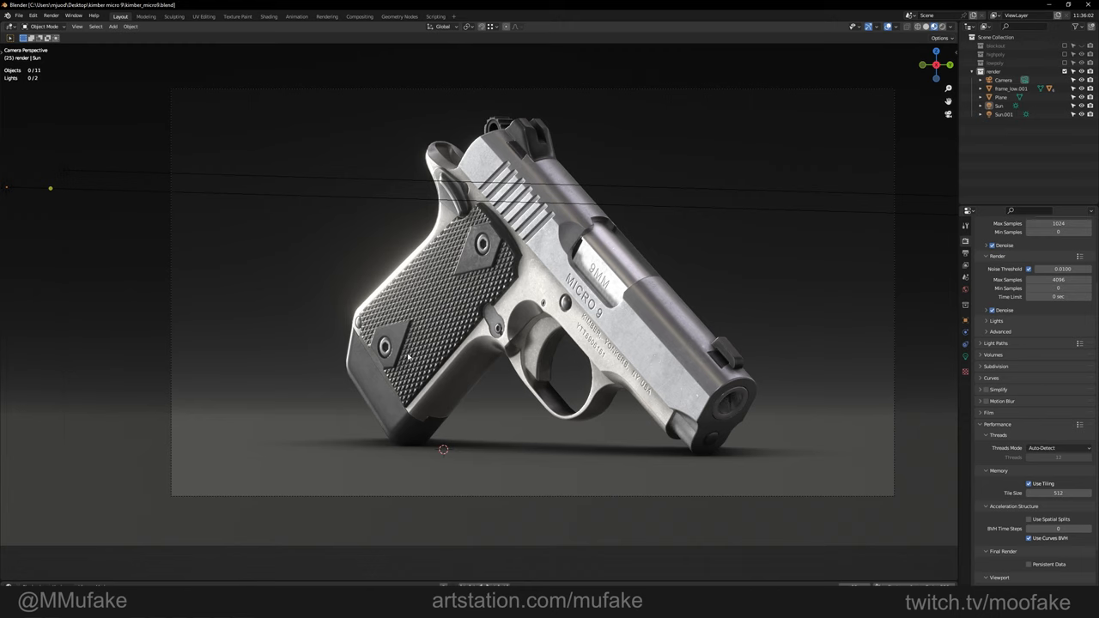
Step: Scroll Render Properties down to check the 512 render tile size setting
scroll("down", 3)
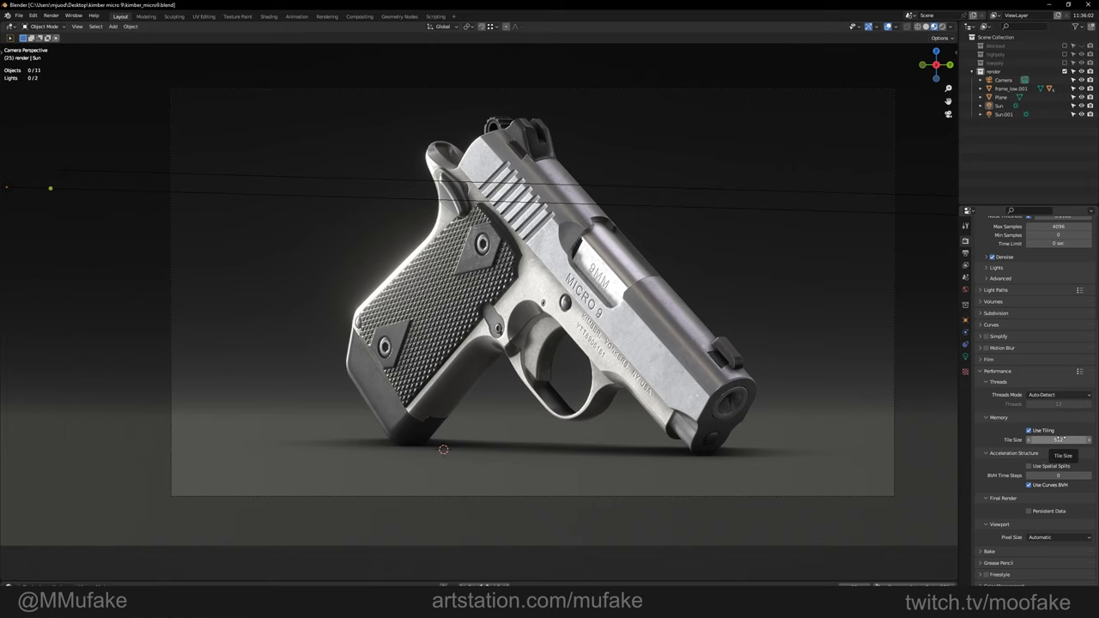
left_click(1058, 440)
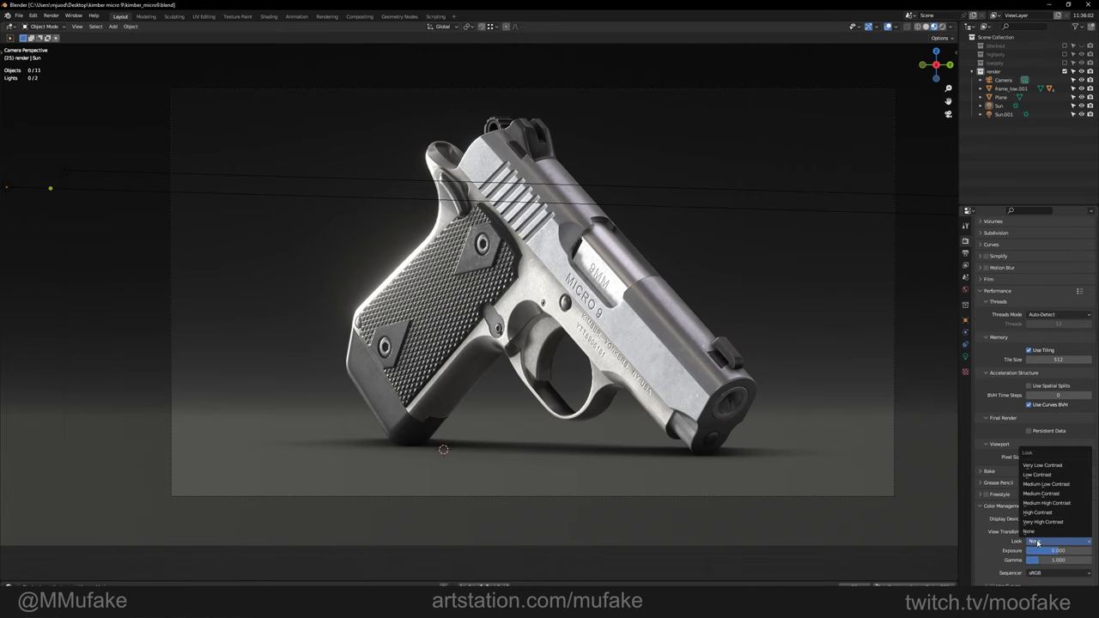
Step: Set the colour management Look to Very High Contrast
left_click(1043, 522)
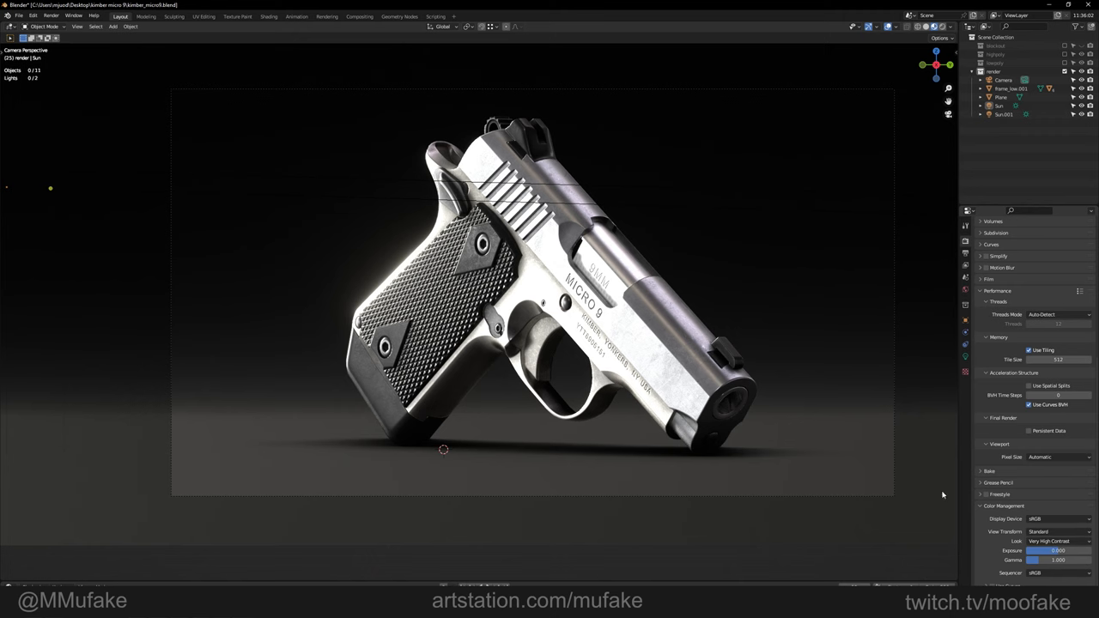
mouse_move(723, 170)
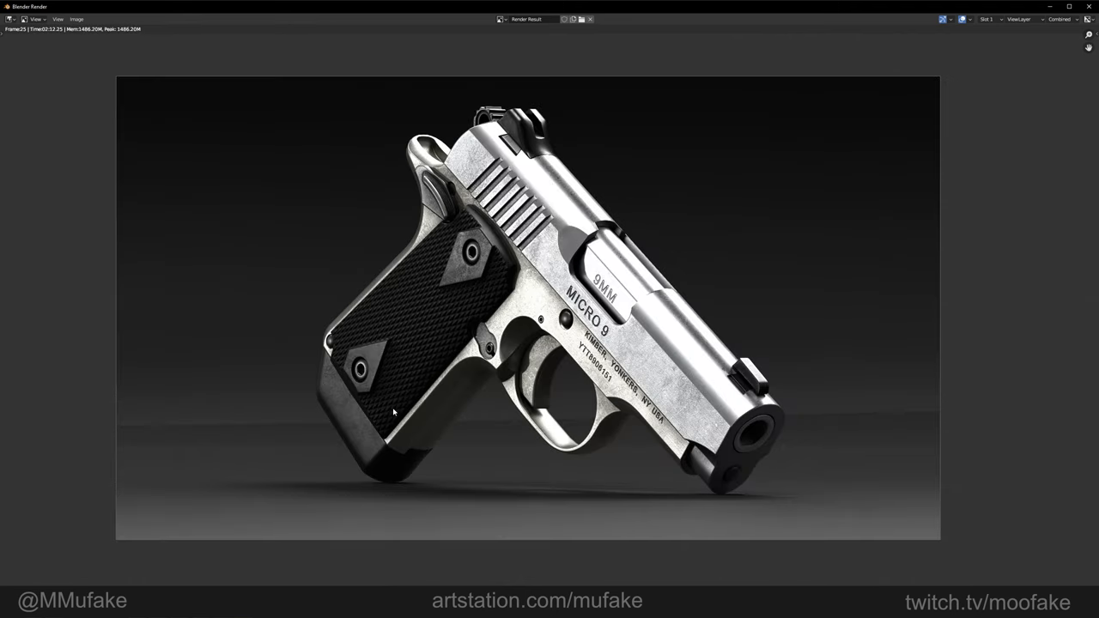
mouse_move(400, 402)
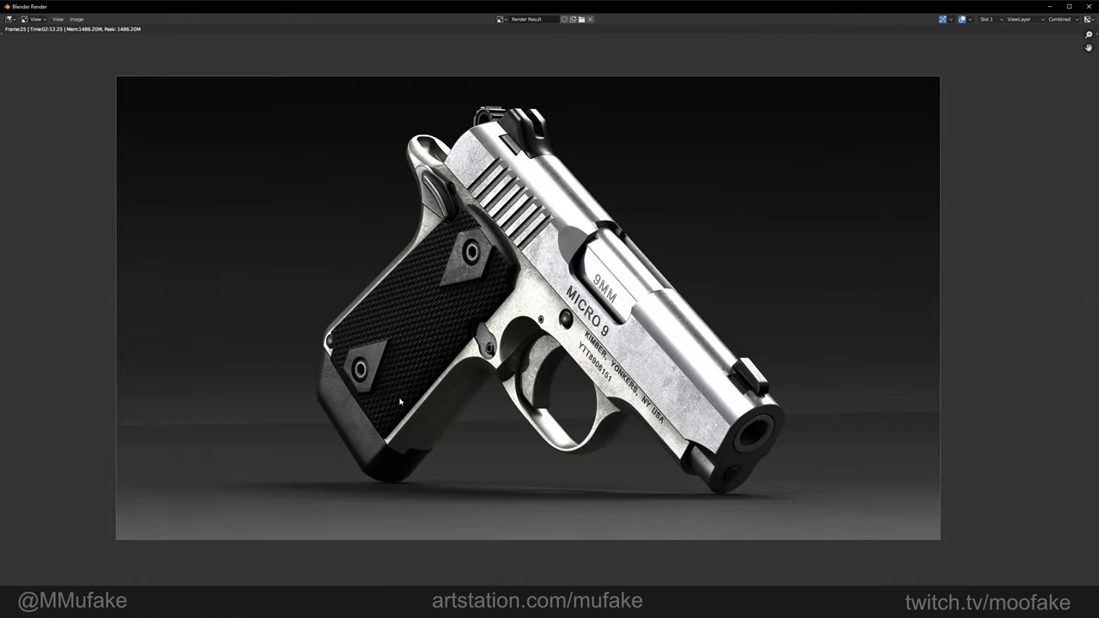